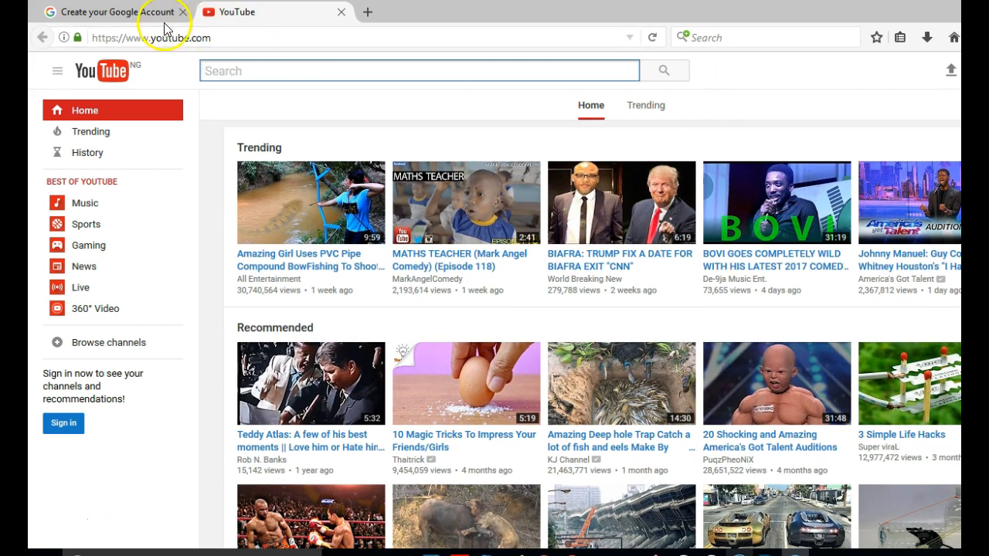
Enter the first name JohnDoe Yout and the last name Tut on the sign-up form
{"action": "left_click", "coordinate": [108, 12]}
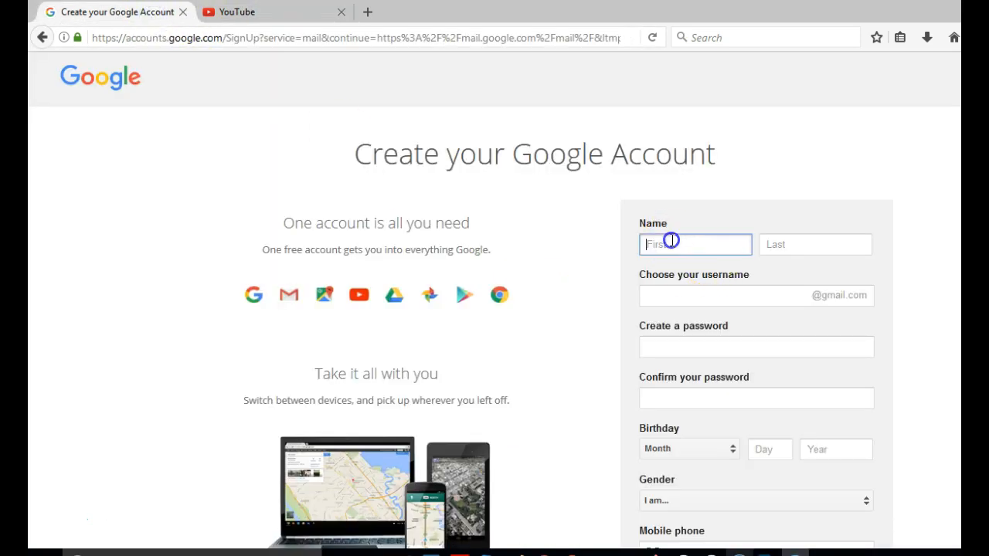
{"action": "left_click", "coordinate": [695, 244]}
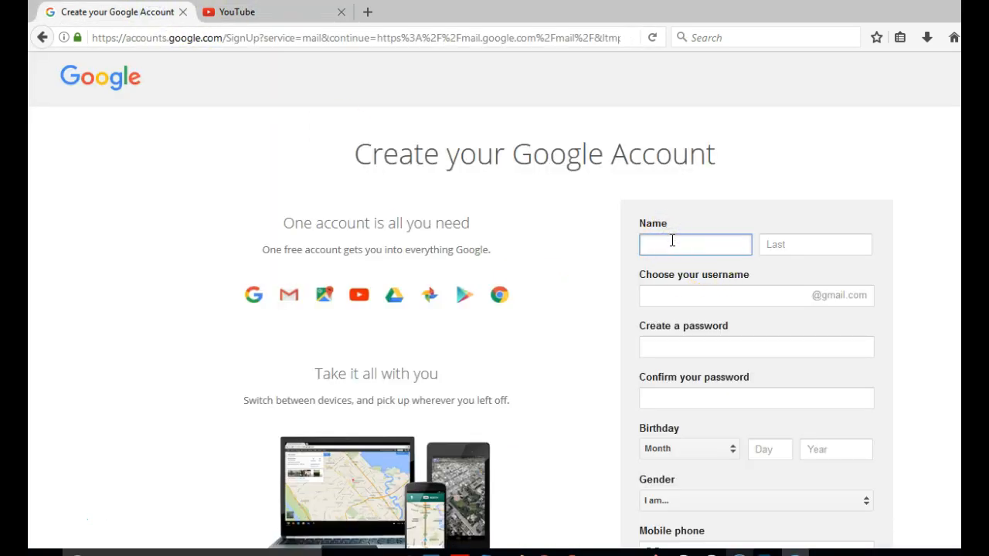
{"action": "type", "text": "J"}
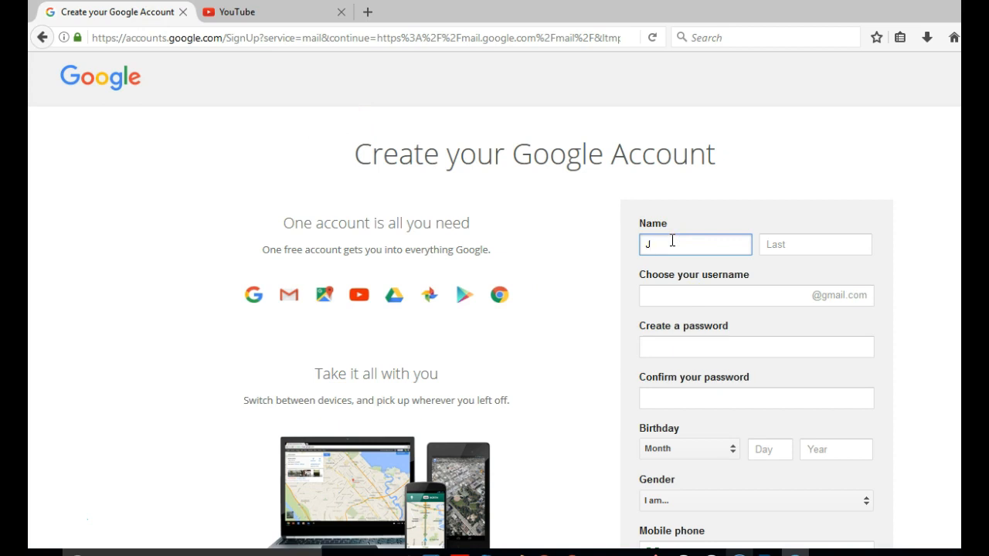
{"action": "type", "text": "ohnDoe"}
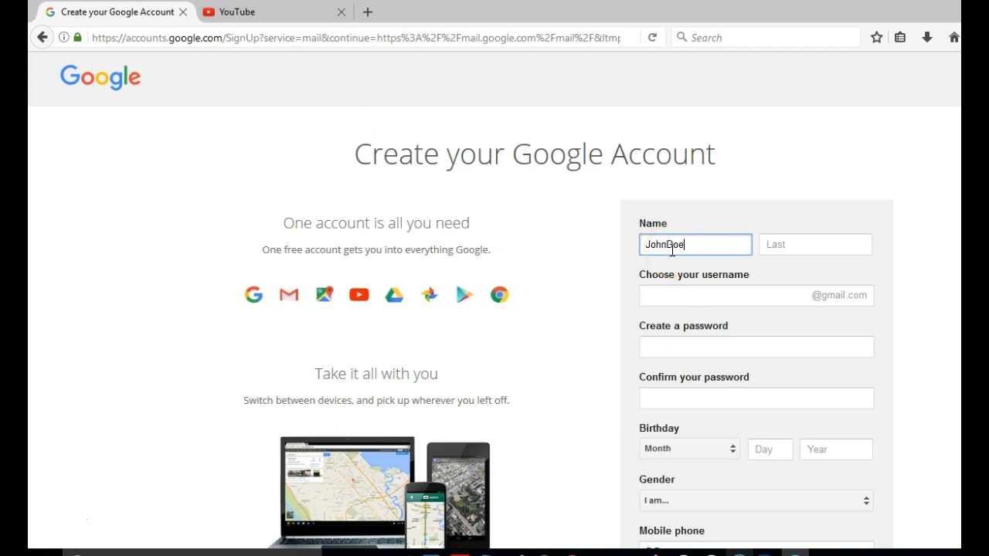
{"action": "type", "text": "Yout"}
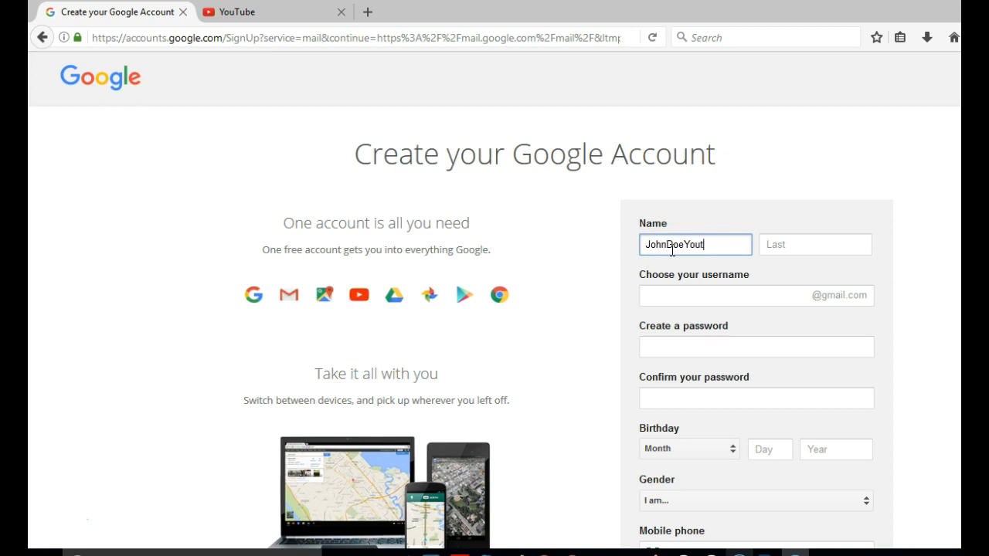
{"action": "left_click", "coordinate": [815, 244]}
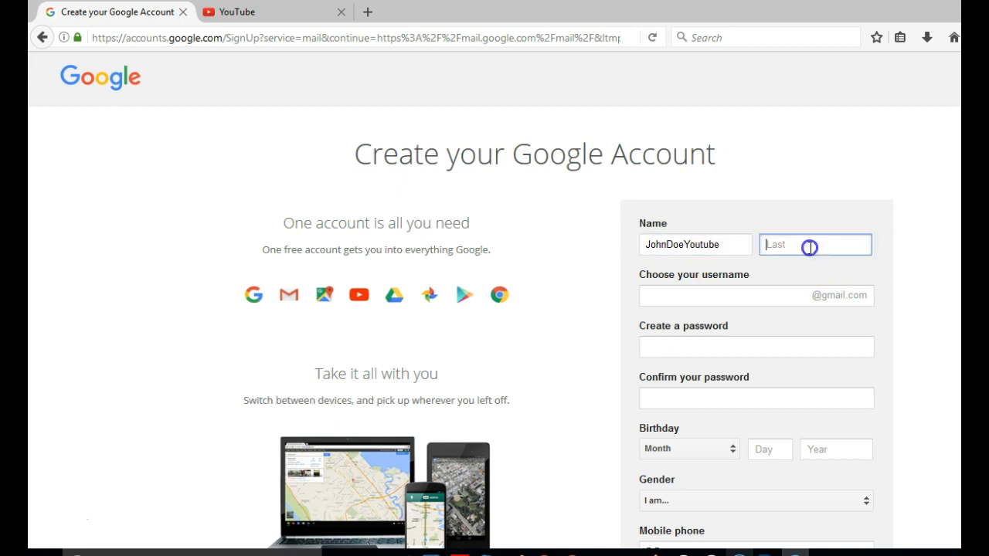
{"action": "type", "text": "Tut"}
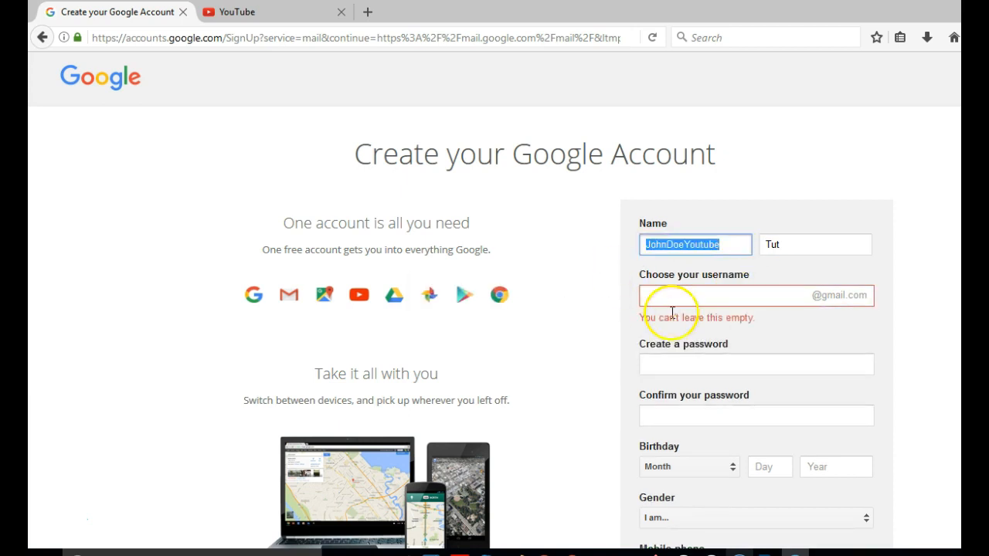
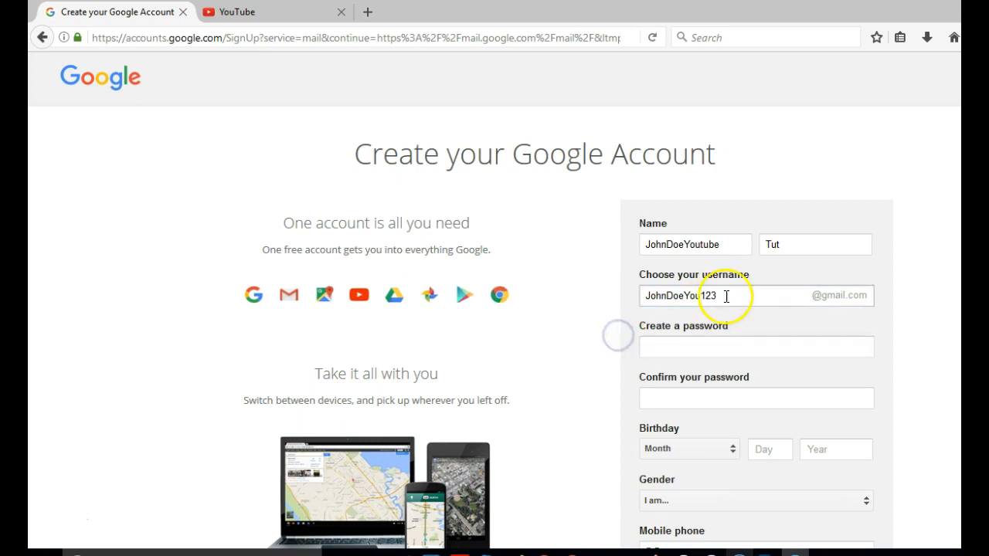
{"action": "triple_click", "coordinate": [680, 297]}
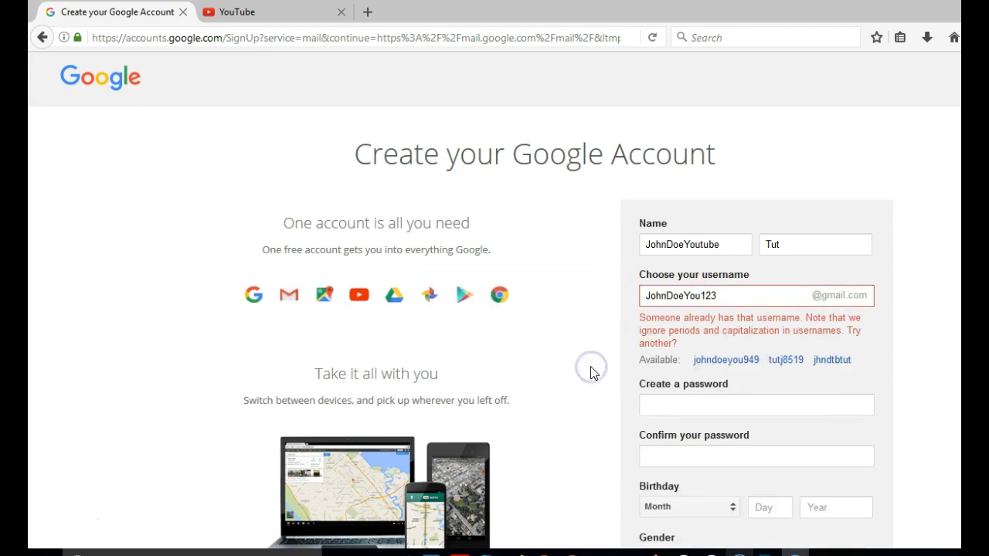
{"action": "left_click", "coordinate": [726, 295]}
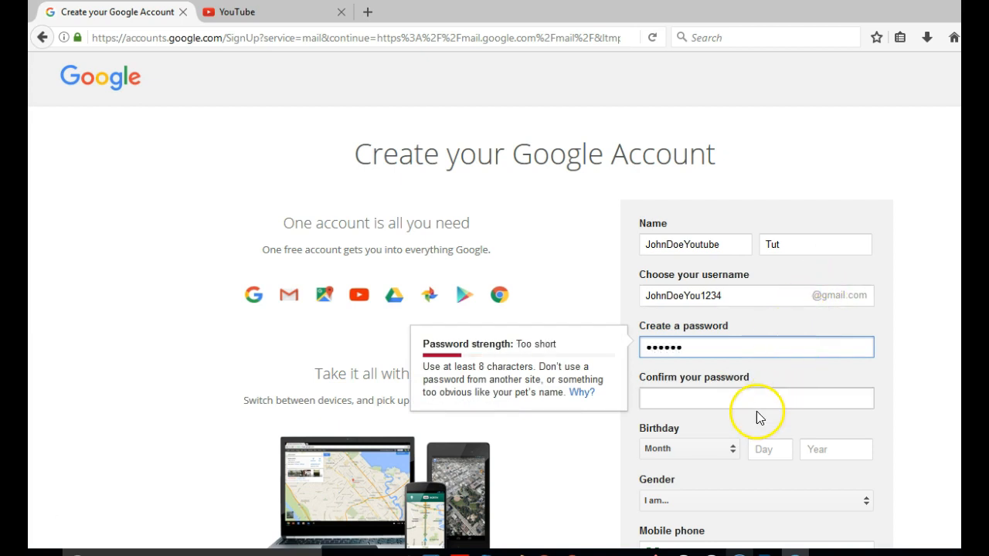
{"action": "type", "text": "••••"}
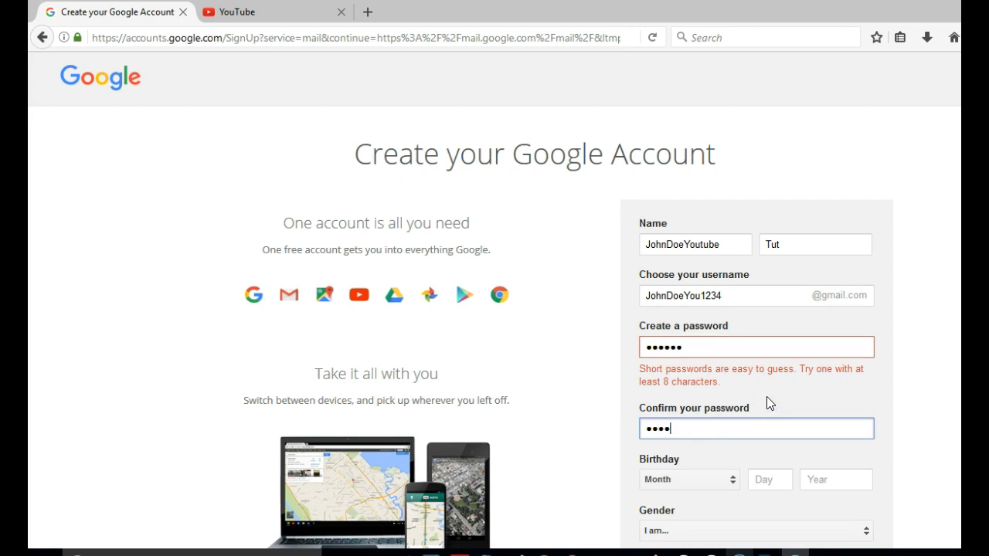
{"action": "type", "text": "••"}
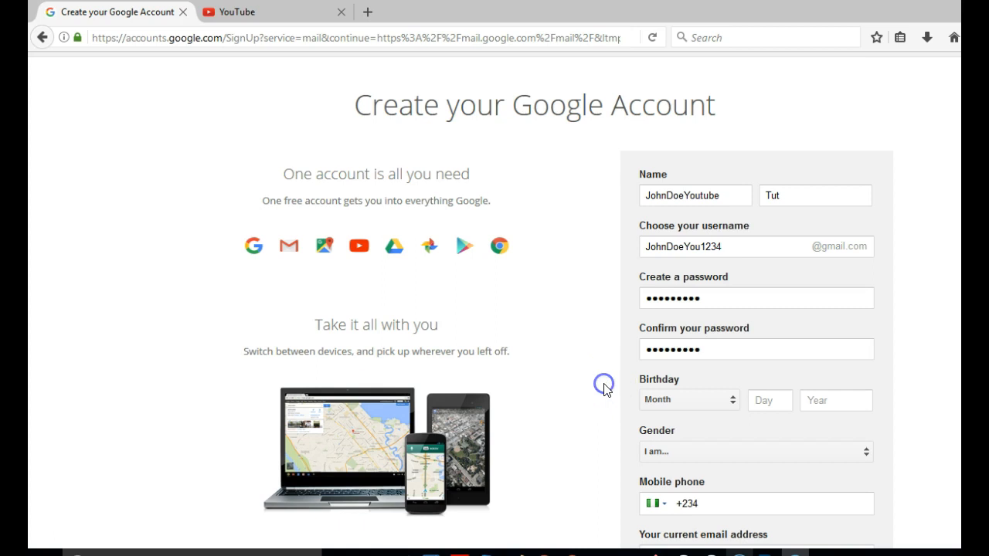
Set the birthday to March 7, 1955 and the gender to Male
{"action": "left_click", "coordinate": [687, 398]}
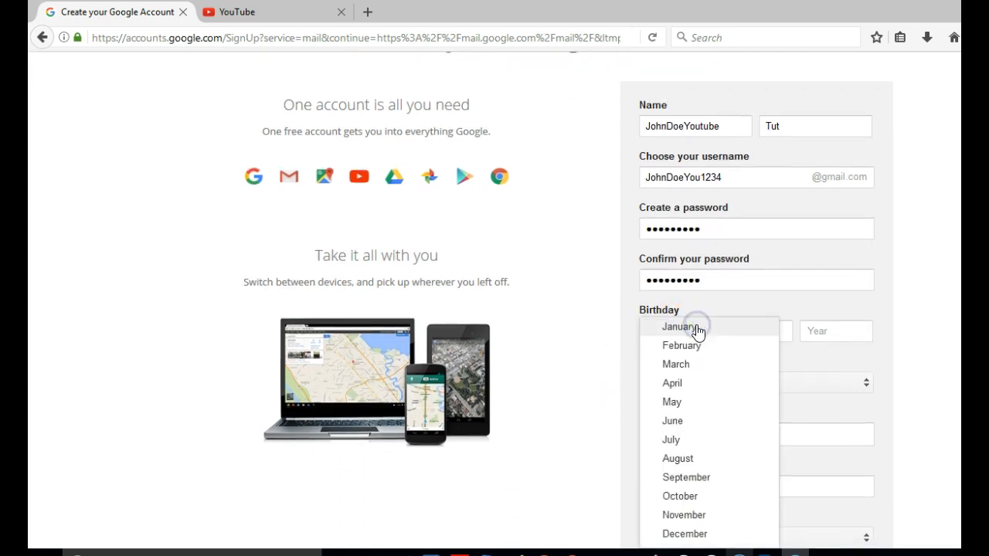
{"action": "mouse_move", "coordinate": [692, 364]}
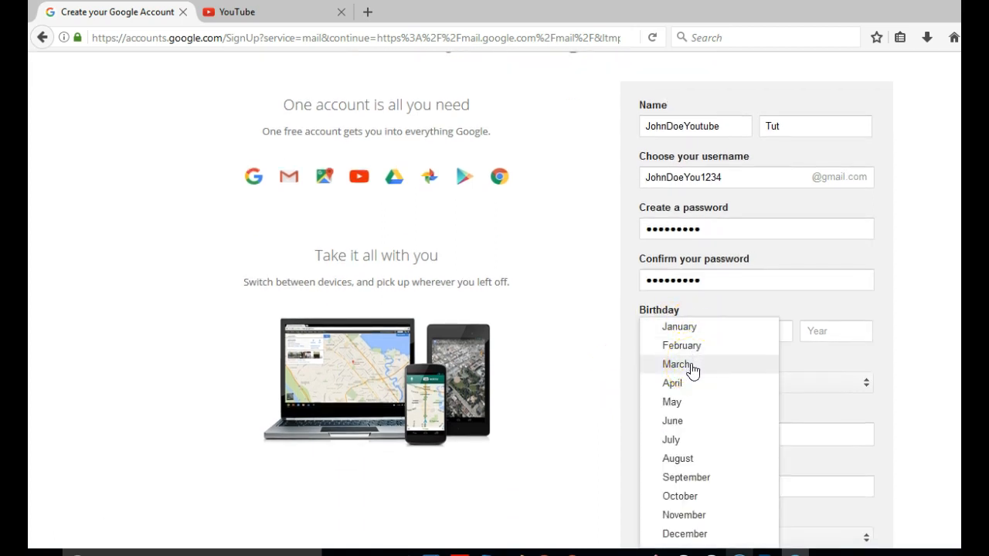
{"action": "left_click", "coordinate": [676, 365]}
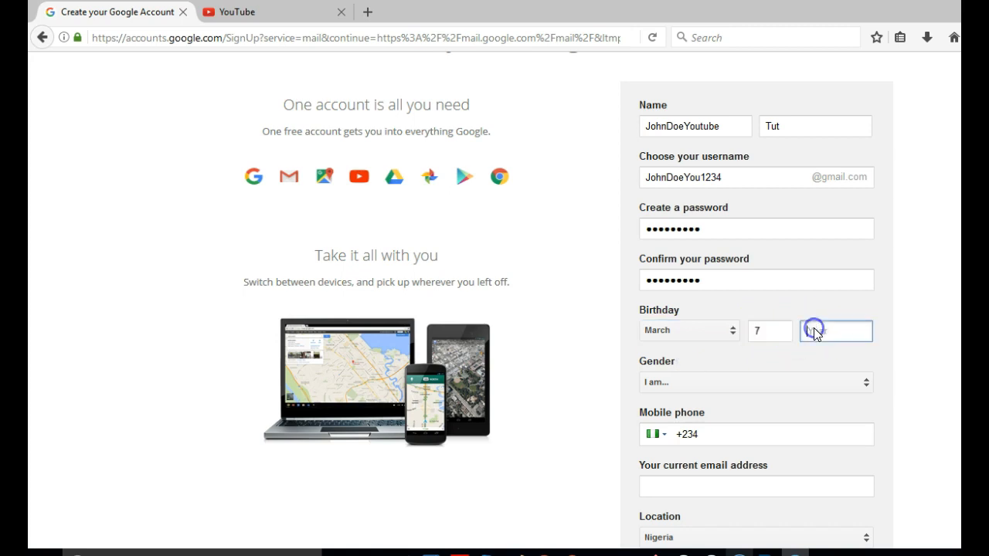
{"action": "type", "text": "1955"}
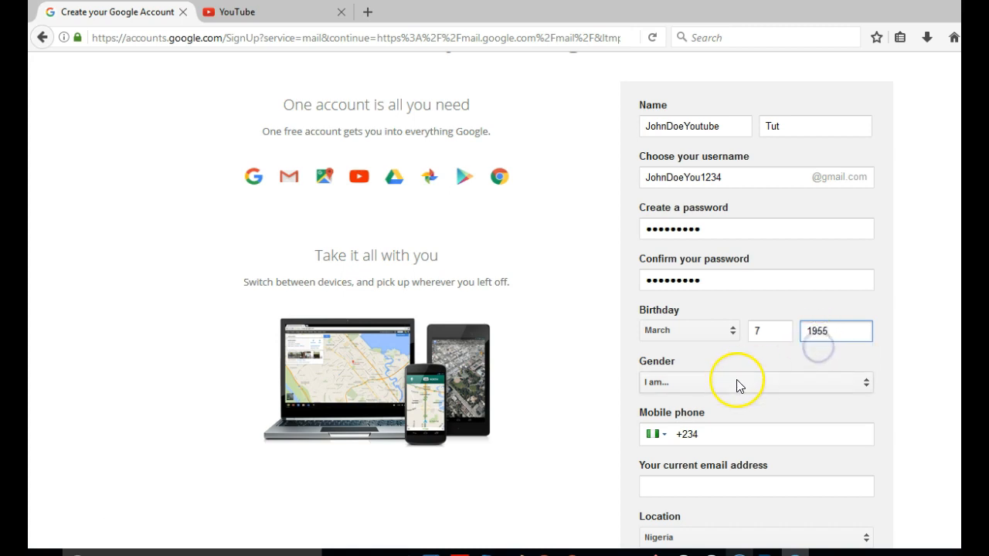
{"action": "left_click", "coordinate": [755, 383]}
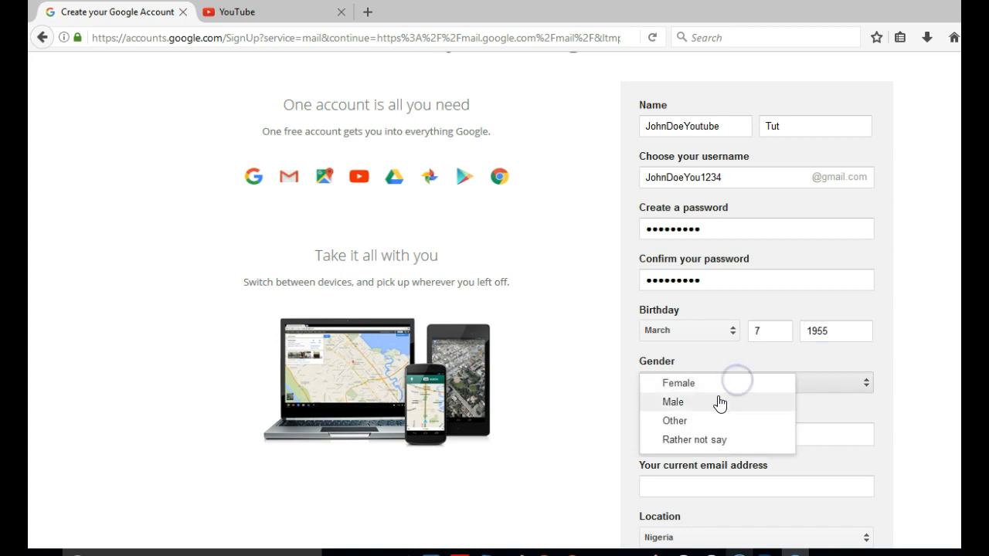
{"action": "left_click", "coordinate": [672, 401]}
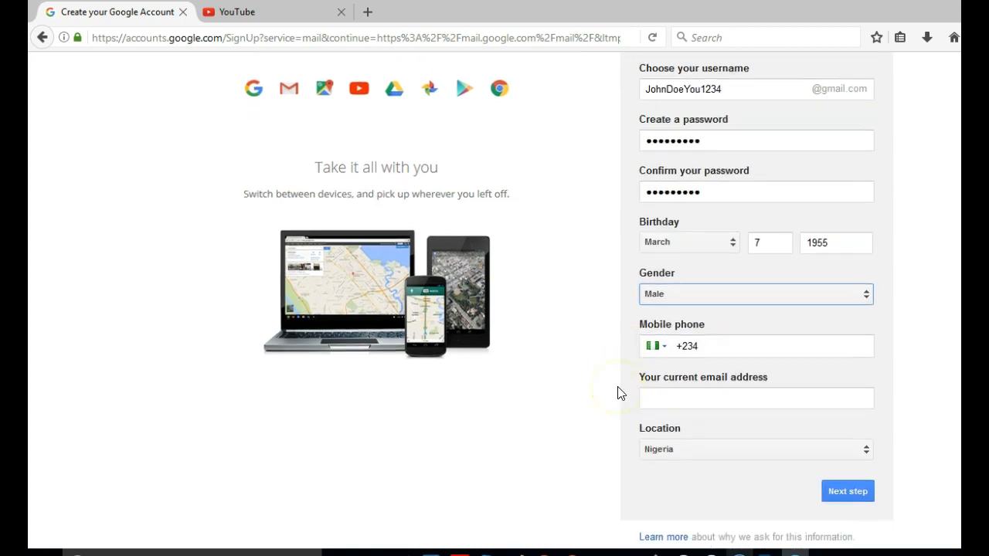
{"action": "scroll", "scroll_direction": "down", "scroll_amount": 3}
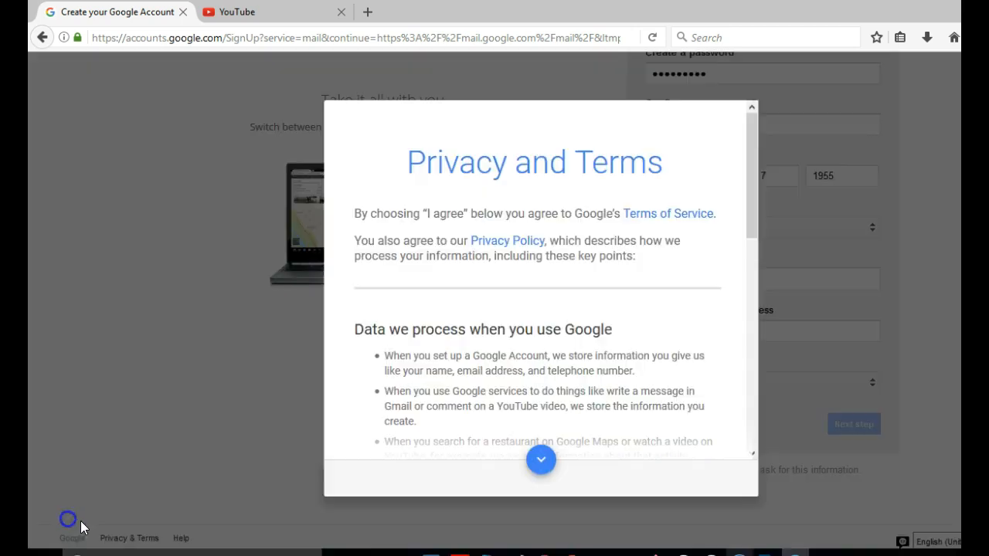
Accept the Privacy and Terms so the account is created and the Welcome page appears
{"action": "scroll", "scroll_direction": "down", "scroll_amount": 3}
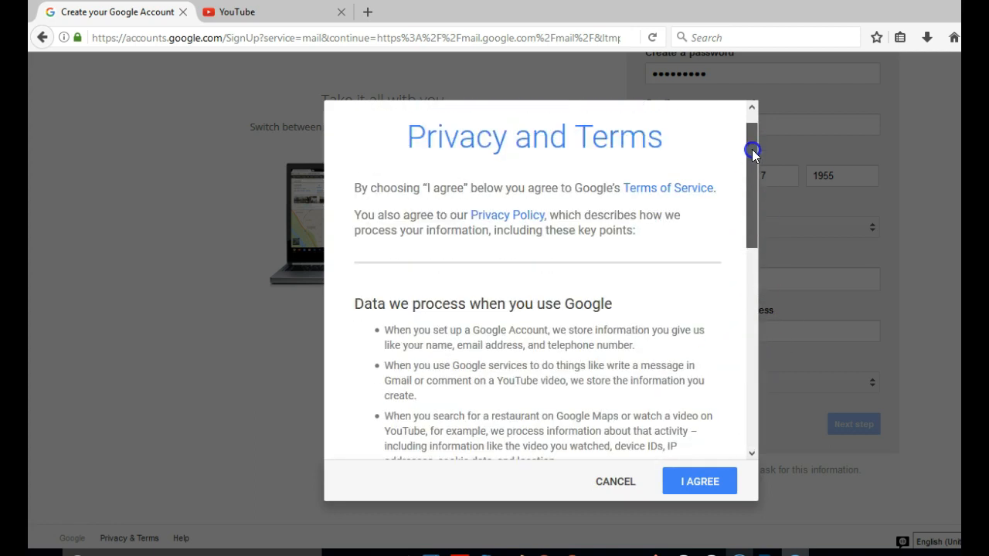
{"action": "scroll", "scroll_direction": "down", "scroll_amount": 3}
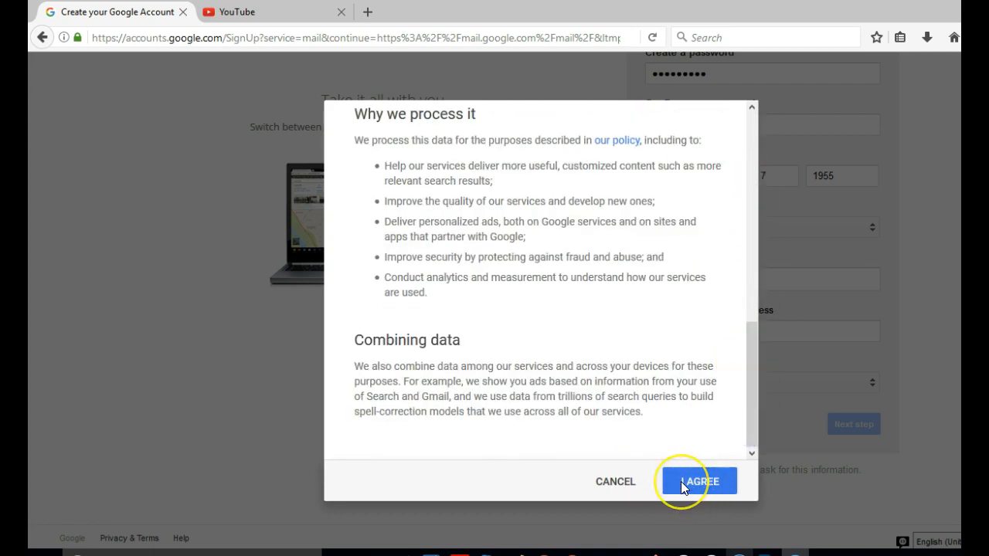
{"action": "left_click", "coordinate": [699, 481]}
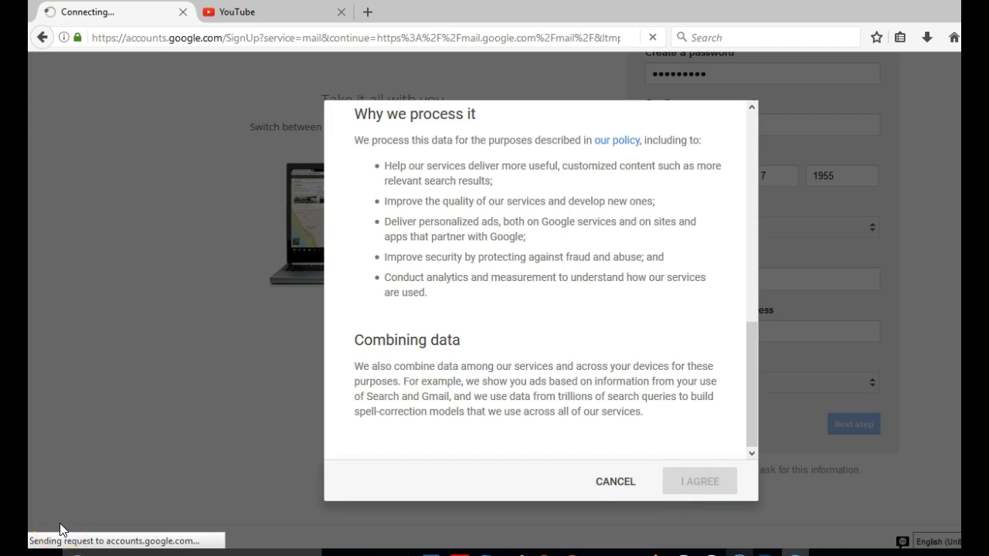
{"action": "left_click", "coordinate": [698, 480]}
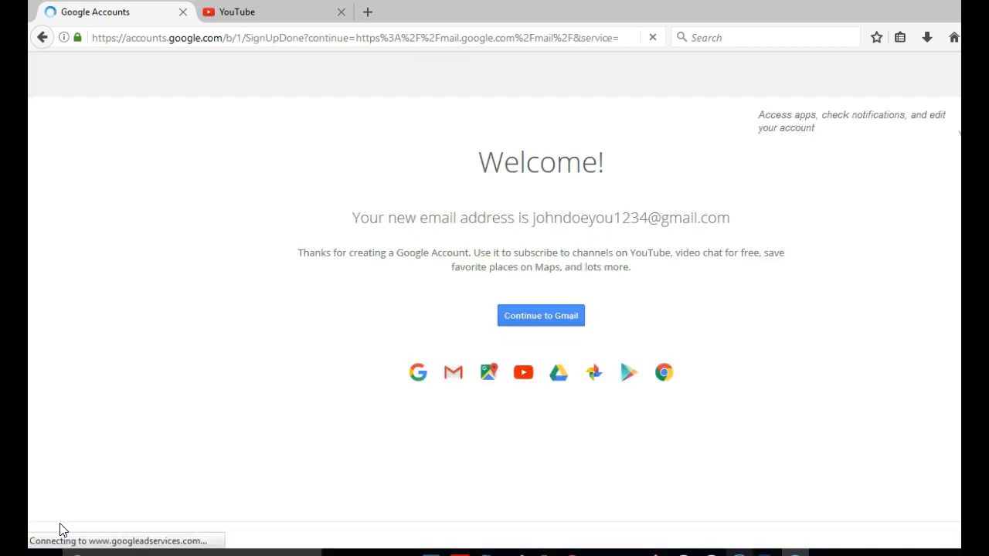
Copy the new Gmail address from the welcome page and continue to Gmail
{"action": "double_click", "coordinate": [631, 217]}
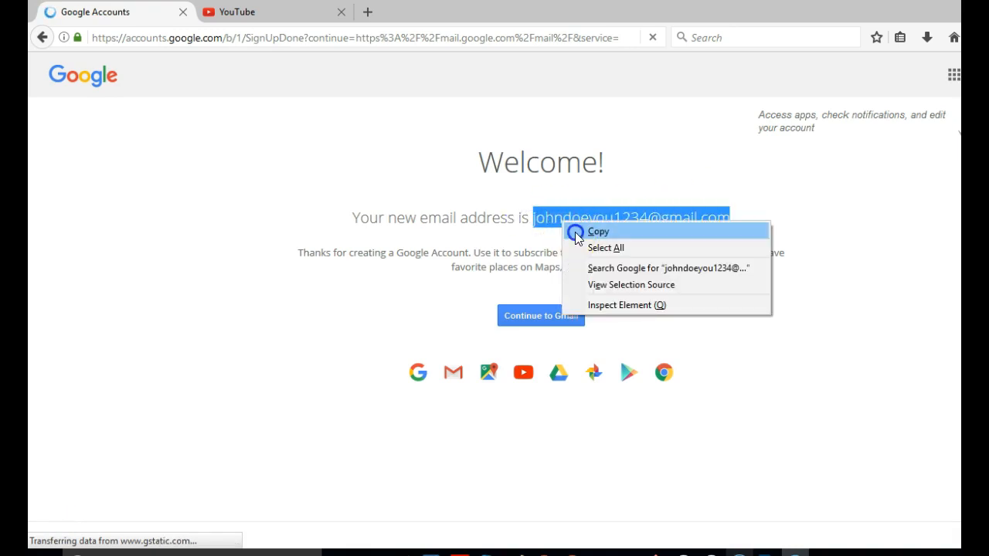
{"action": "left_click", "coordinate": [597, 232]}
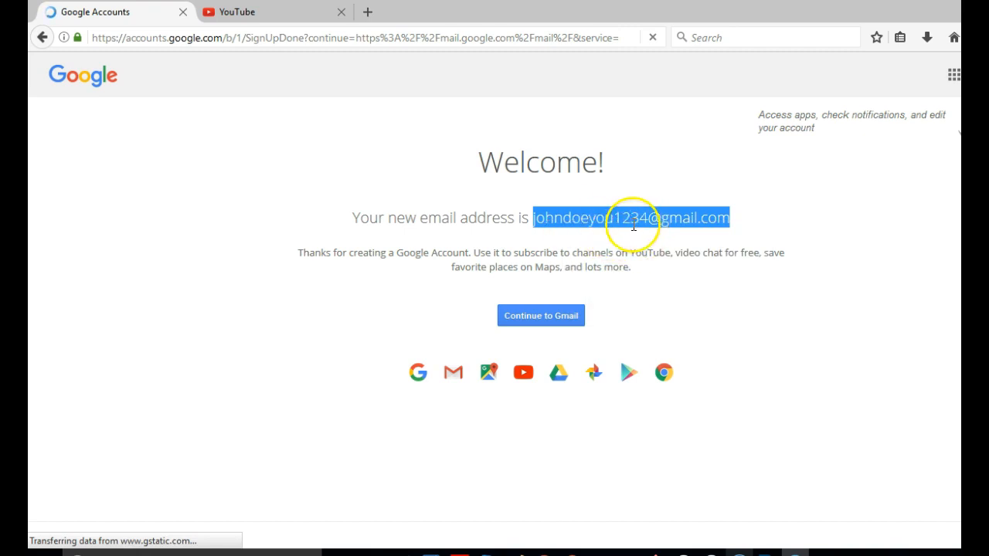
{"action": "mouse_move", "coordinate": [574, 237]}
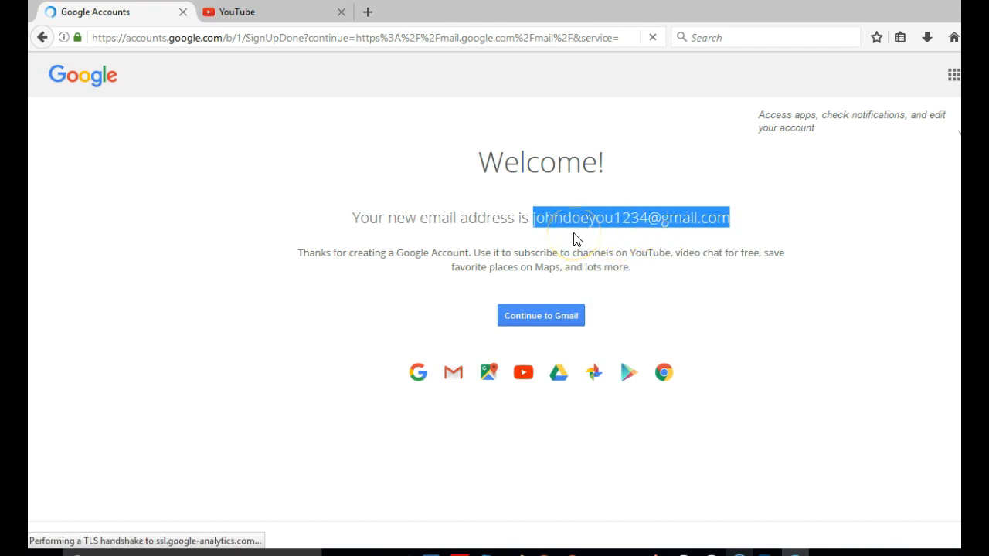
{"action": "left_click", "coordinate": [540, 316]}
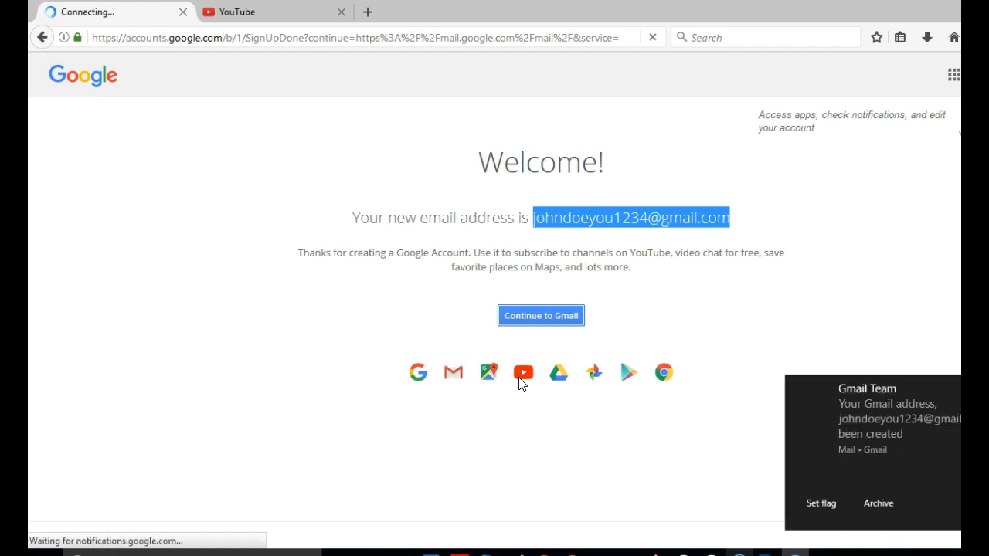
{"action": "left_click", "coordinate": [541, 315]}
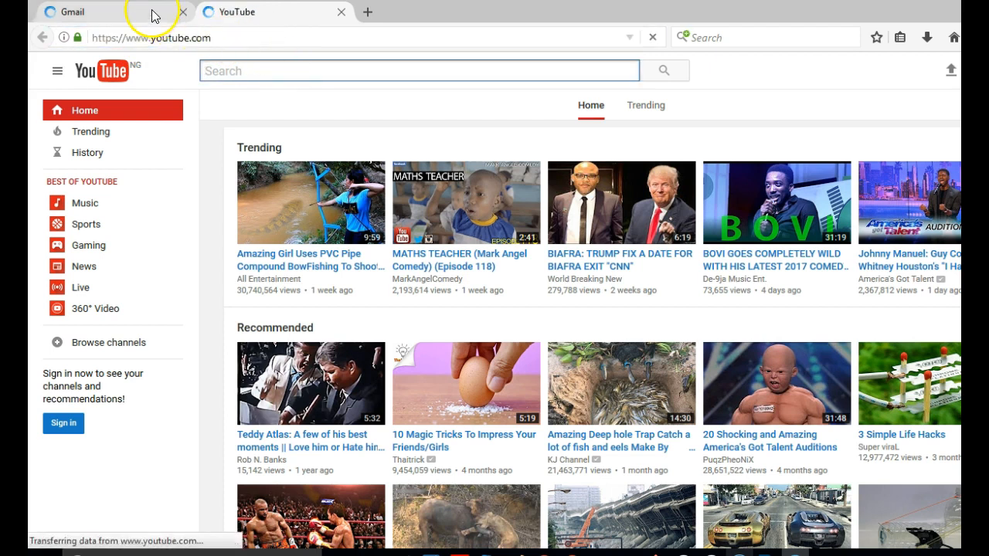
{"action": "mouse_move", "coordinate": [470, 28]}
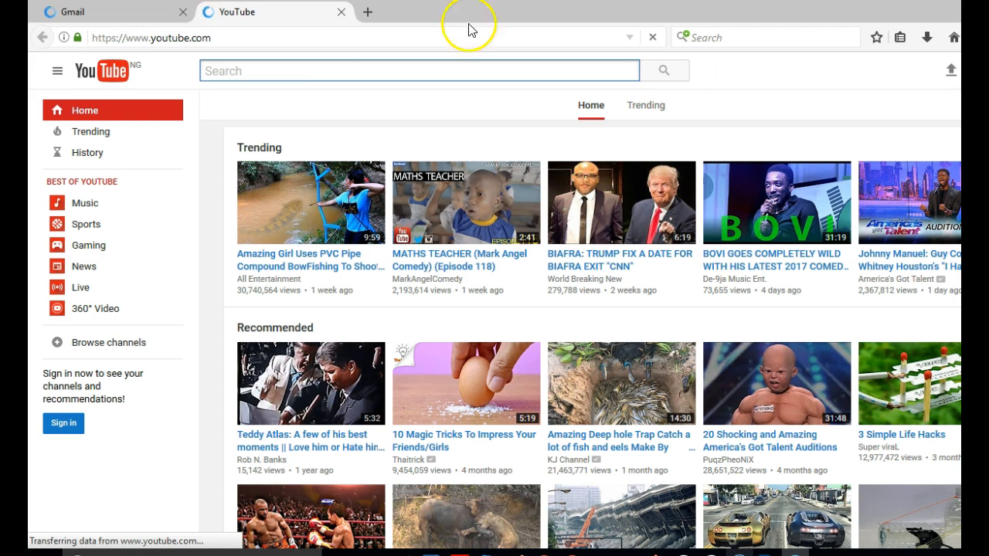
{"action": "mouse_move", "coordinate": [56, 528]}
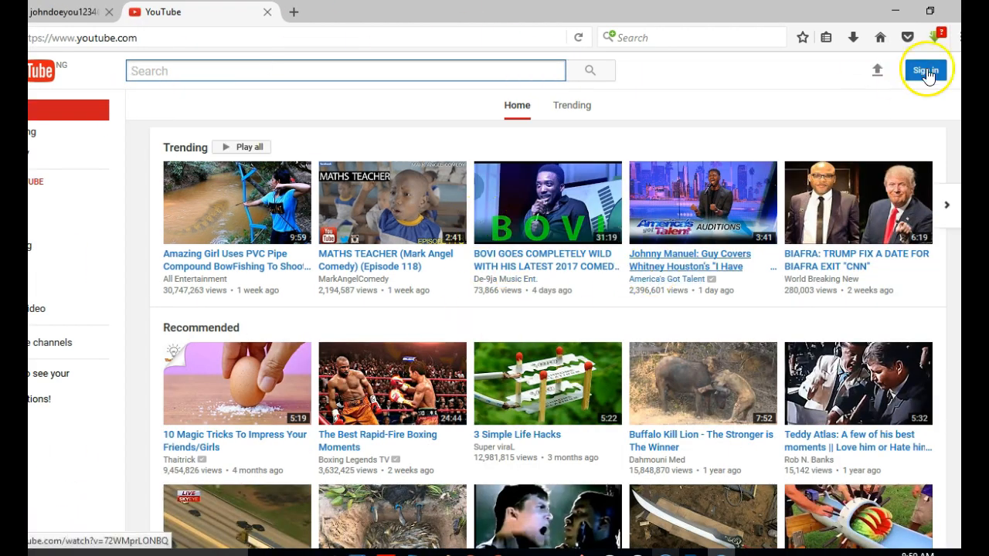
Sign in to YouTube with the new Google account from the top-right Sign in
{"action": "left_click", "coordinate": [924, 71]}
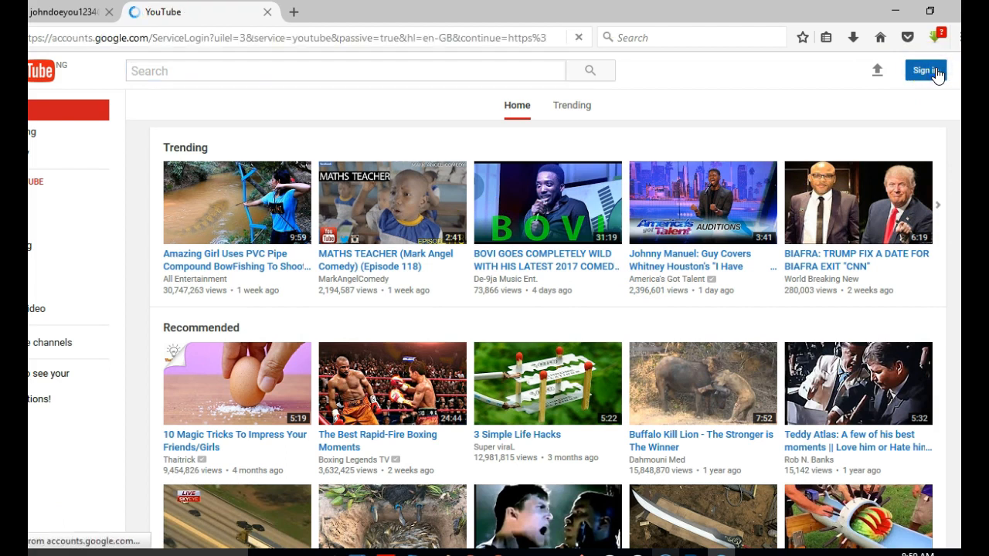
{"action": "left_click", "coordinate": [924, 71]}
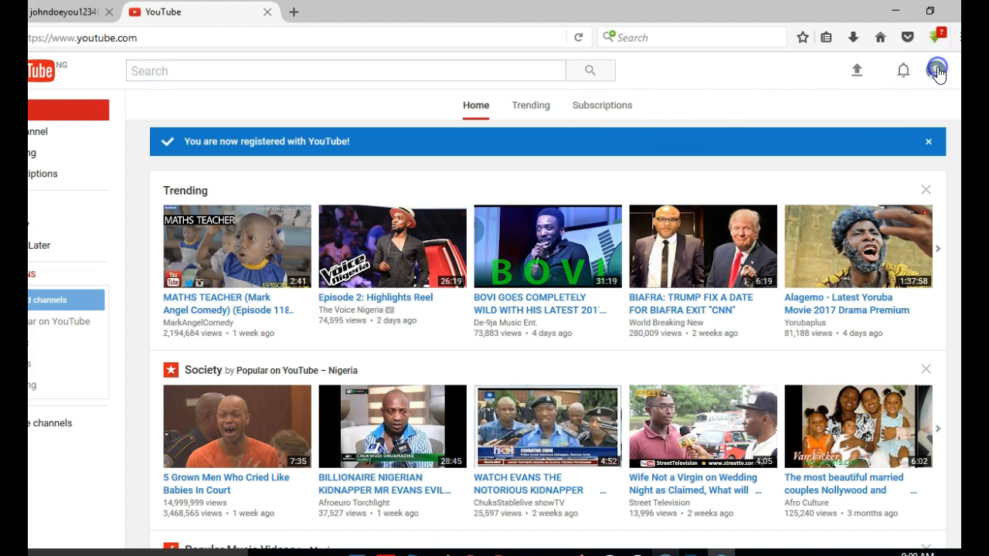
Go to Creator Studio from the account menu, reaching the videos page requiring a channel
{"action": "left_click", "coordinate": [936, 71]}
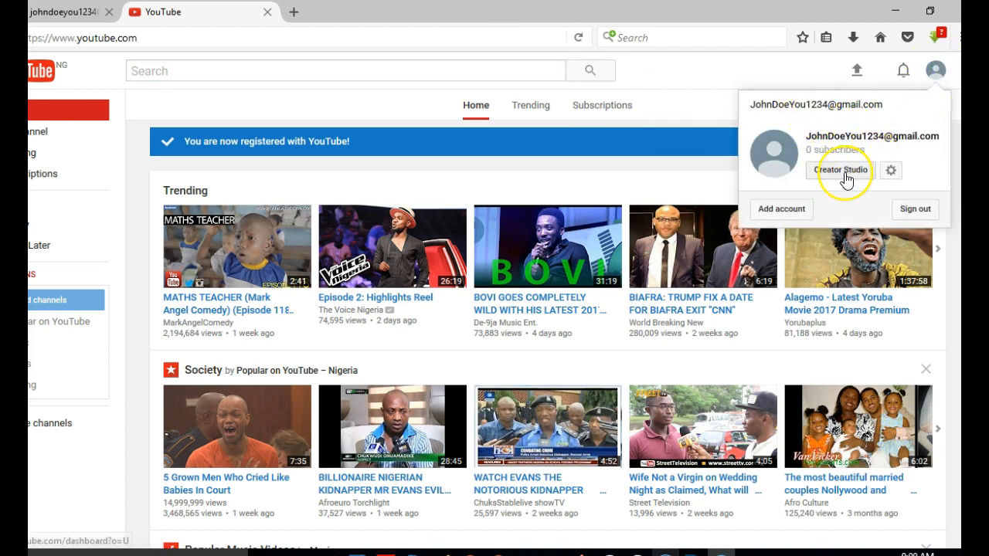
{"action": "left_click", "coordinate": [841, 170]}
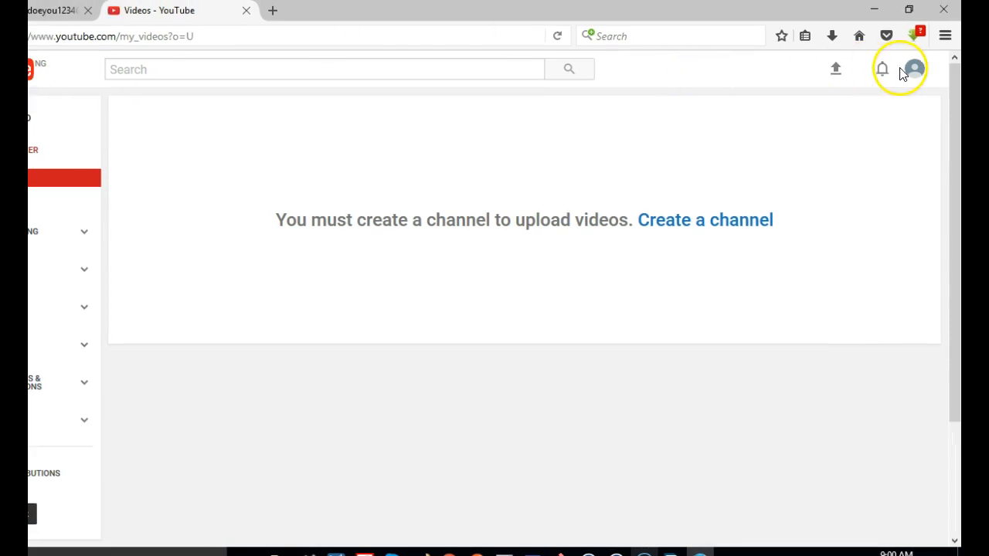
{"action": "left_click", "coordinate": [914, 68]}
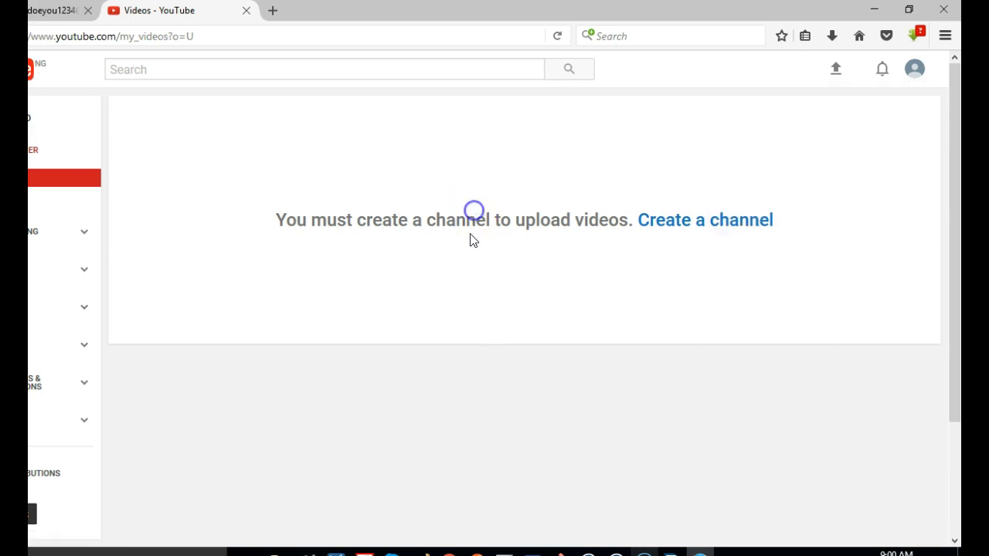
{"action": "mouse_move", "coordinate": [623, 220]}
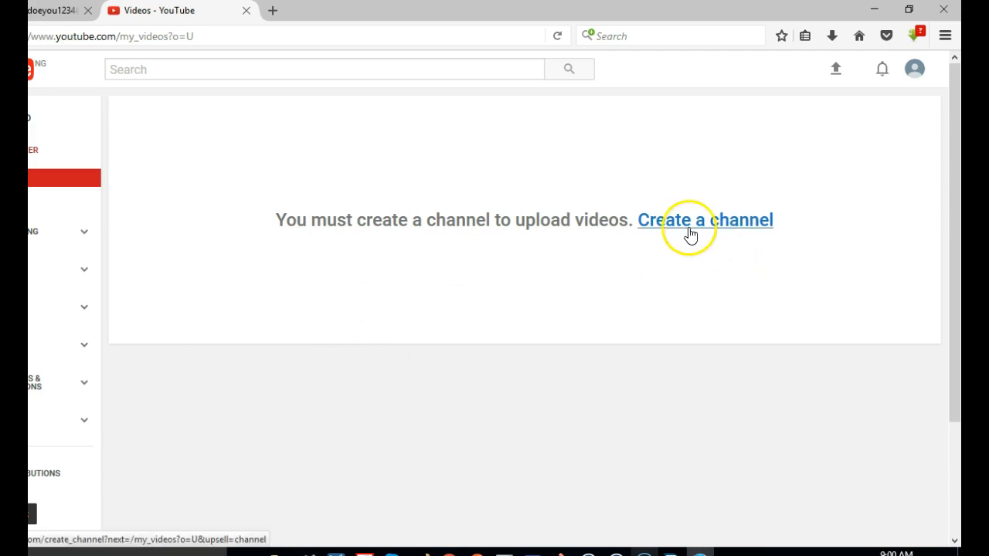
Create a channel with first name John Doe and last name Reviews
{"action": "left_click", "coordinate": [704, 219]}
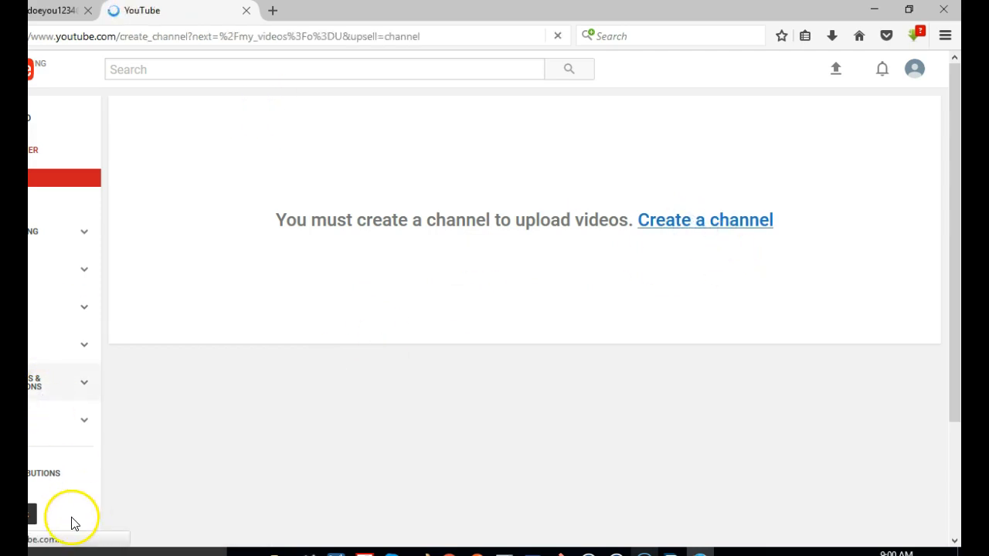
{"action": "scroll", "scroll_direction": "down", "scroll_amount": 3}
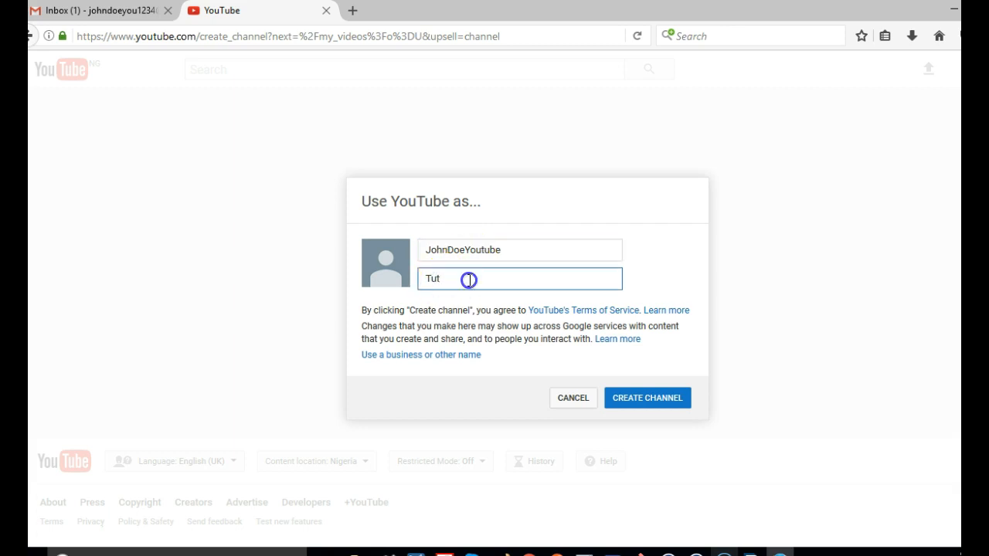
{"action": "type", "text": "Reviews"}
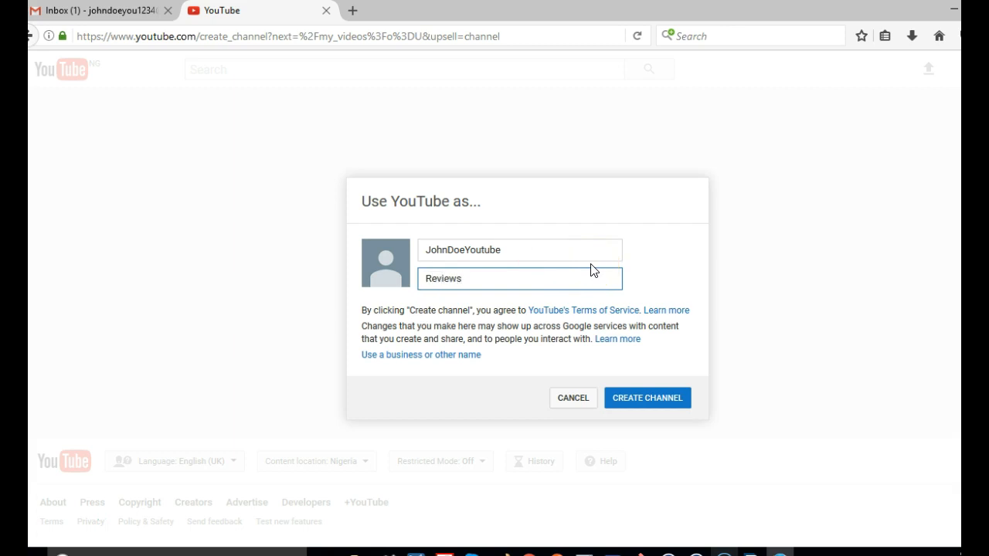
{"action": "double_click", "coordinate": [485, 251]}
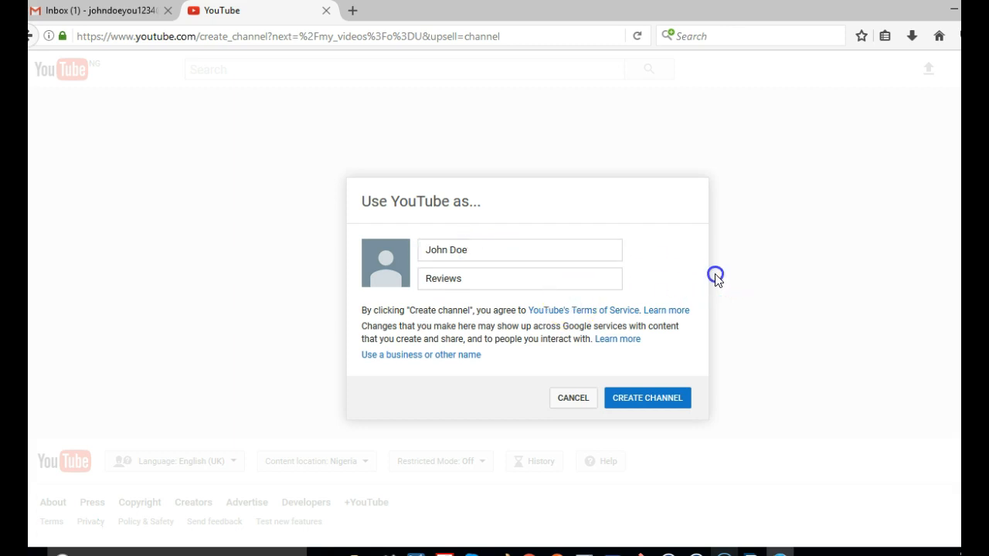
{"action": "mouse_move", "coordinate": [646, 398]}
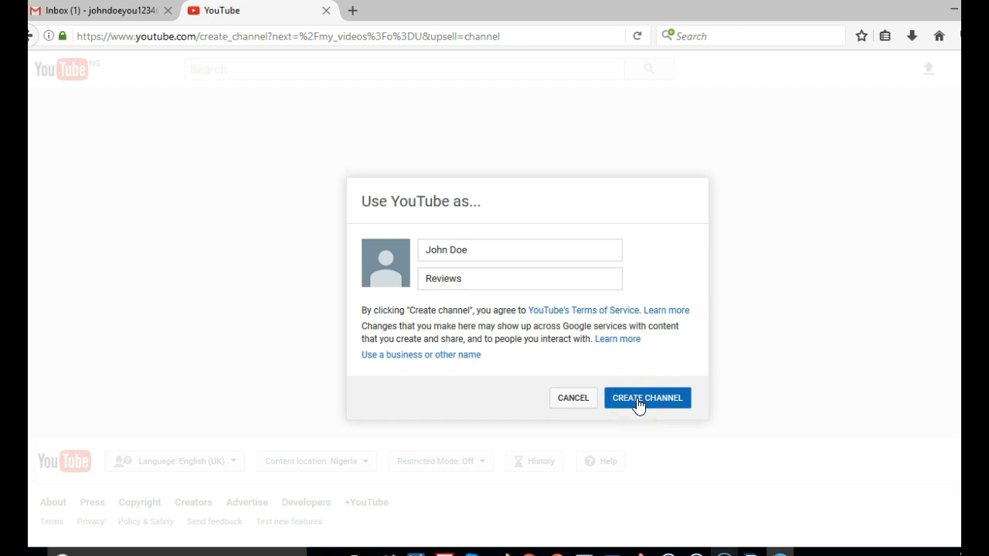
{"action": "left_click", "coordinate": [647, 397]}
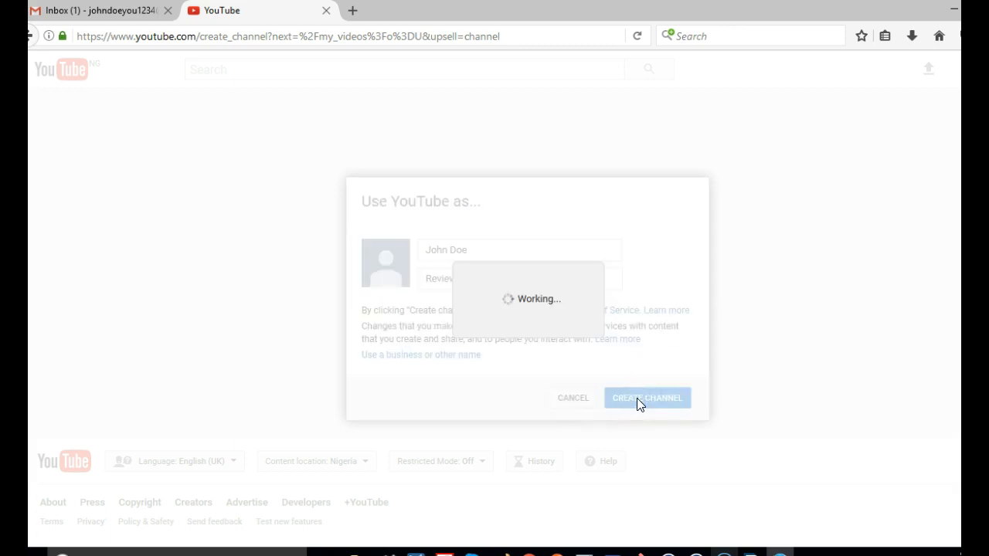
Bring up the Status and features page for the John Doe Reviews channel
{"action": "left_click", "coordinate": [646, 397]}
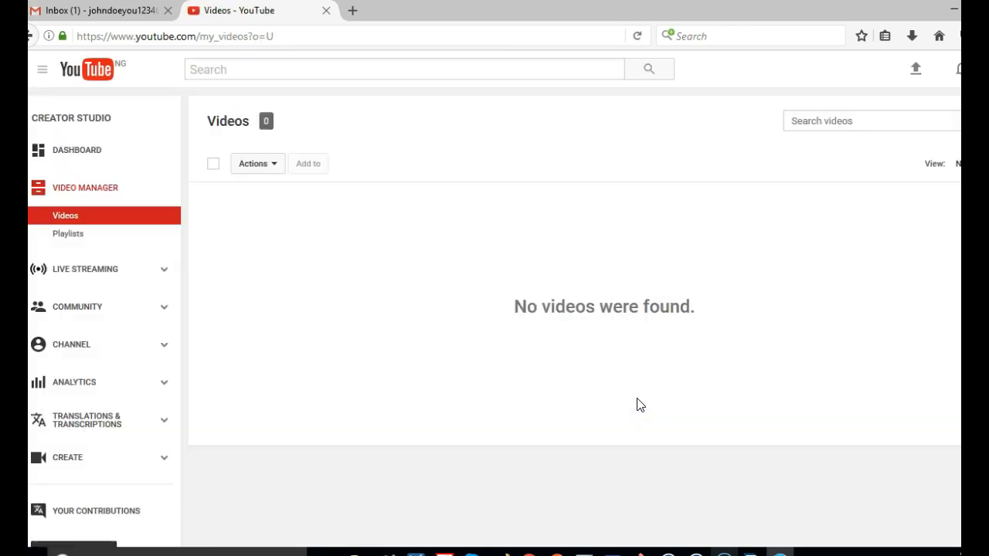
{"action": "mouse_move", "coordinate": [380, 332]}
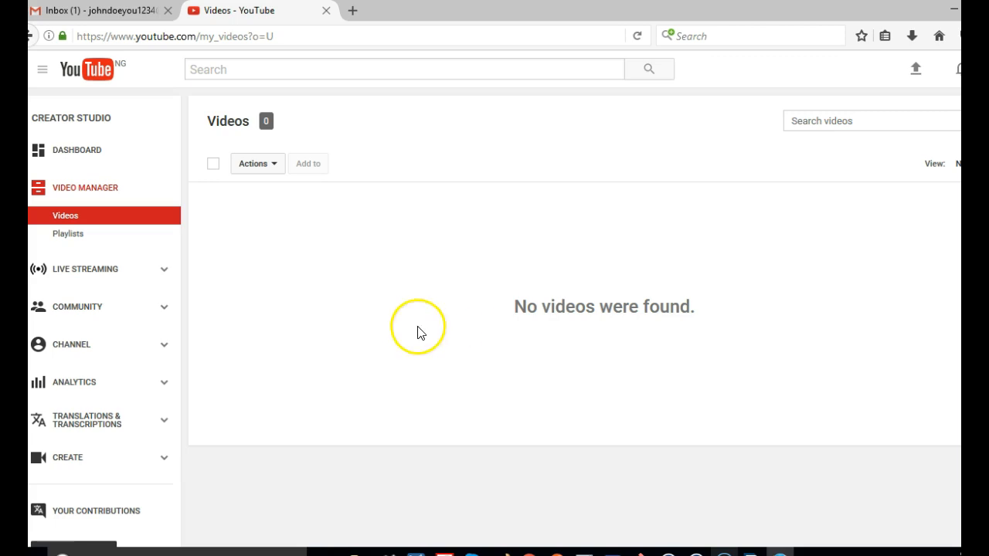
{"action": "mouse_move", "coordinate": [164, 340]}
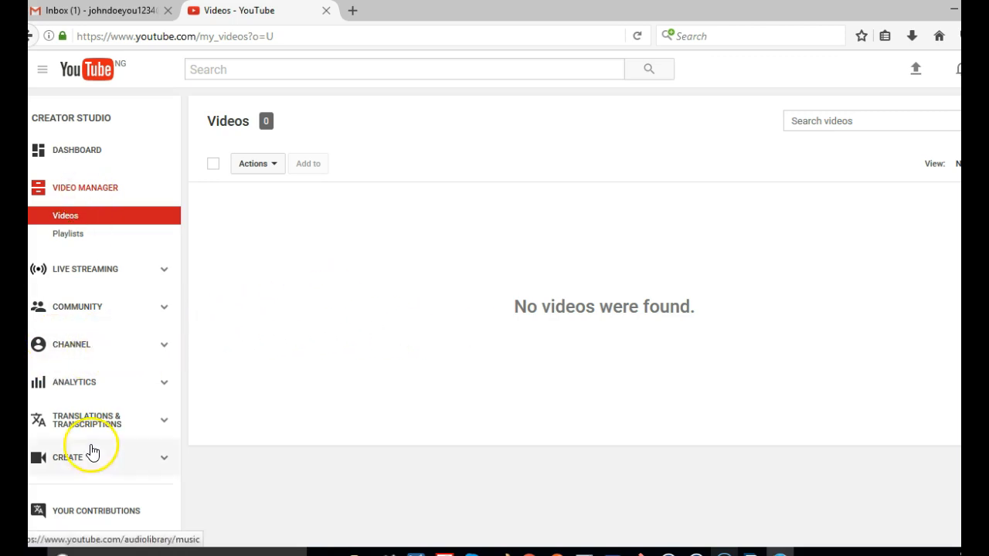
{"action": "mouse_move", "coordinate": [120, 343]}
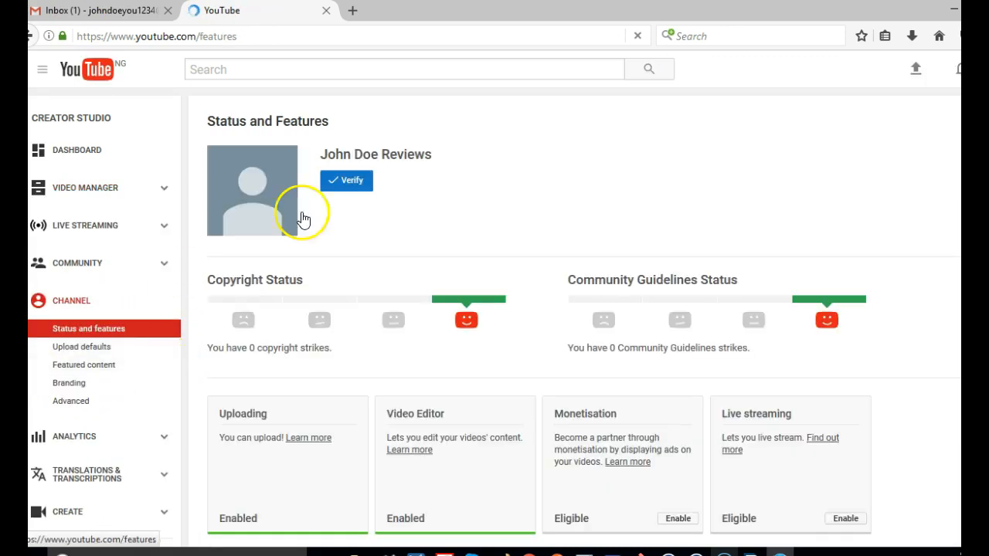
{"action": "scroll", "scroll_direction": "down", "scroll_amount": 3}
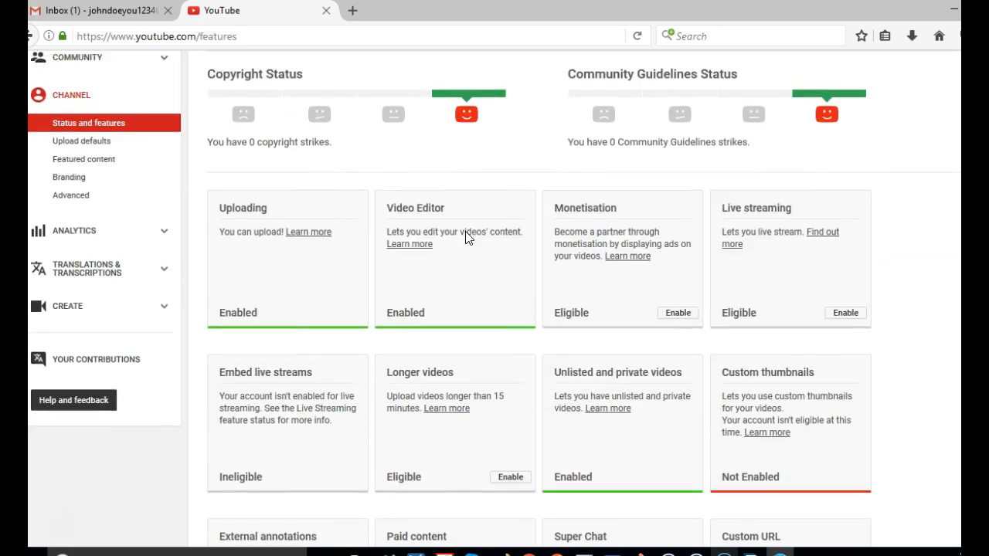
{"action": "scroll", "scroll_direction": "down", "scroll_amount": 3}
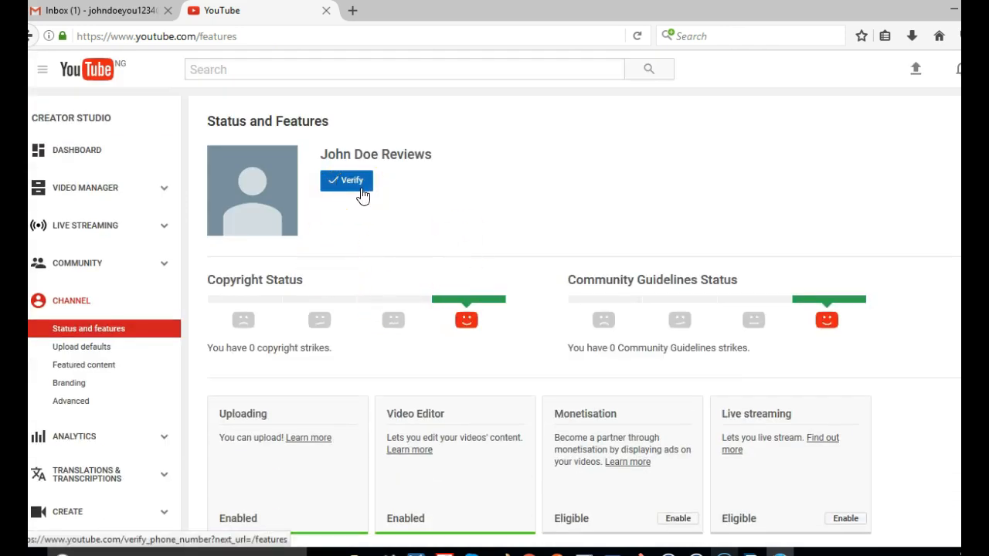
{"action": "mouse_move", "coordinate": [414, 216]}
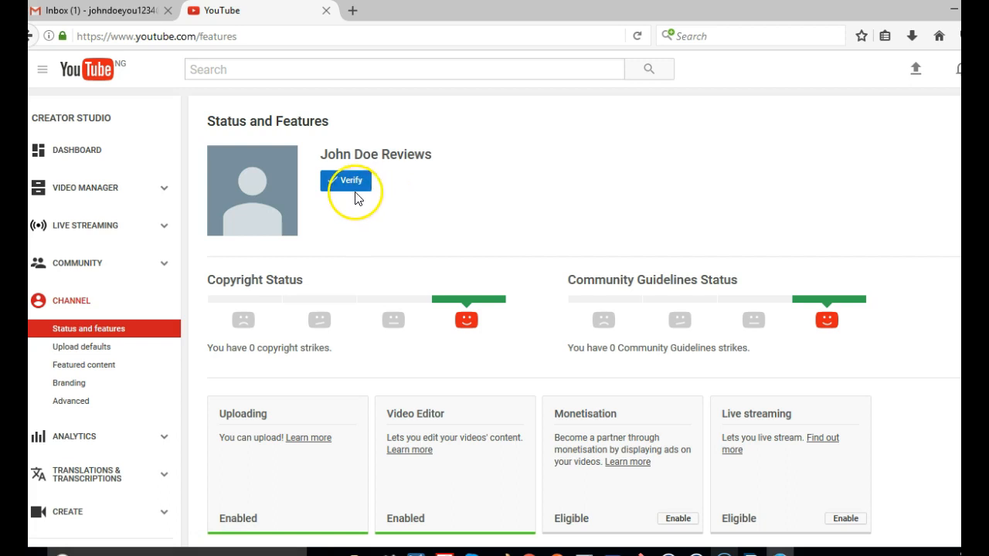
{"action": "left_click", "coordinate": [346, 179]}
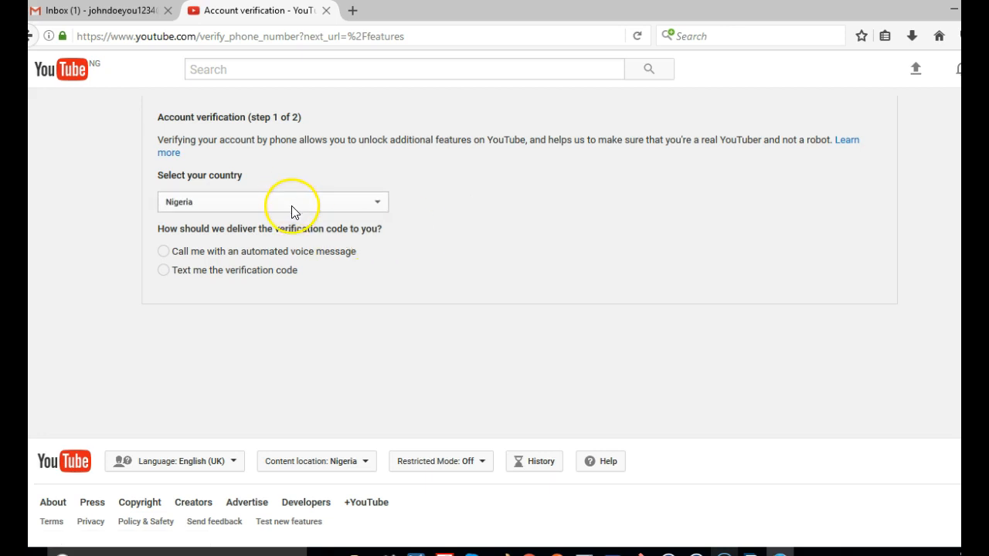
{"action": "mouse_move", "coordinate": [170, 254]}
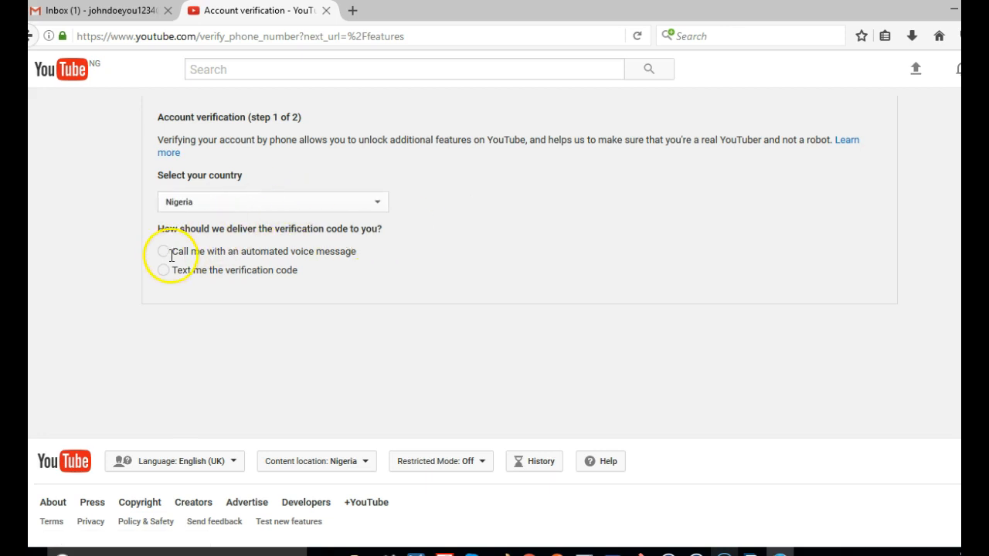
{"action": "left_click", "coordinate": [164, 250]}
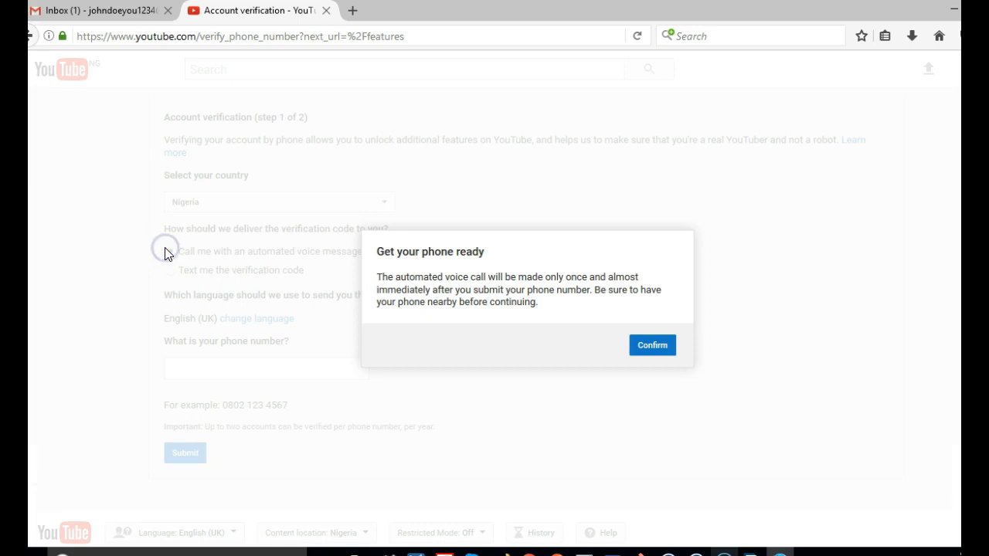
{"action": "left_click", "coordinate": [170, 250]}
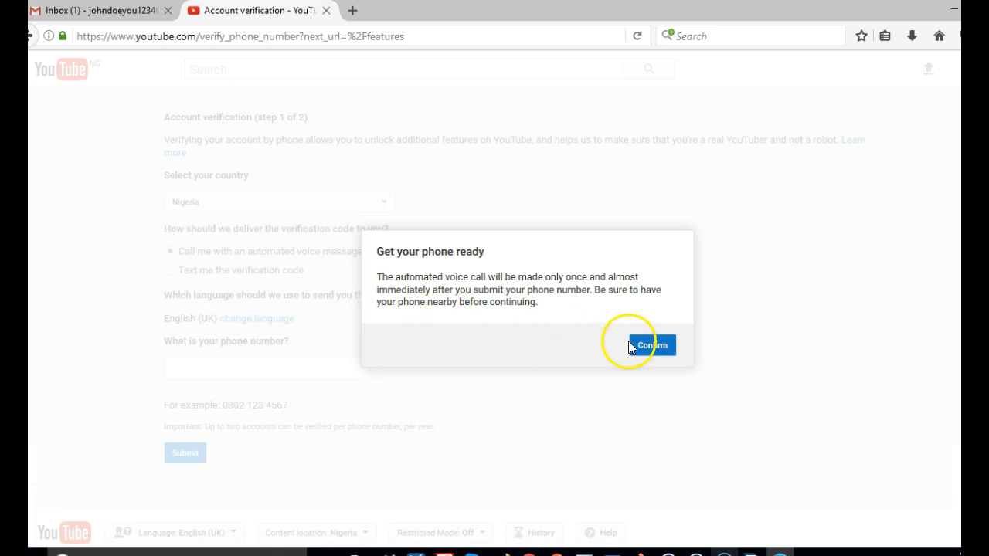
{"action": "left_click", "coordinate": [651, 344]}
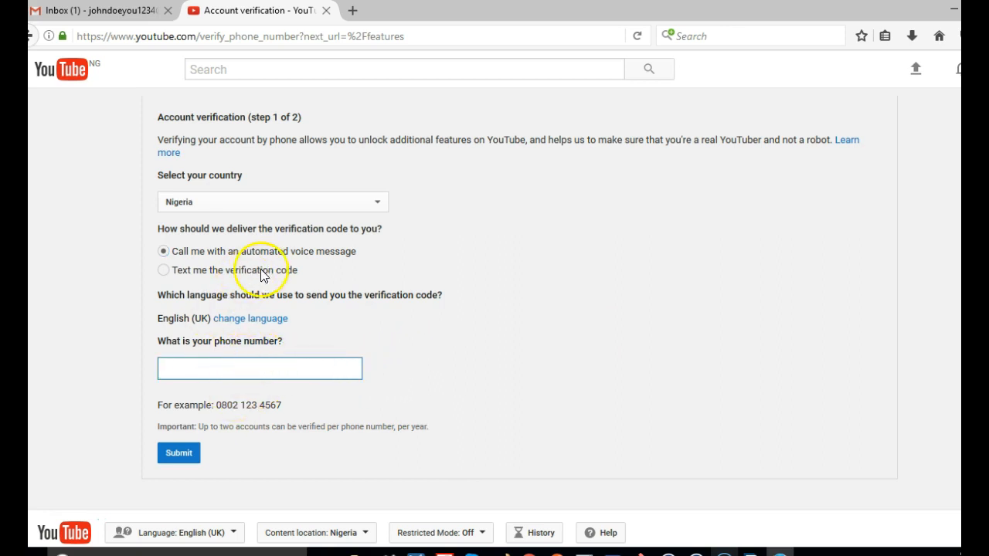
{"action": "left_click", "coordinate": [260, 368]}
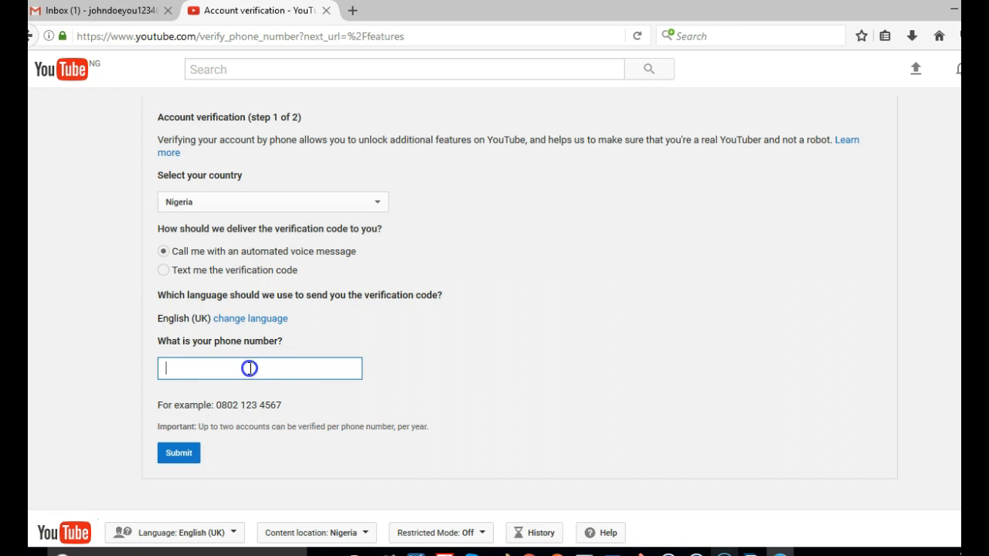
{"action": "mouse_move", "coordinate": [639, 343]}
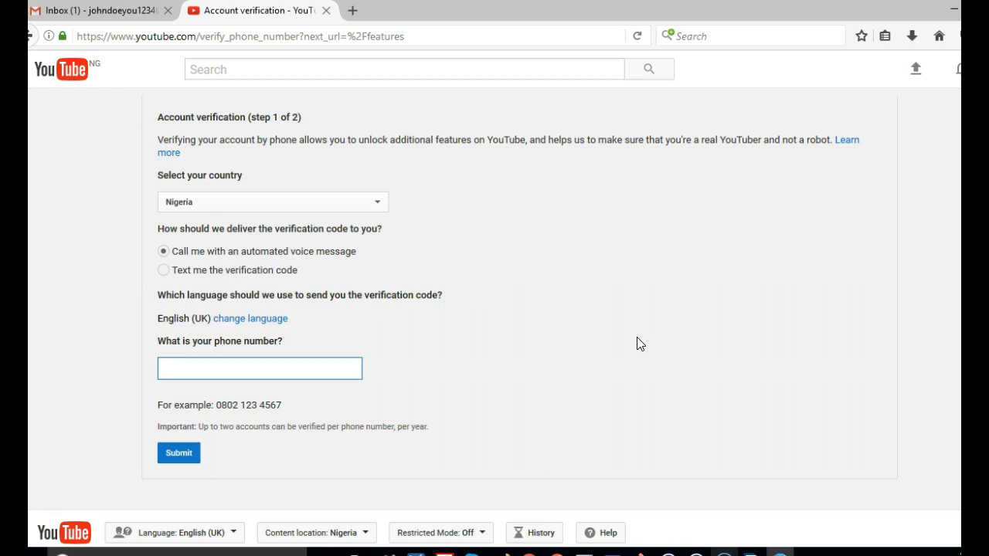
{"action": "left_click", "coordinate": [259, 367]}
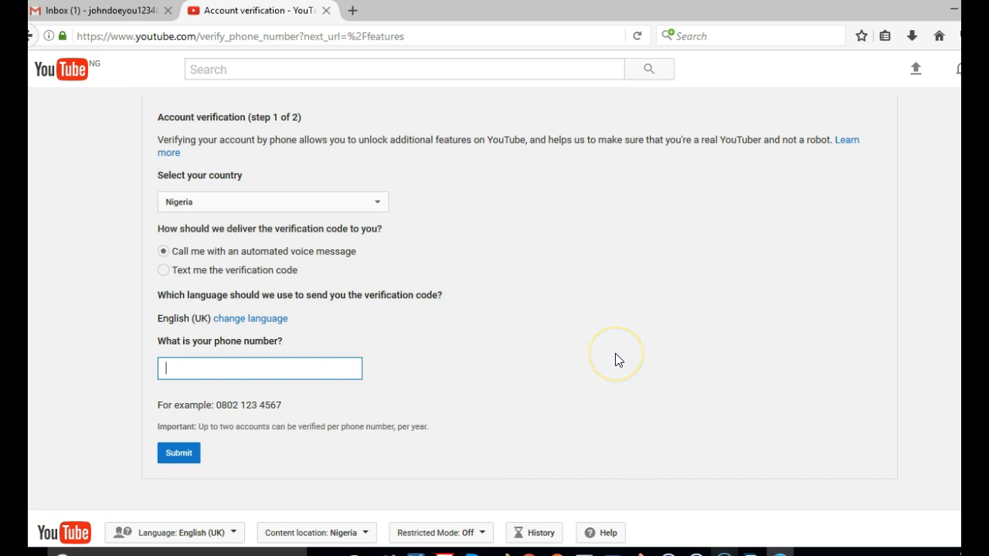
{"action": "mouse_move", "coordinate": [259, 198]}
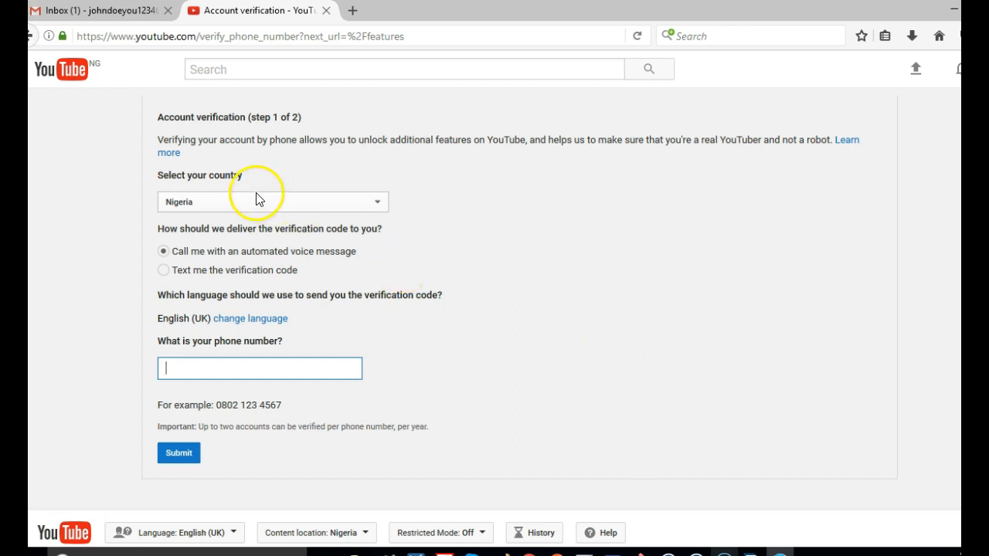
{"action": "mouse_move", "coordinate": [316, 341]}
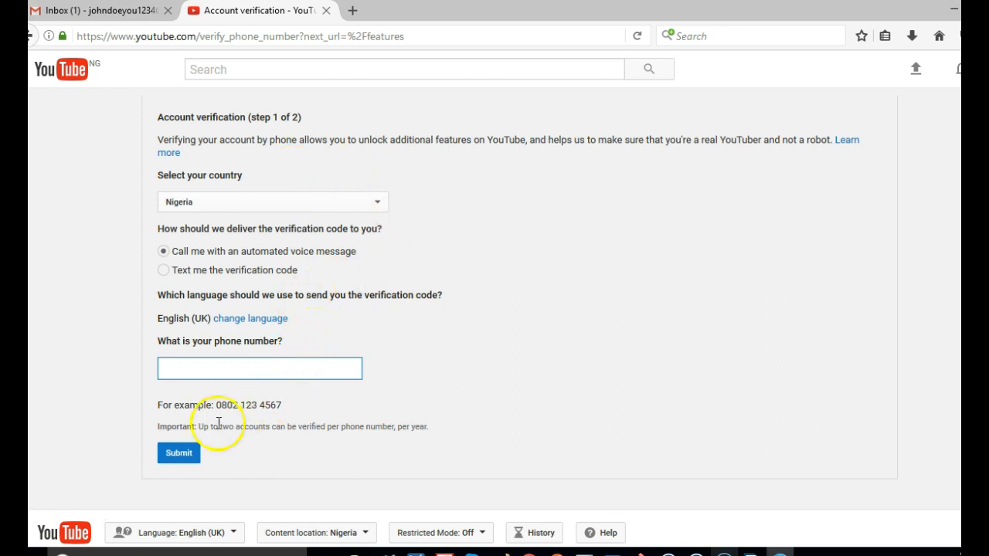
{"action": "mouse_move", "coordinate": [287, 405]}
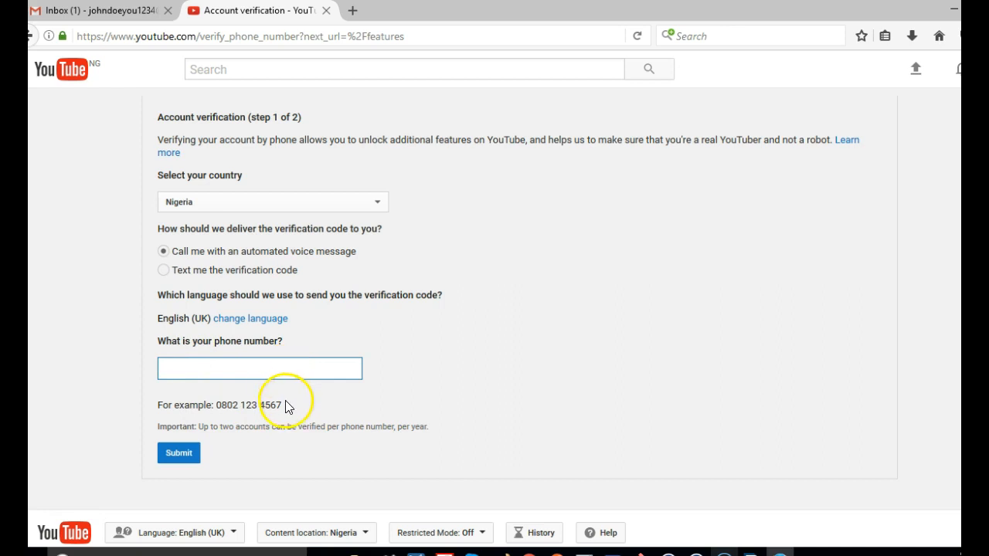
{"action": "mouse_move", "coordinate": [371, 309]}
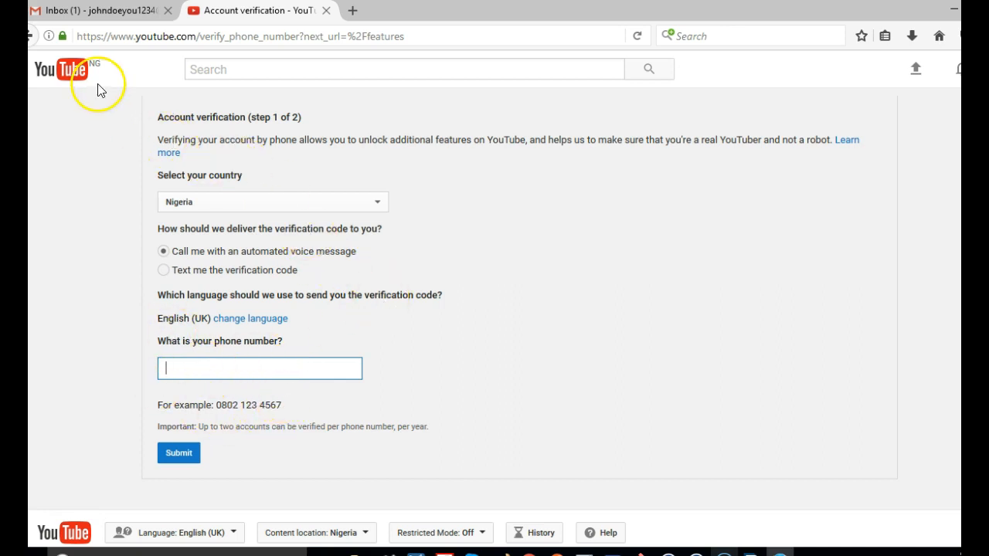
{"action": "mouse_move", "coordinate": [395, 333]}
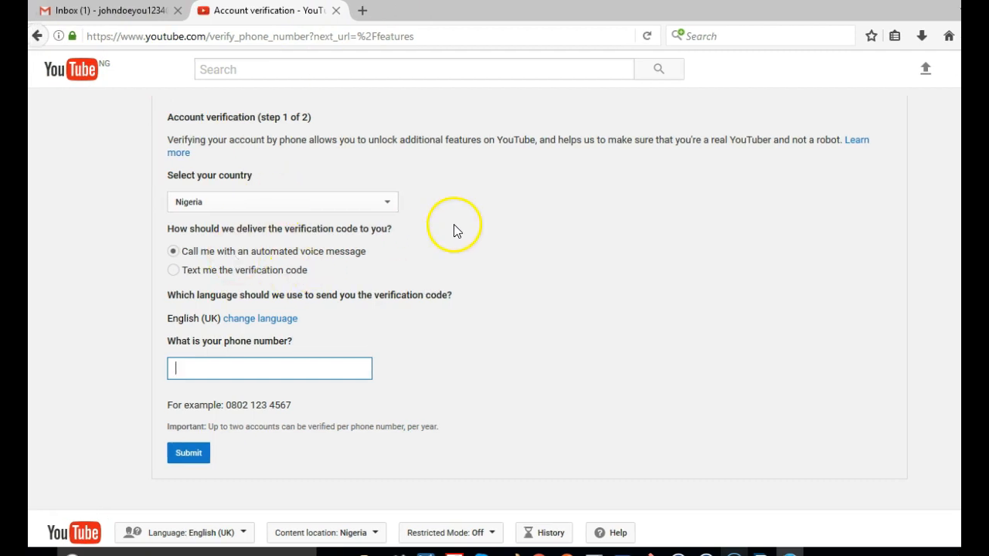
Go back to the channel's Status and features overview without submitting verification
{"action": "left_click", "coordinate": [37, 35]}
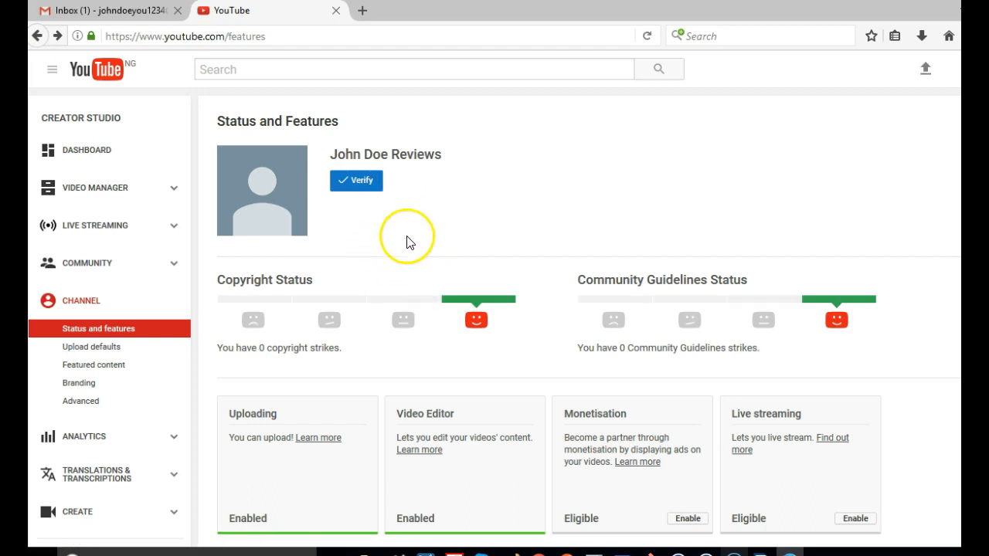
{"action": "scroll", "scroll_direction": "down", "scroll_amount": 3}
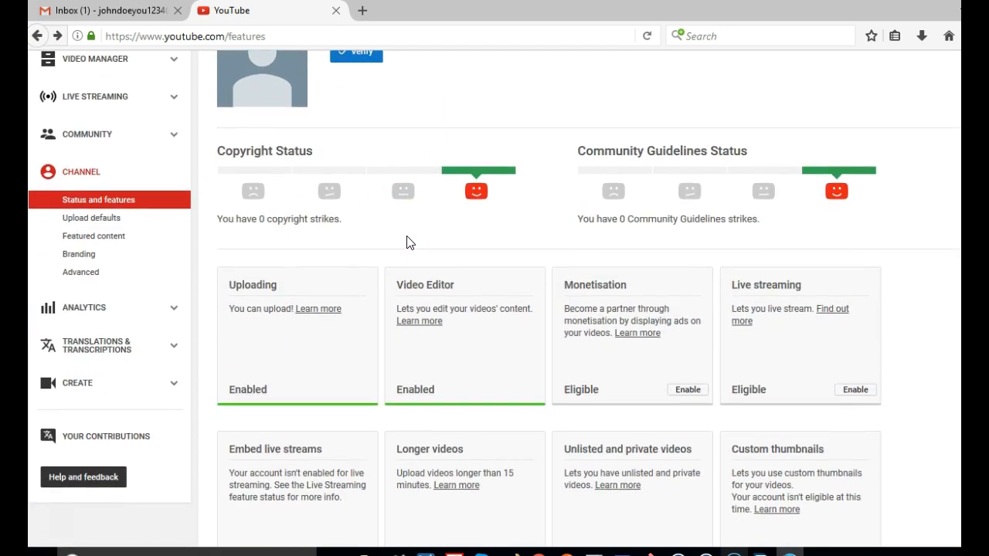
{"action": "scroll", "scroll_direction": "down", "scroll_amount": 3}
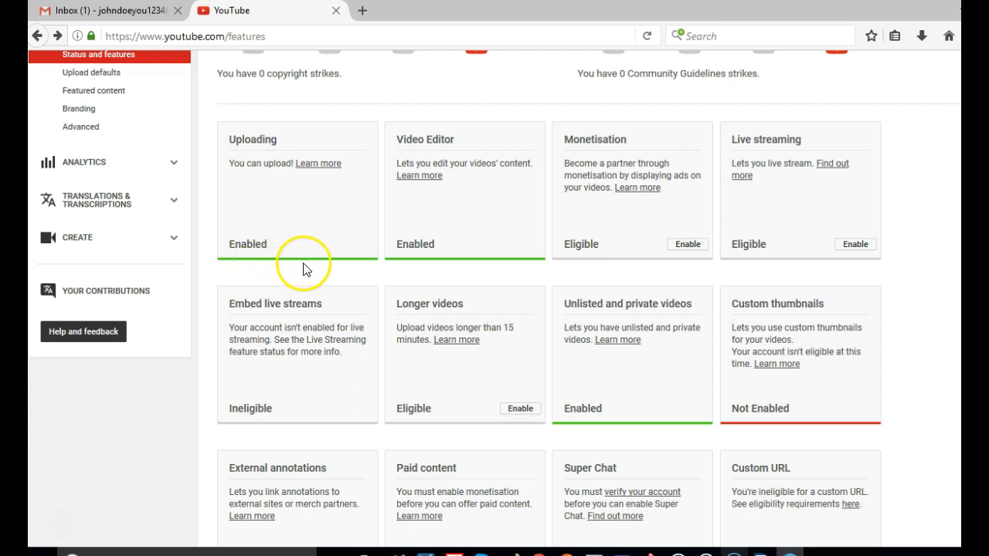
{"action": "mouse_move", "coordinate": [470, 268]}
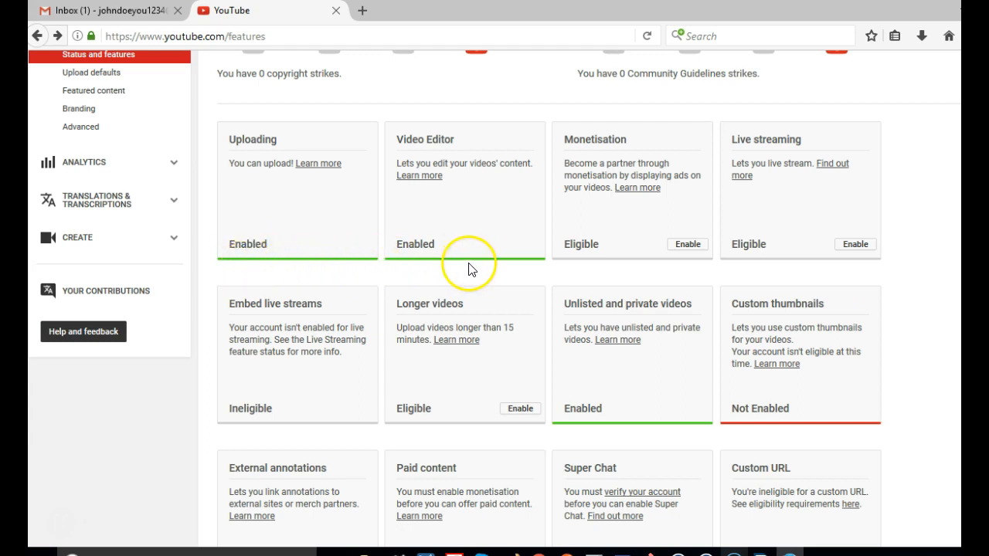
{"action": "mouse_move", "coordinate": [257, 238]}
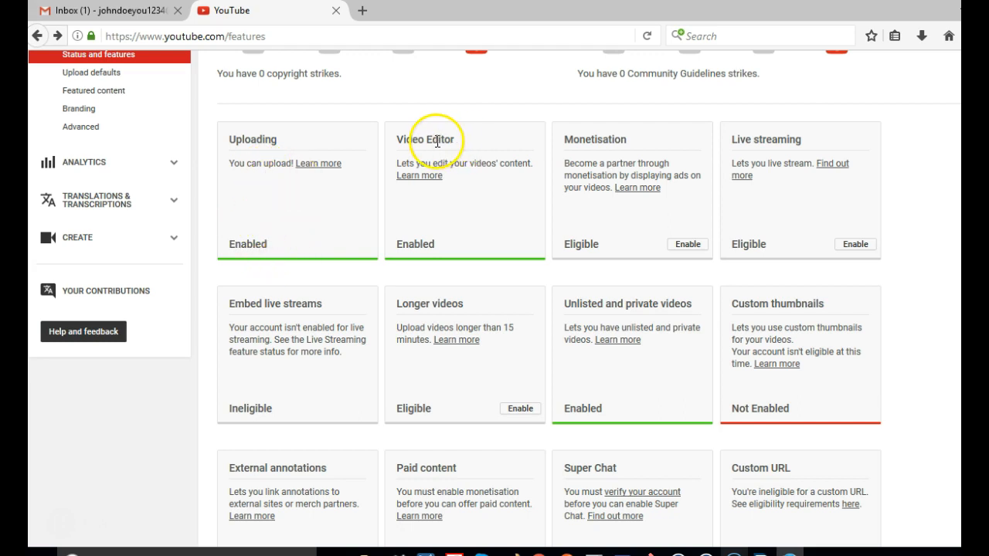
{"action": "mouse_move", "coordinate": [581, 244]}
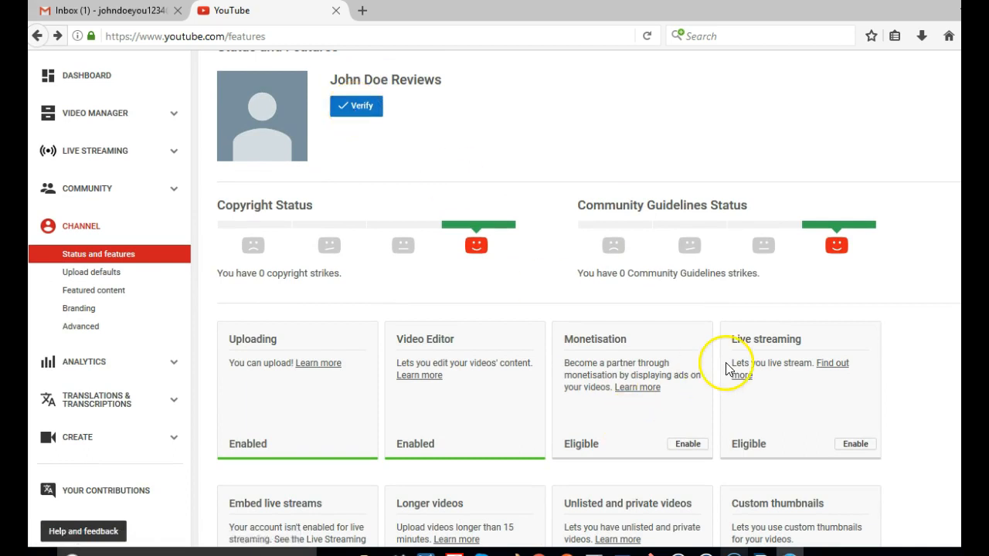
{"action": "scroll", "scroll_direction": "down", "scroll_amount": 3}
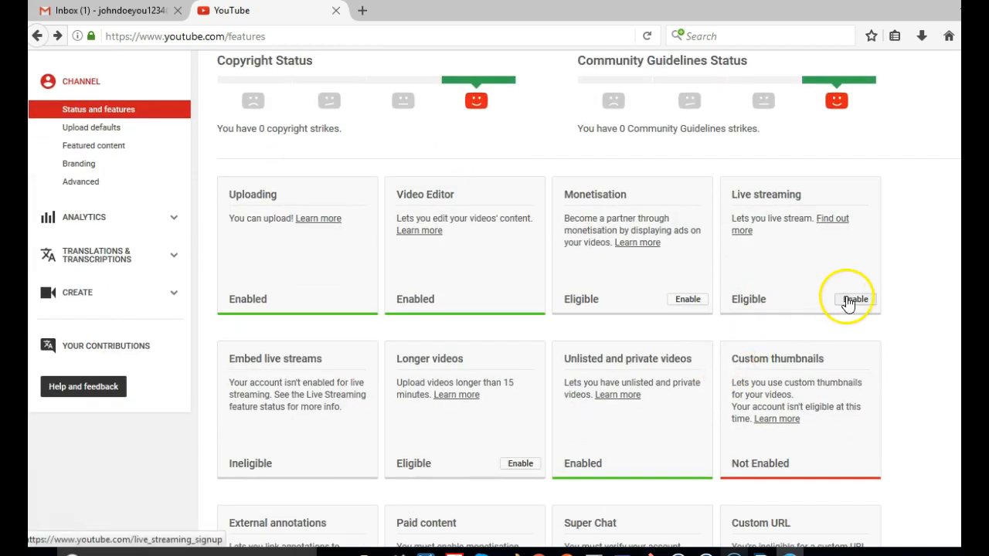
{"action": "left_click", "coordinate": [854, 299]}
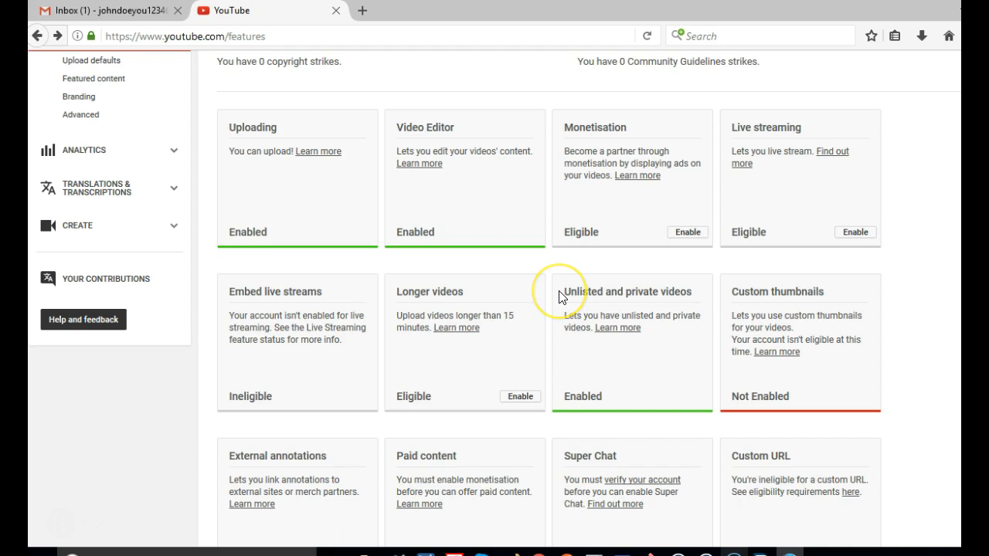
Review the feature cards: uploading enabled, monetisation and live streaming eligible
{"action": "scroll", "scroll_direction": "down", "scroll_amount": 3}
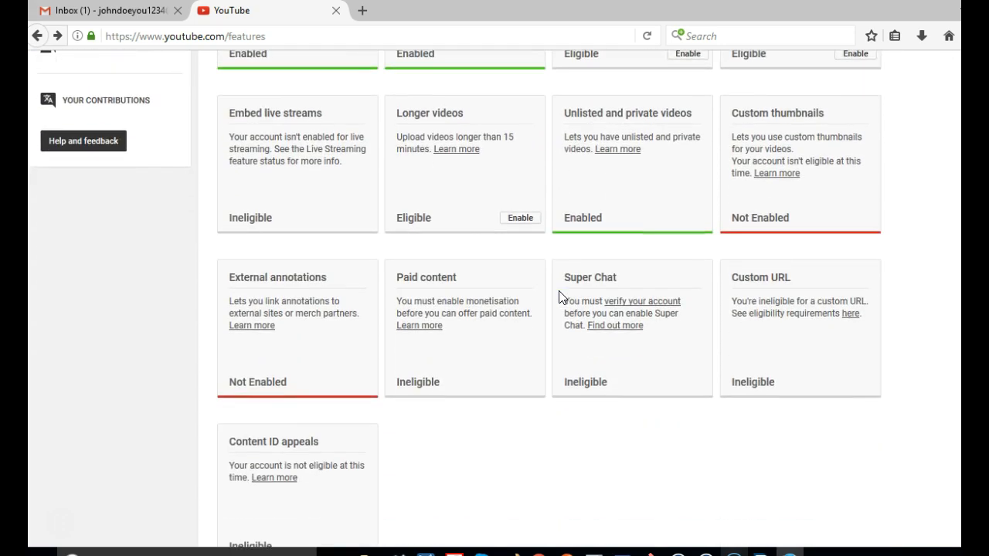
{"action": "scroll", "scroll_direction": "up", "scroll_amount": 3}
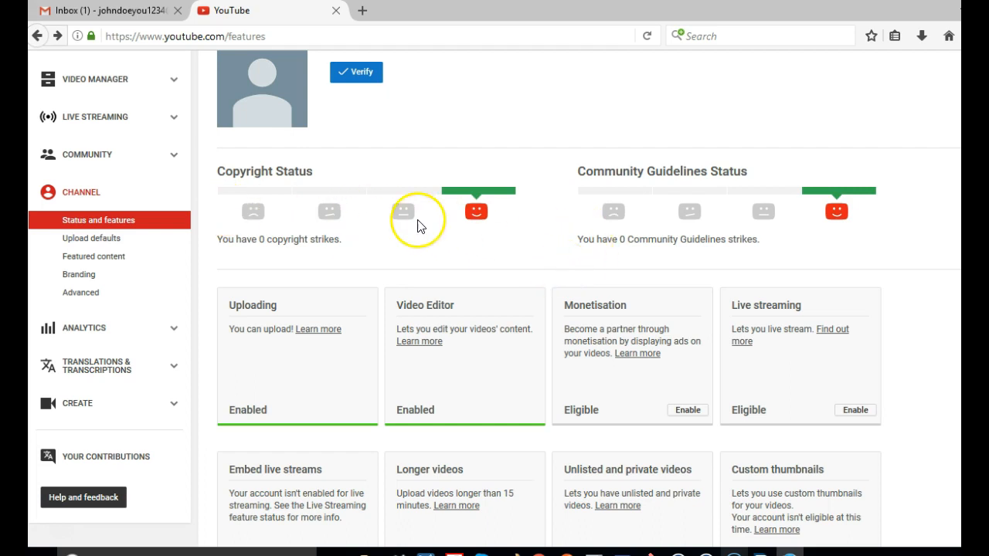
{"action": "mouse_move", "coordinate": [219, 225]}
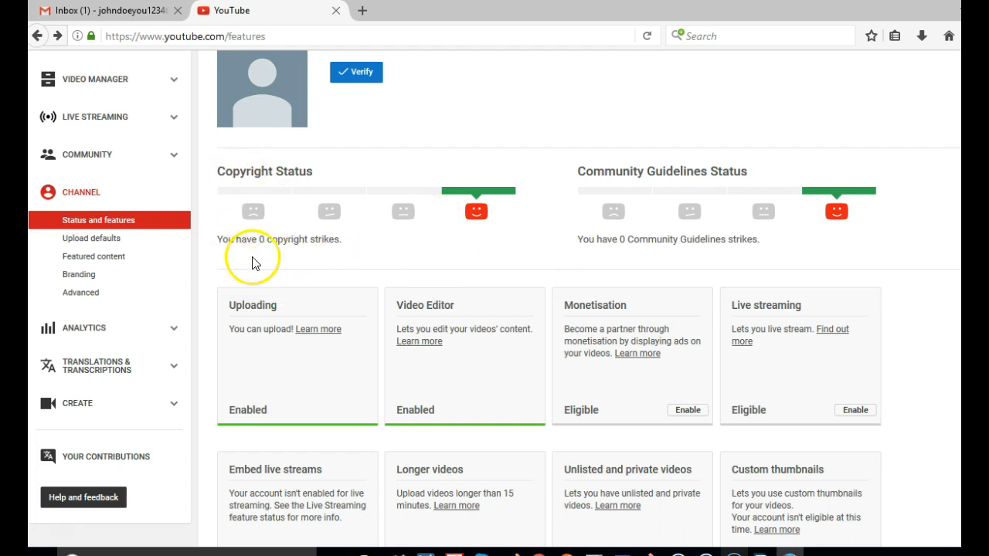
{"action": "mouse_move", "coordinate": [305, 255]}
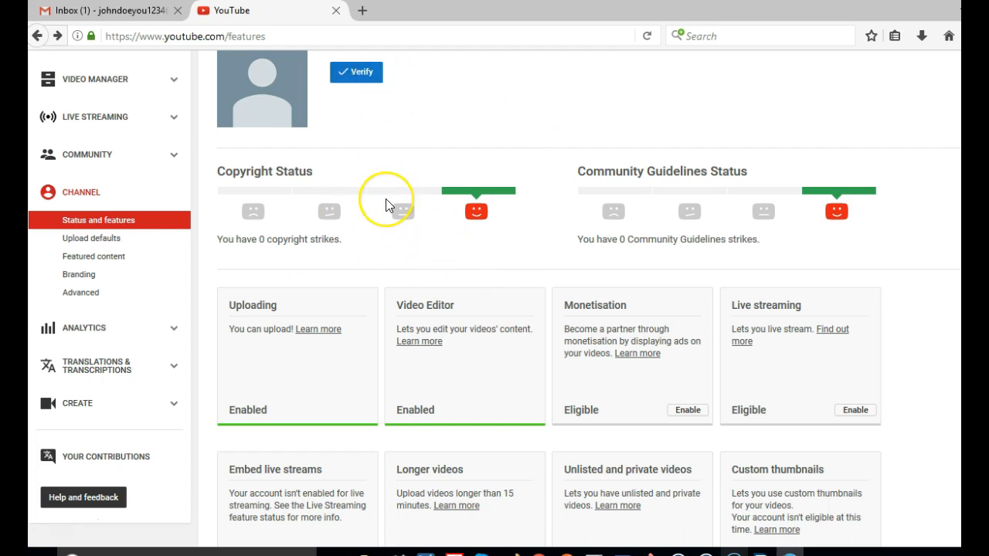
{"action": "scroll", "scroll_direction": "down", "scroll_amount": 3}
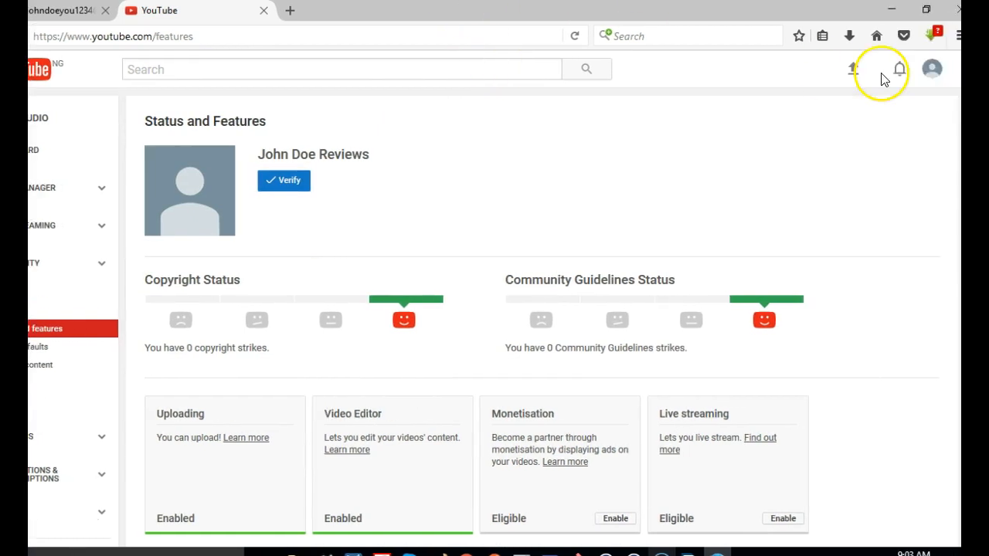
{"action": "left_click", "coordinate": [932, 68]}
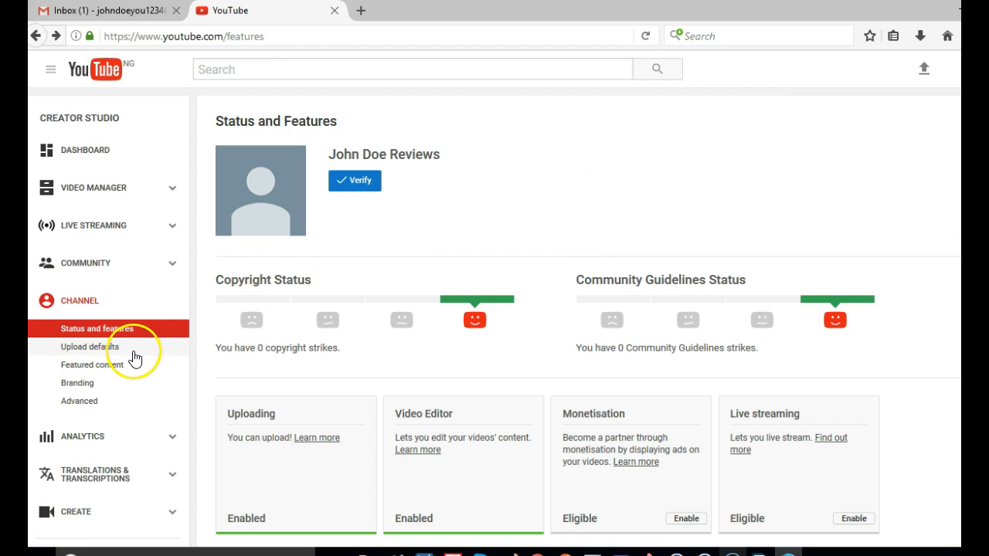
In Upload defaults, keep privacy Public and set the default category to Entertainment
{"action": "left_click", "coordinate": [89, 346]}
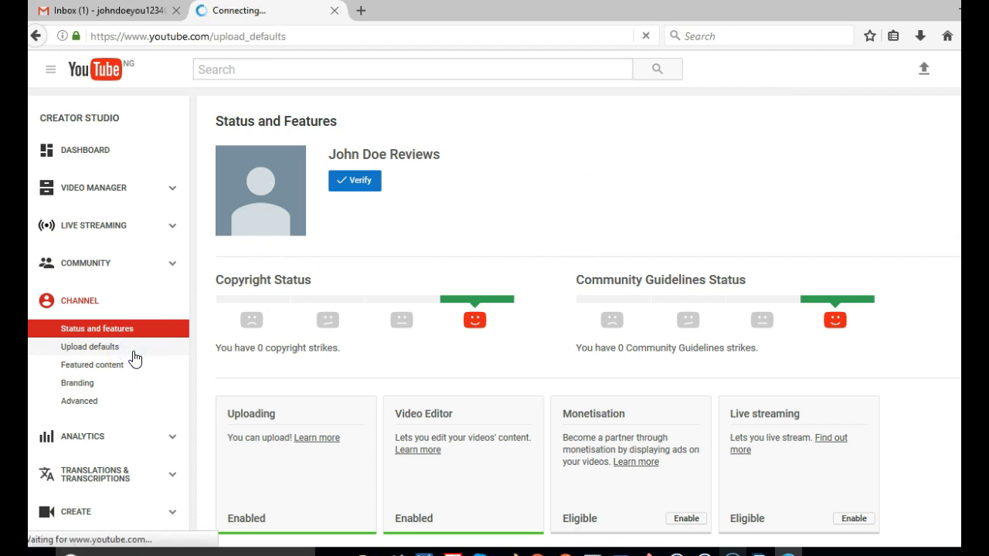
{"action": "left_click", "coordinate": [90, 346]}
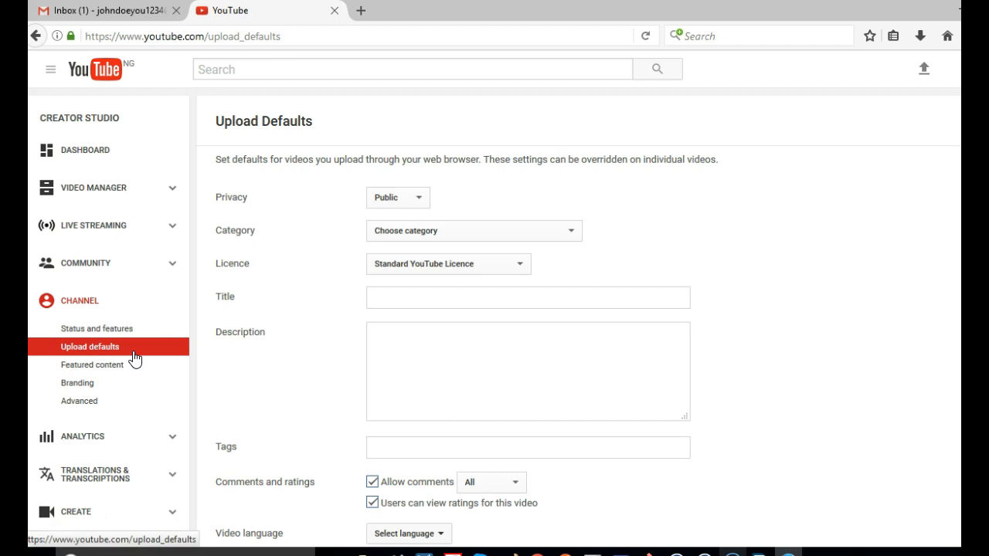
{"action": "left_click", "coordinate": [395, 197]}
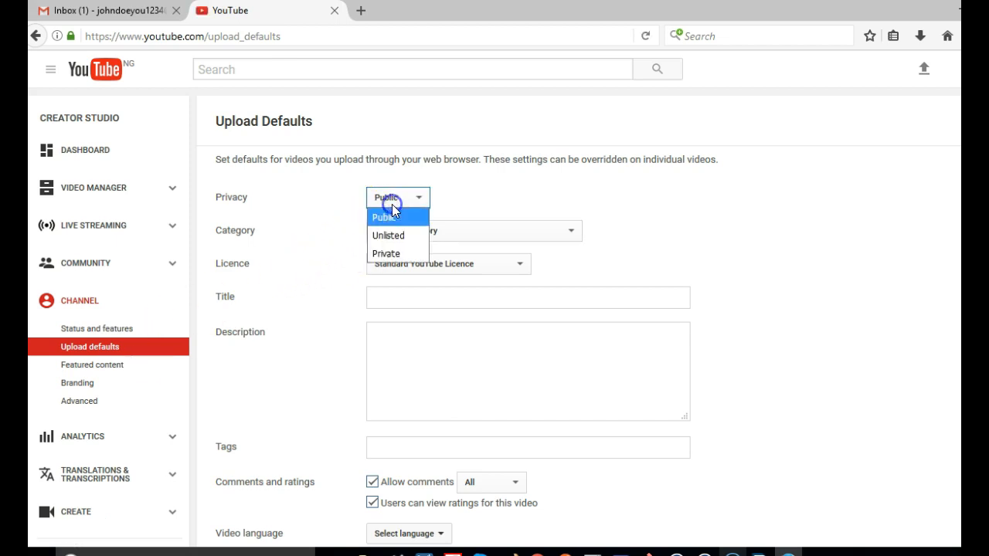
{"action": "left_click", "coordinate": [386, 216]}
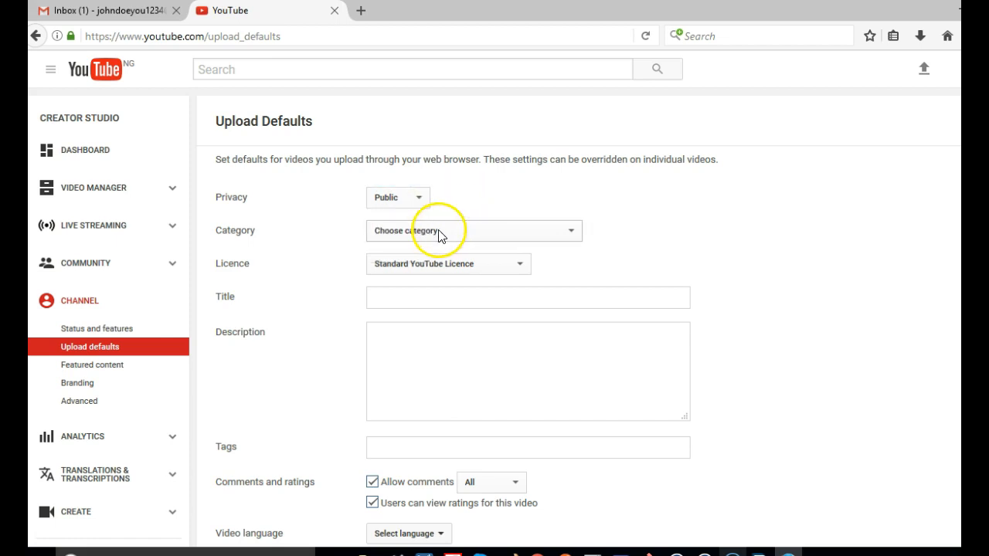
{"action": "left_click", "coordinate": [473, 230]}
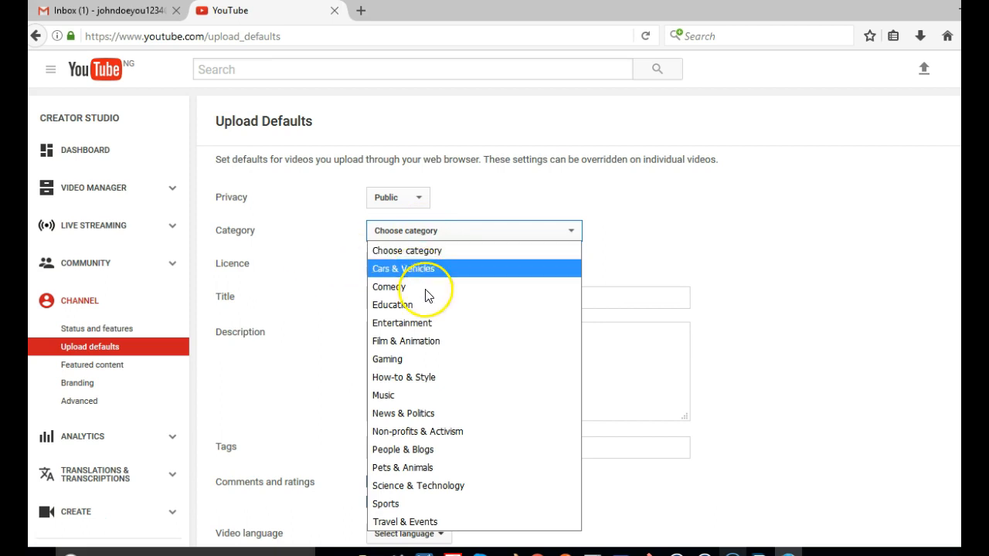
{"action": "mouse_move", "coordinate": [538, 358]}
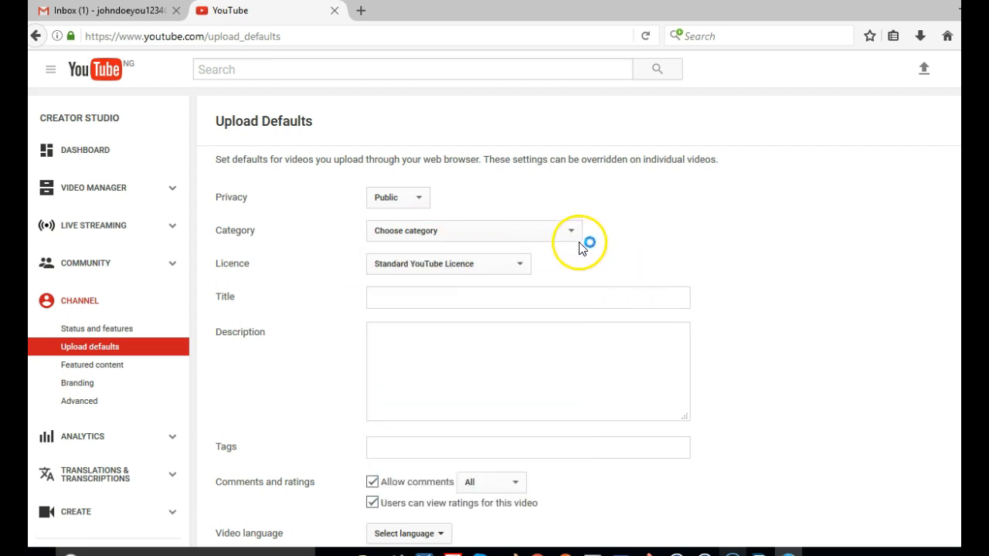
{"action": "mouse_move", "coordinate": [618, 292]}
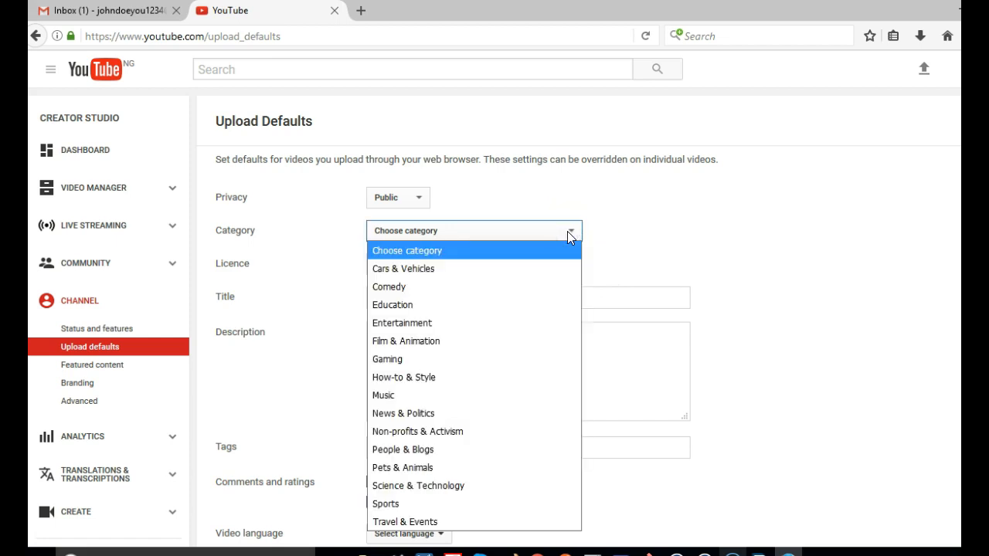
{"action": "left_click", "coordinate": [402, 323]}
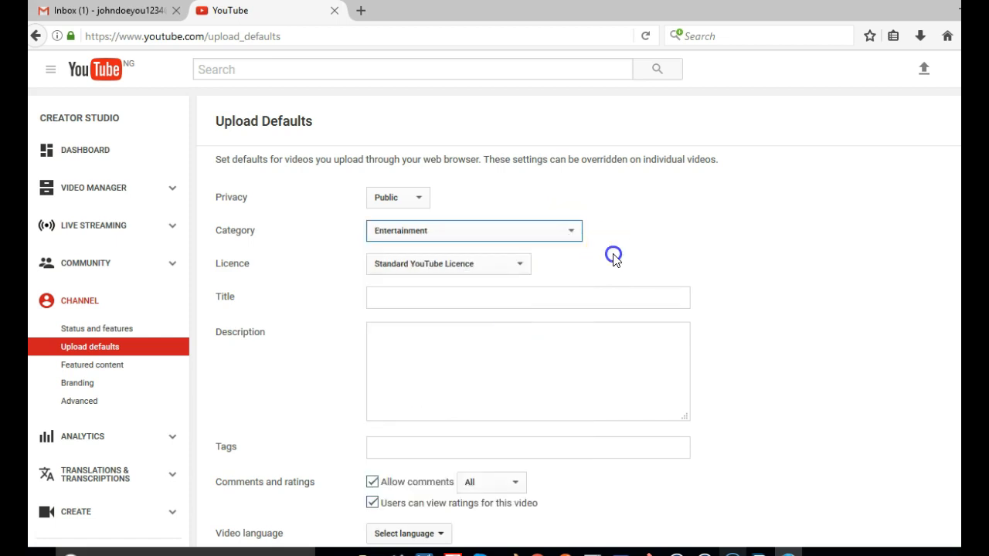
{"action": "scroll", "scroll_direction": "down", "scroll_amount": 3}
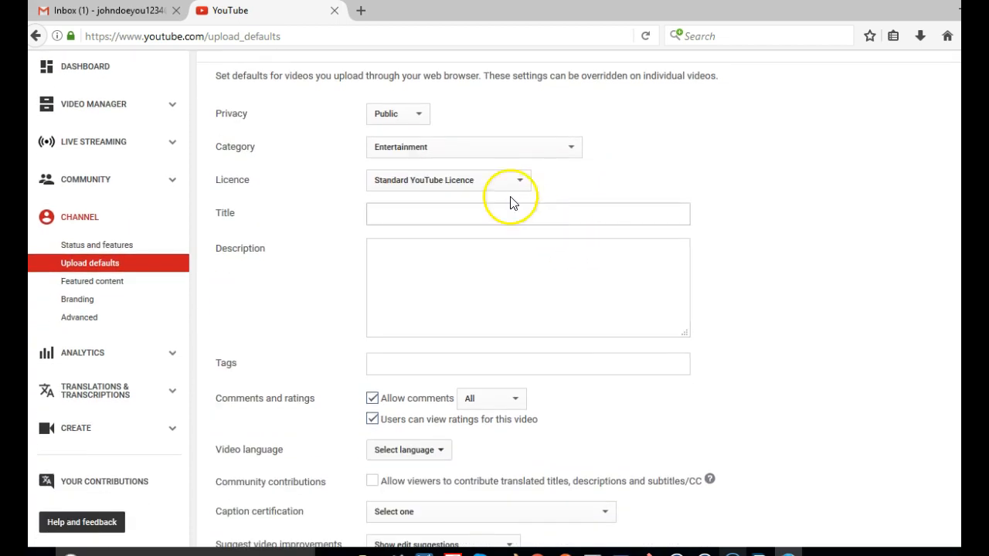
{"action": "mouse_move", "coordinate": [532, 192]}
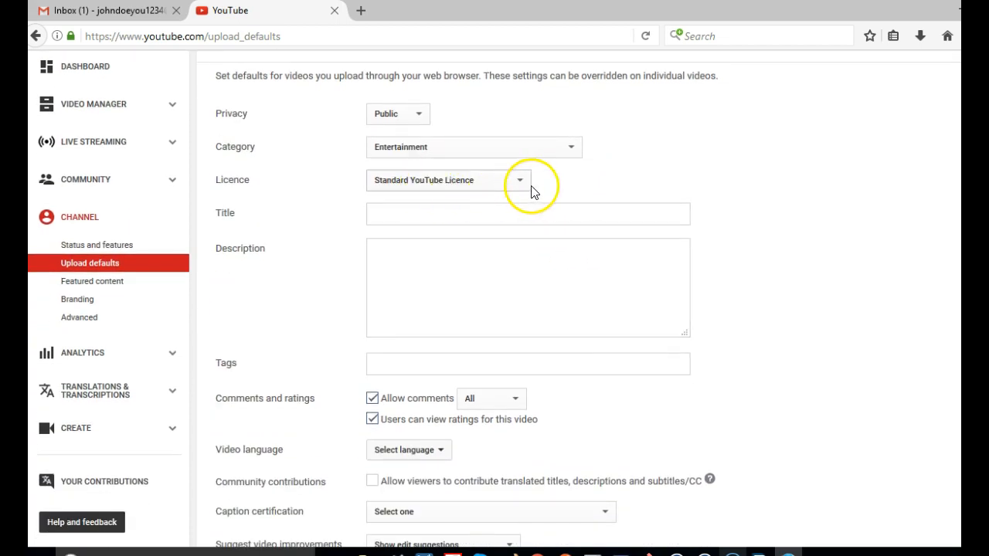
Write the default description line 'Follow me on Facebook: Fb.com/daveozoalo'
{"action": "left_click", "coordinate": [528, 214]}
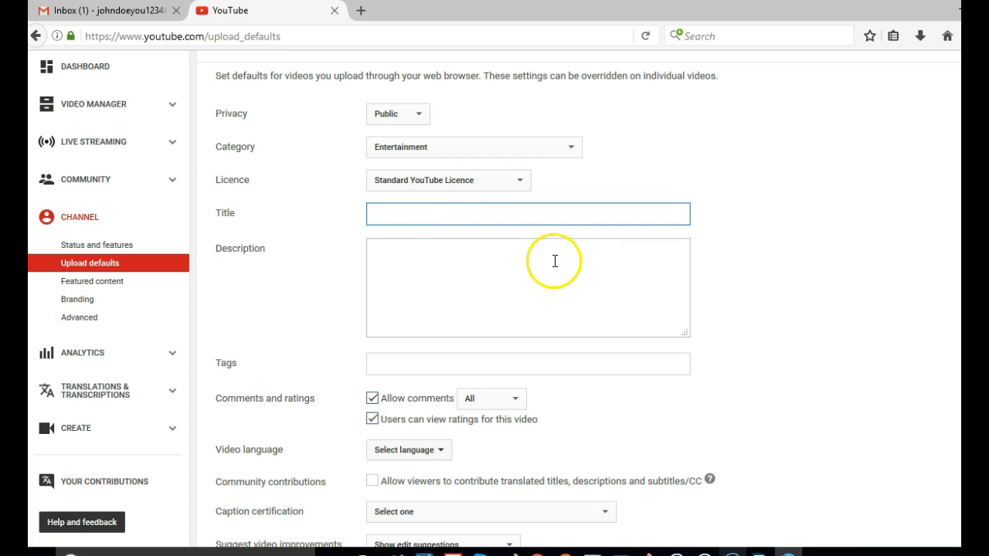
{"action": "mouse_move", "coordinate": [652, 246]}
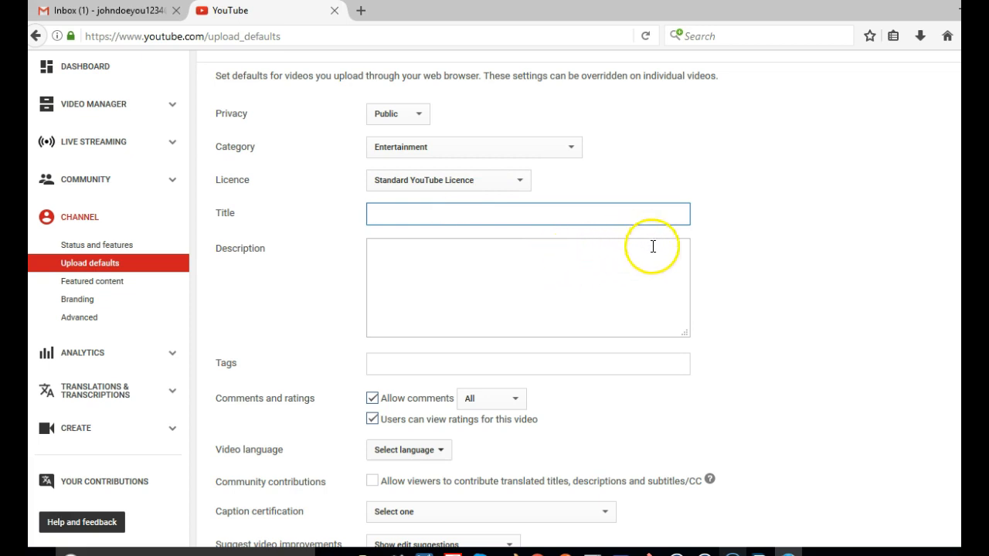
{"action": "mouse_move", "coordinate": [779, 323]}
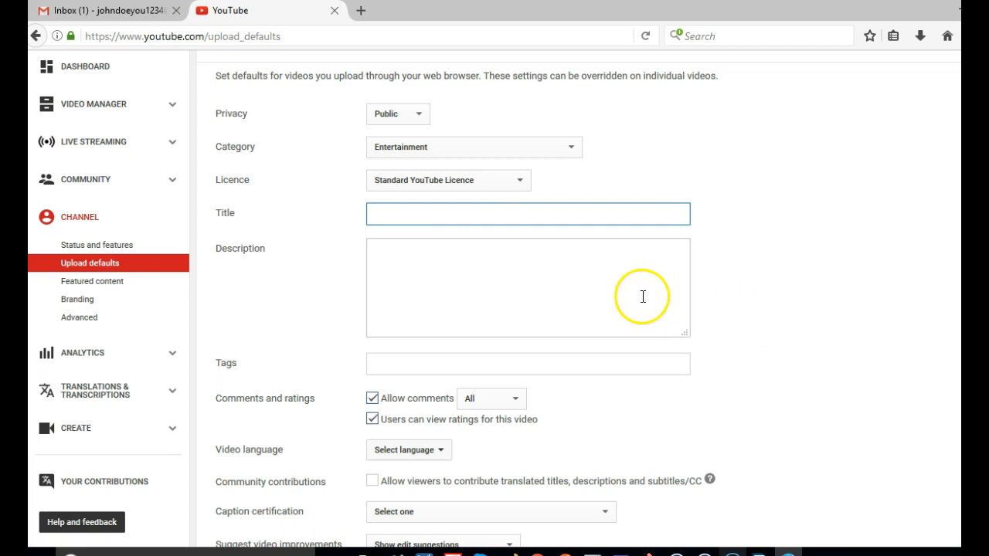
{"action": "left_click", "coordinate": [528, 288]}
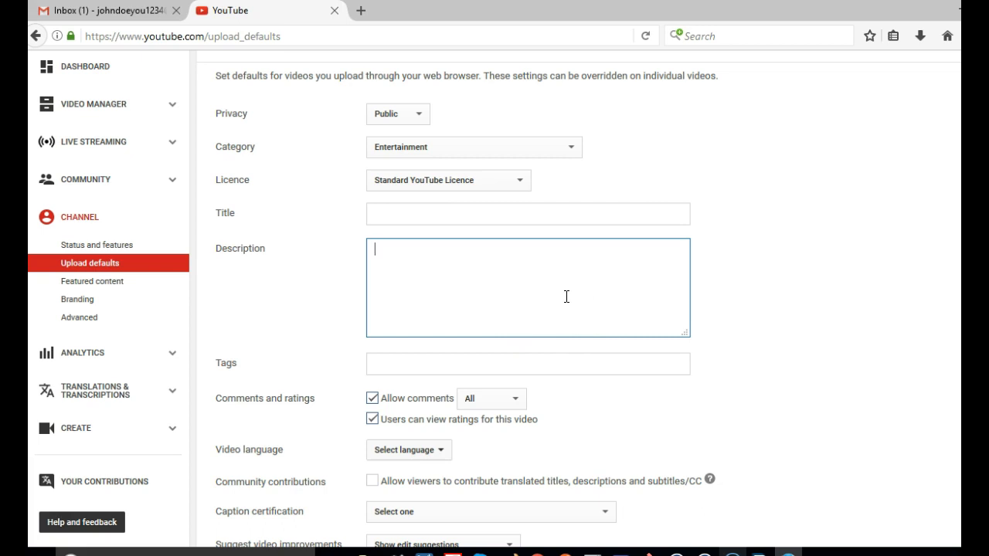
{"action": "type", "text": "Follow me on"}
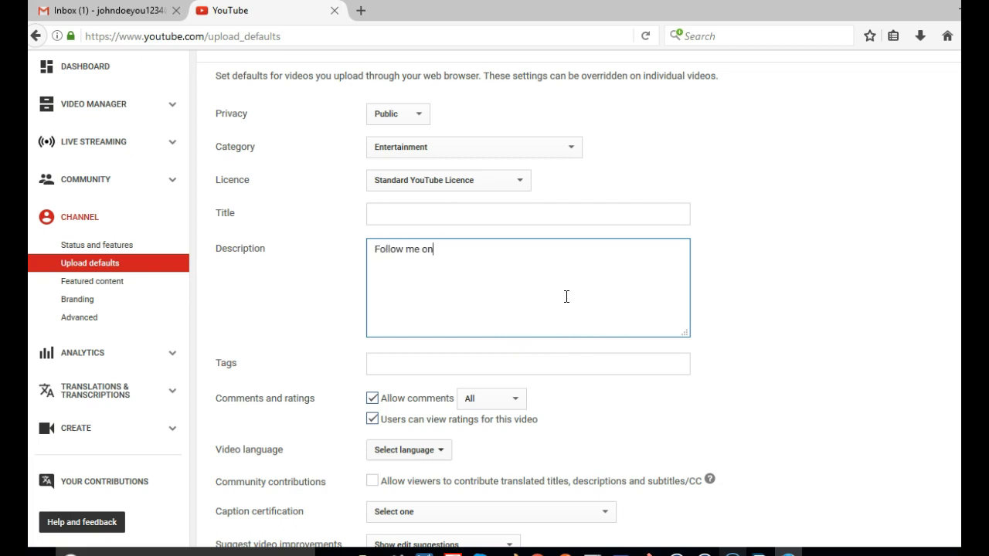
{"action": "type", "text": "Faceboo"}
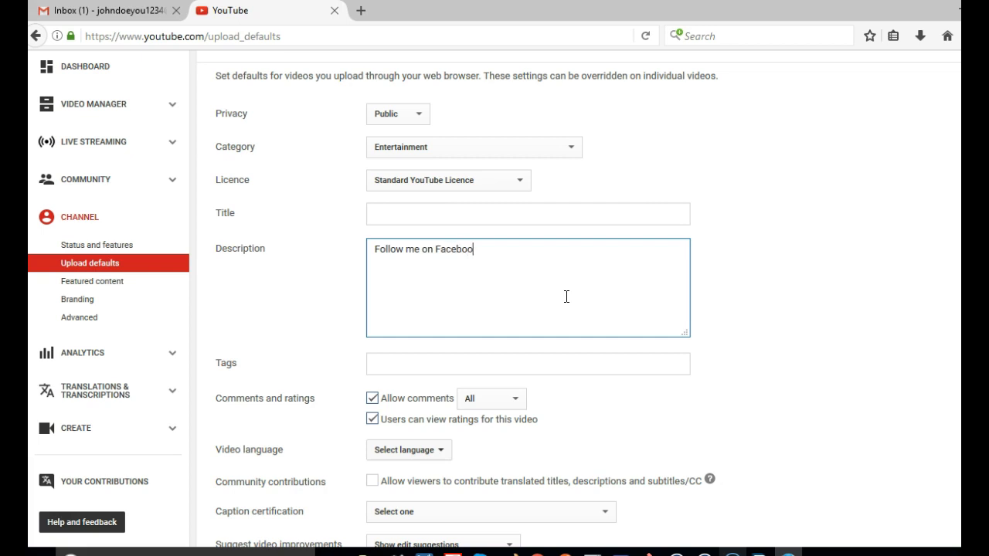
{"action": "type", "text": "k: Fa"}
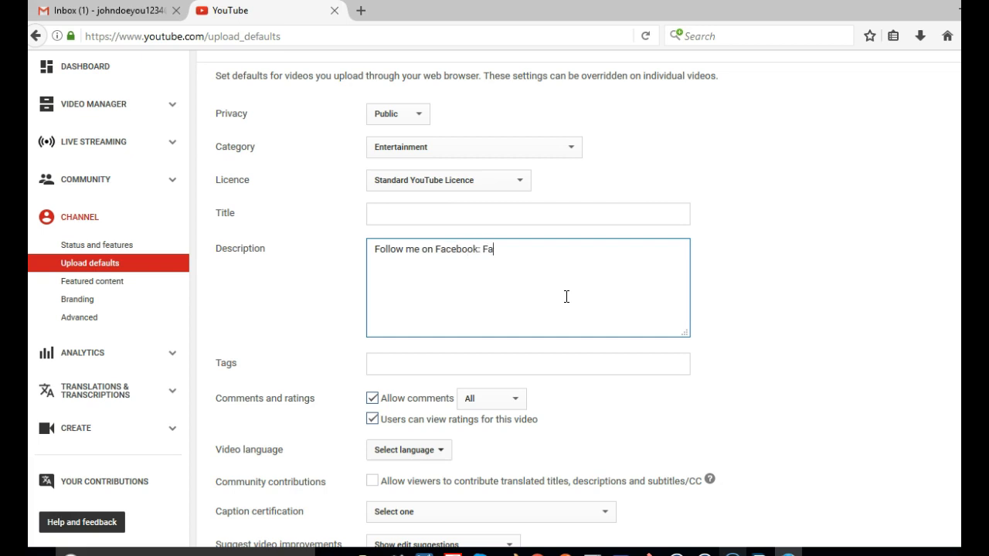
{"action": "type", "text": "b.com/d"}
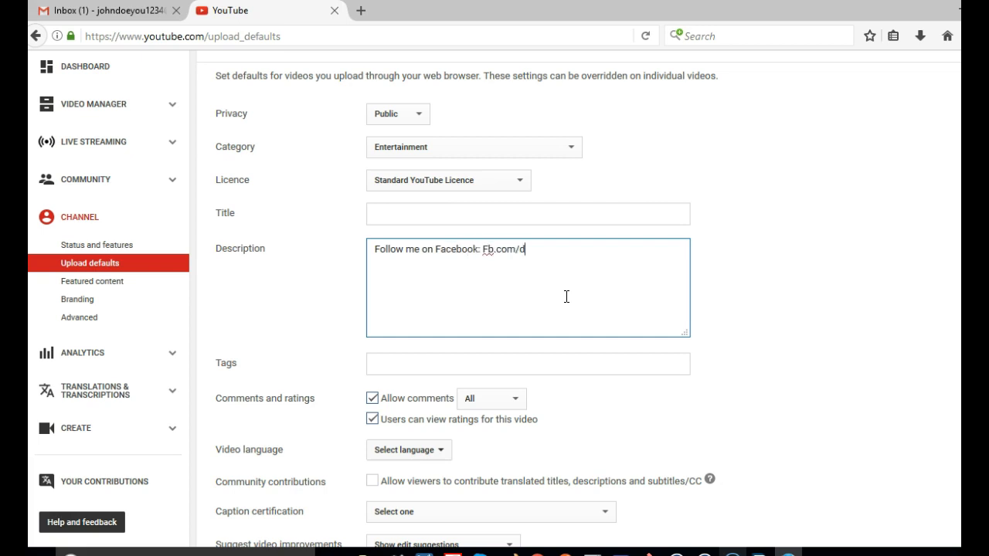
{"action": "type", "text": "aveozoal"}
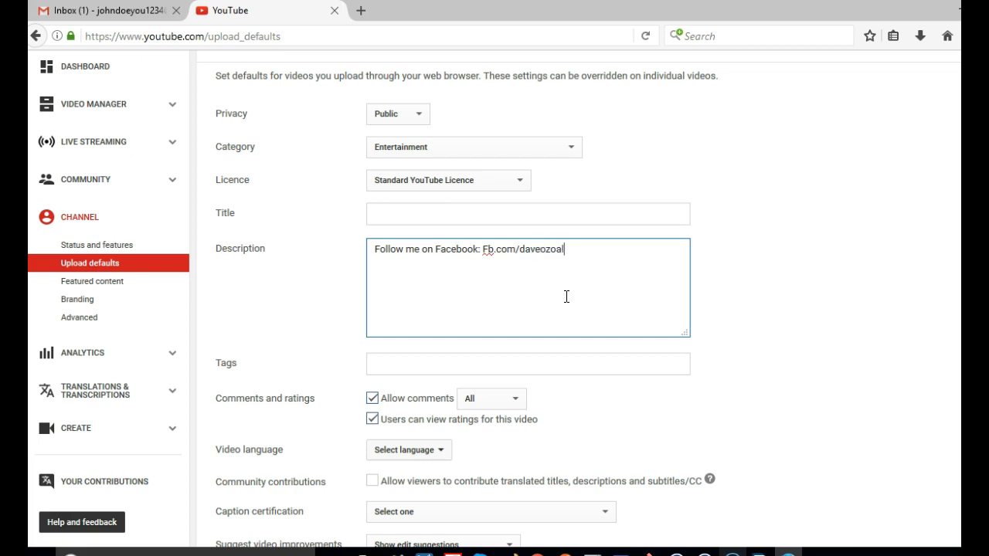
{"action": "type", "text": "o"}
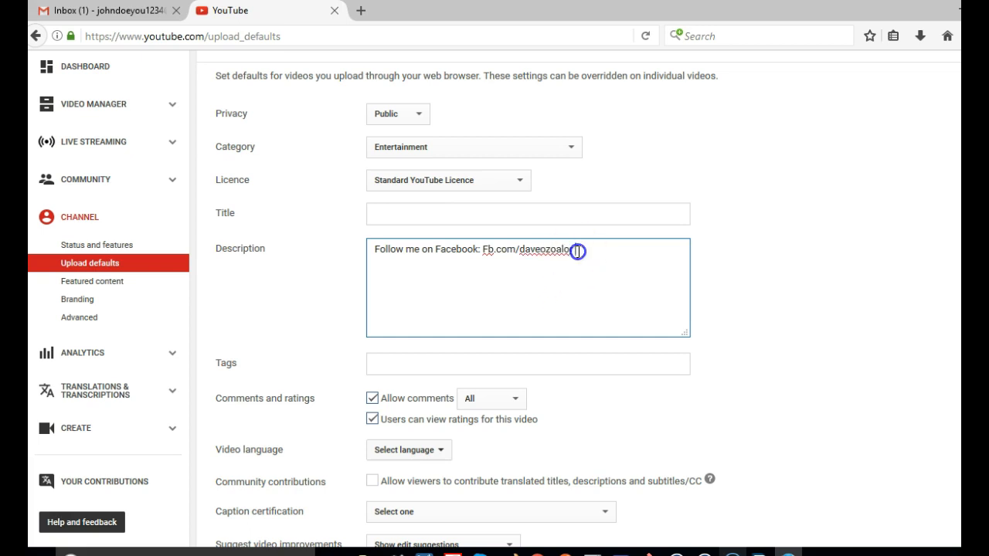
Duplicate the Facebook line and add a Twitter line for twitter.com/daveozoalor
{"action": "double_click", "coordinate": [528, 249]}
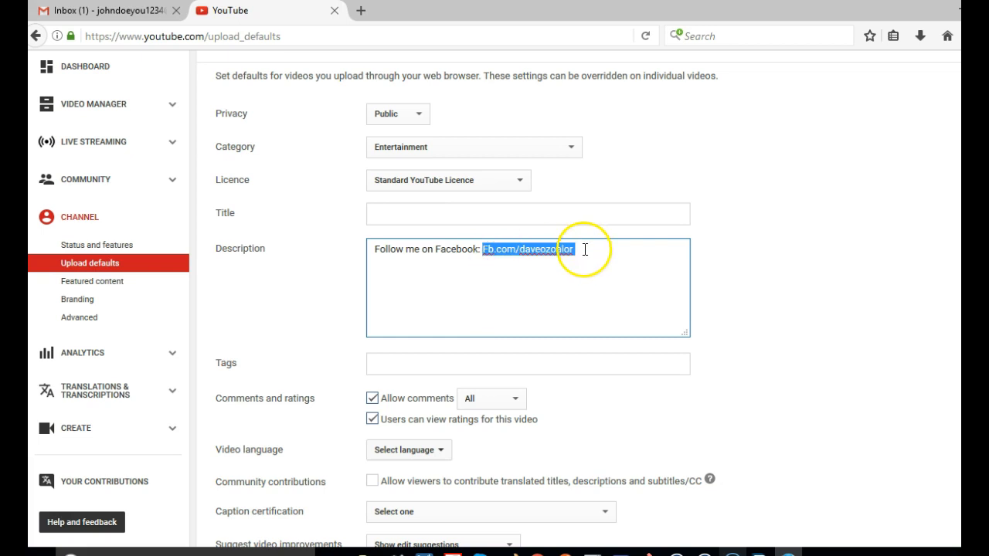
{"action": "left_click", "coordinate": [584, 248]}
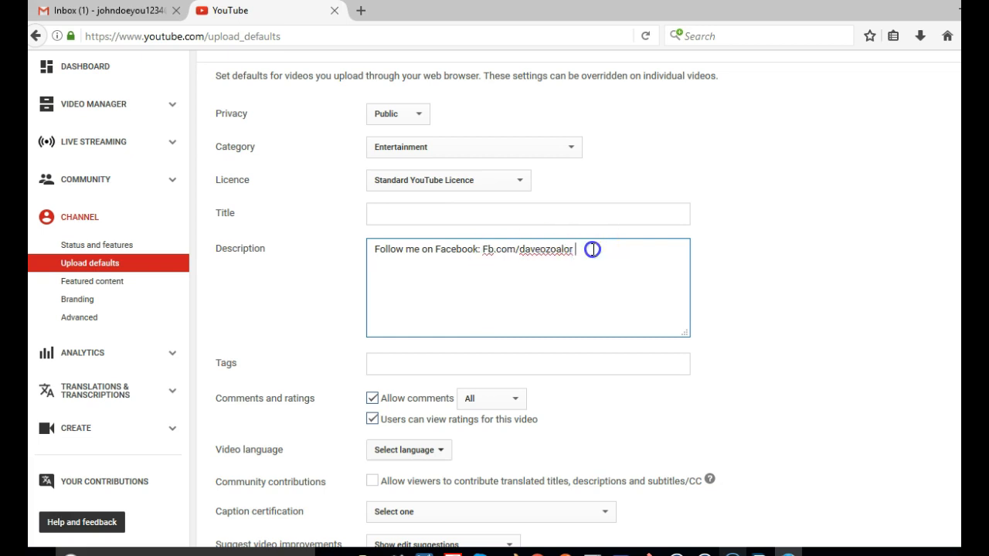
{"action": "triple_click", "coordinate": [471, 249]}
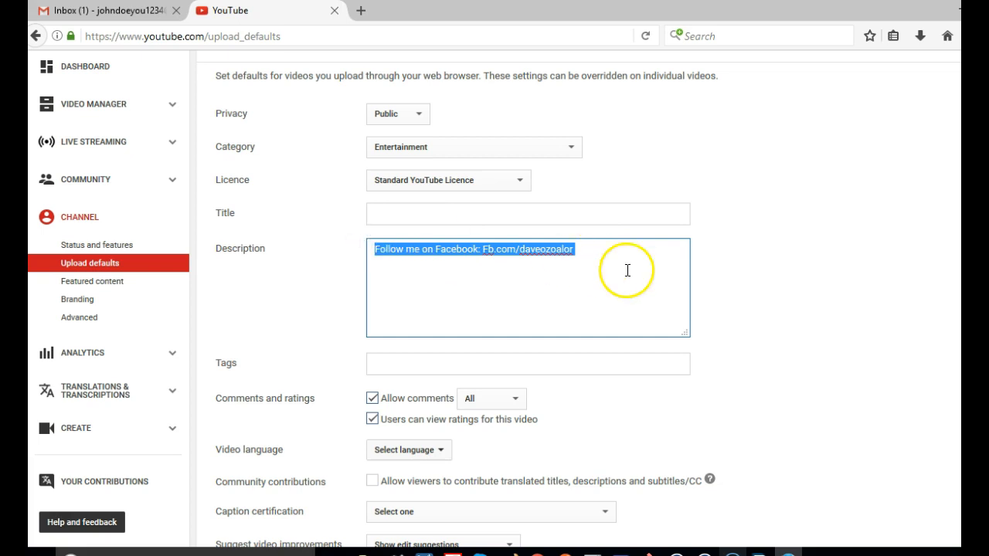
{"action": "type", "text": "Follow me on Facebook: Fb.com/daveozoalor"}
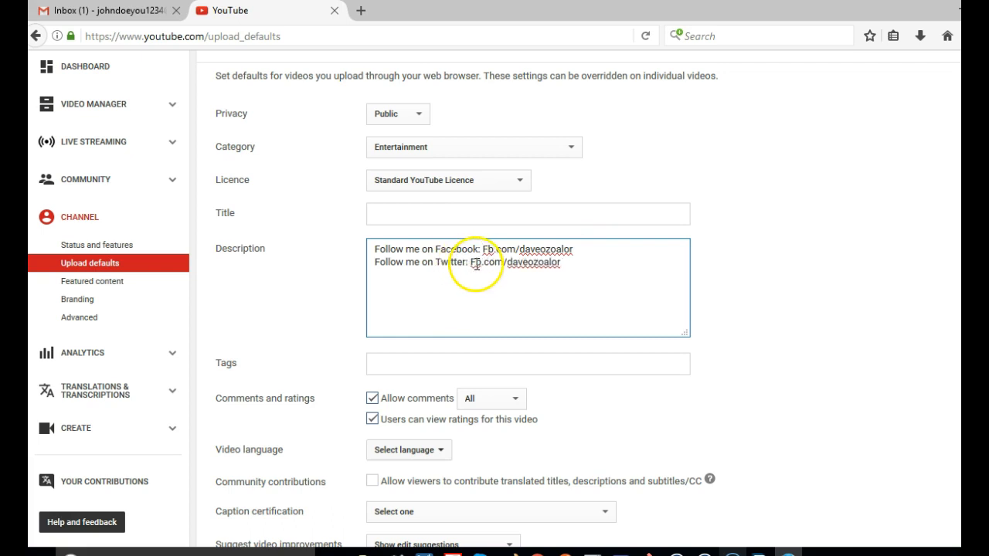
{"action": "type", "text": "twitt.com/daveozoalor"}
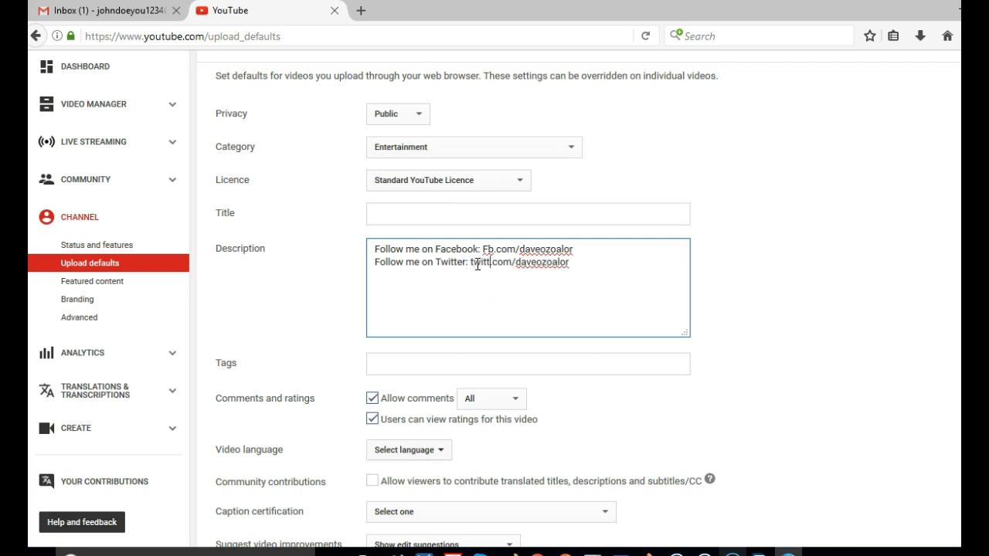
{"action": "double_click", "coordinate": [547, 263]}
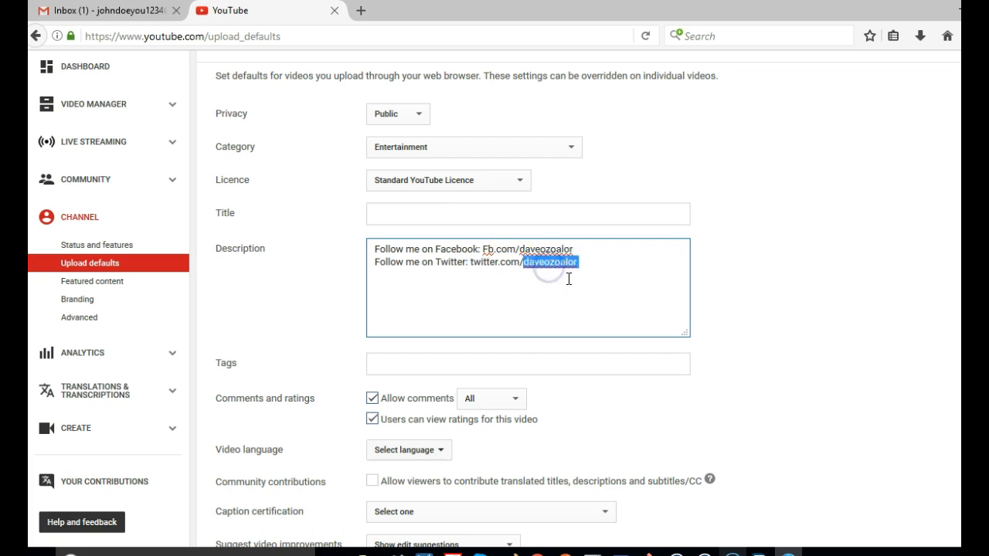
{"action": "left_click", "coordinate": [577, 327]}
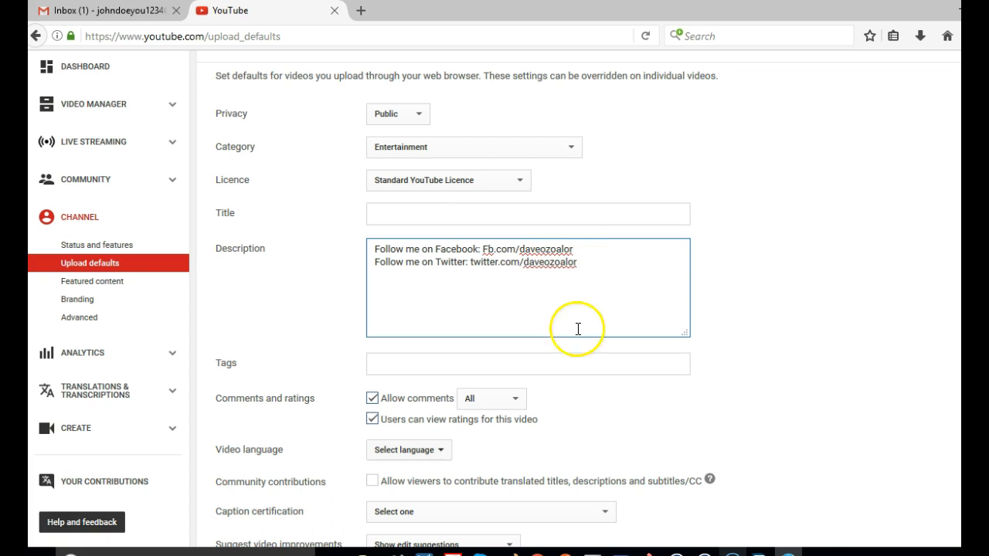
{"action": "mouse_move", "coordinate": [541, 289]}
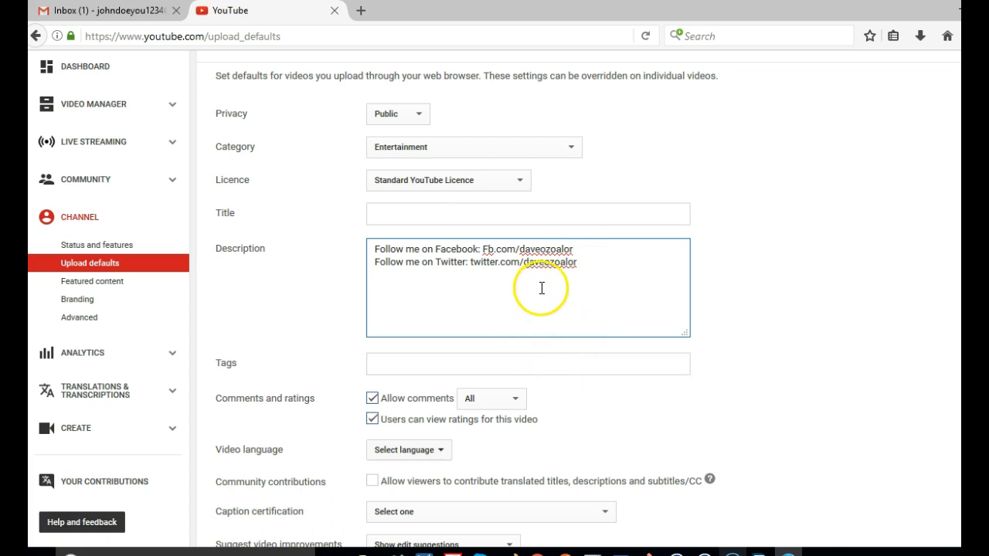
{"action": "mouse_move", "coordinate": [417, 258]}
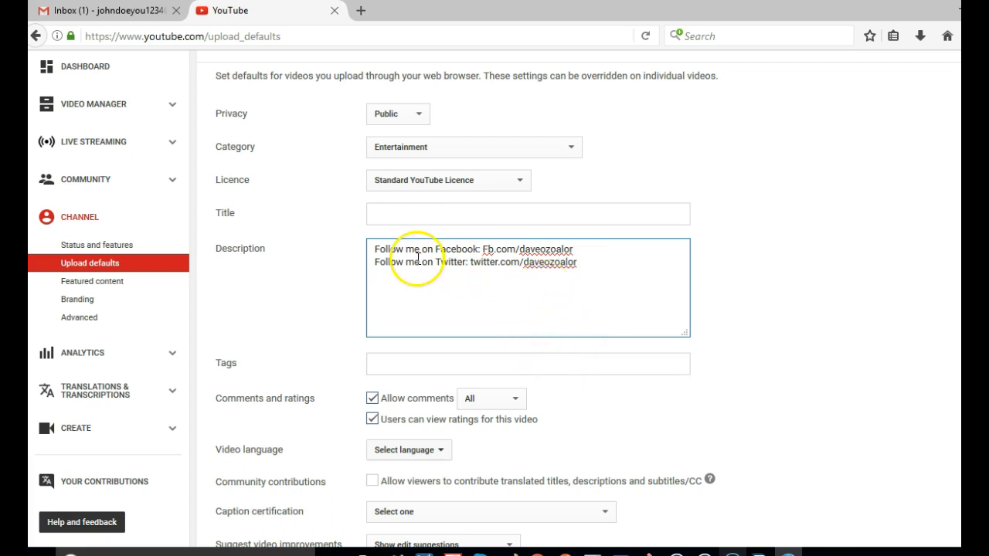
{"action": "mouse_move", "coordinate": [411, 296]}
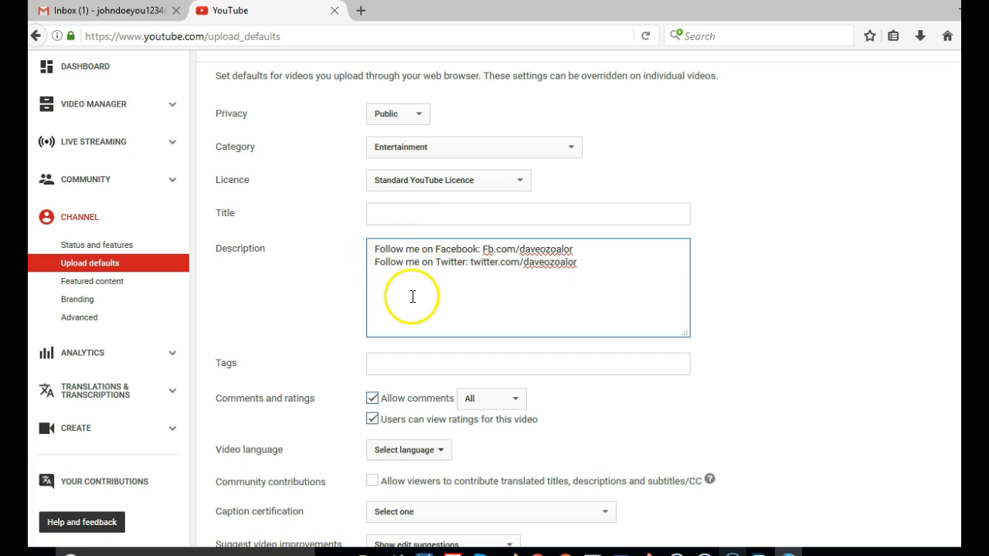
Enter the default tags entertainment, dancing, twerking, singing, club, music in the Tags field
{"action": "left_click", "coordinate": [528, 363]}
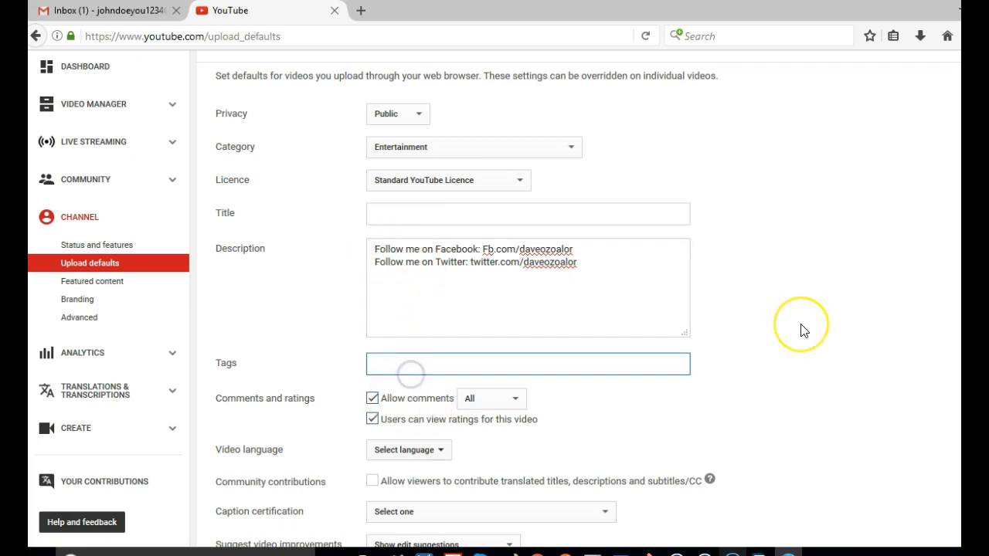
{"action": "scroll", "scroll_direction": "down", "scroll_amount": 3}
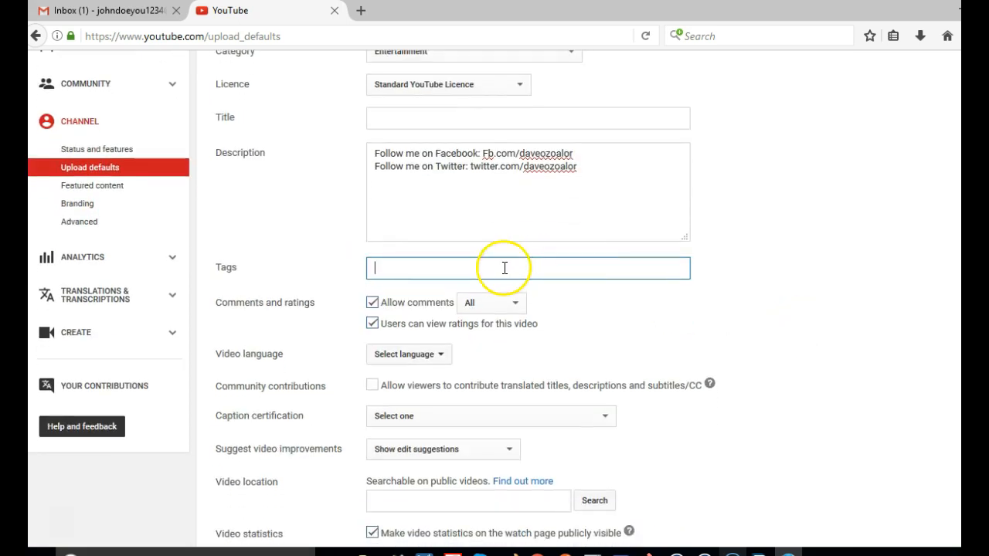
{"action": "mouse_move", "coordinate": [733, 148]}
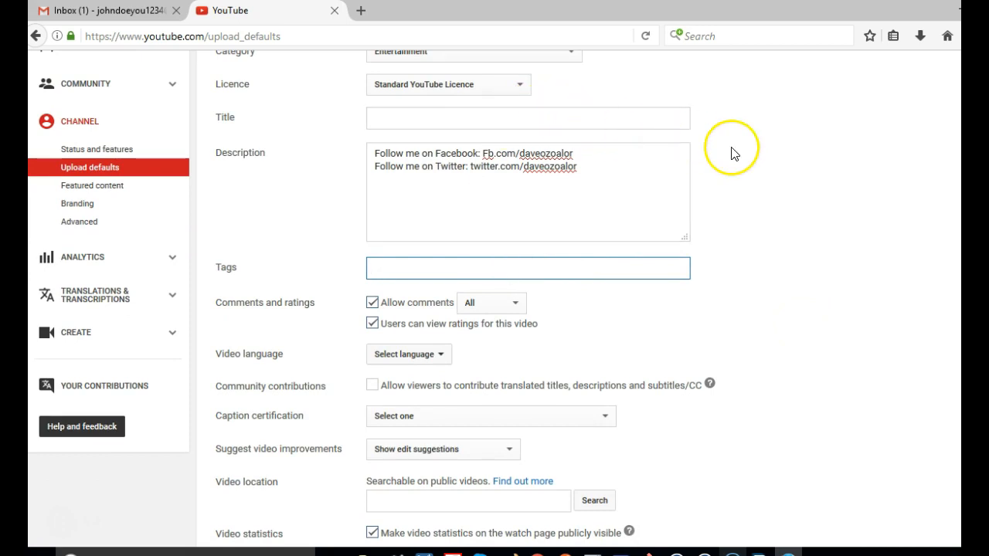
{"action": "scroll", "scroll_direction": "down", "scroll_amount": 3}
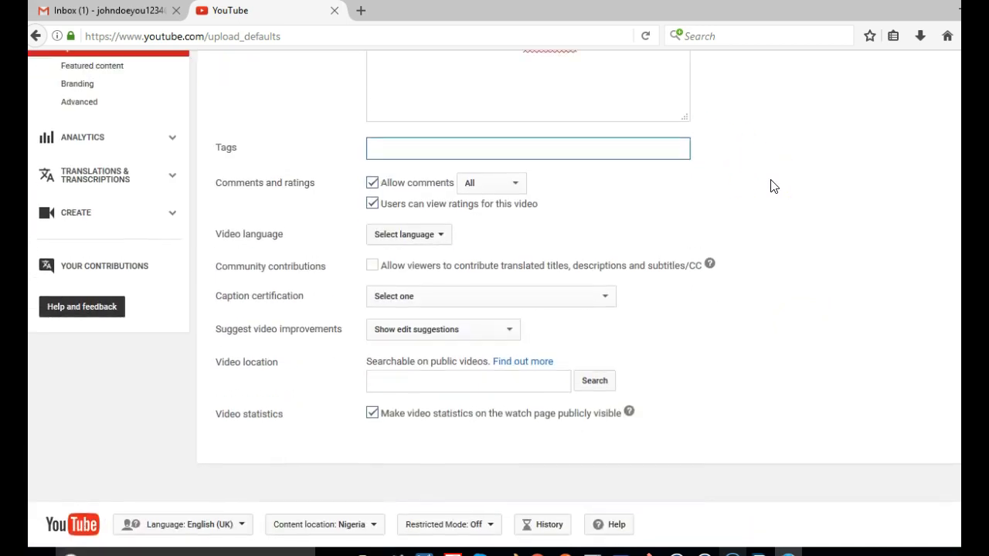
{"action": "type", "text": "entertain"}
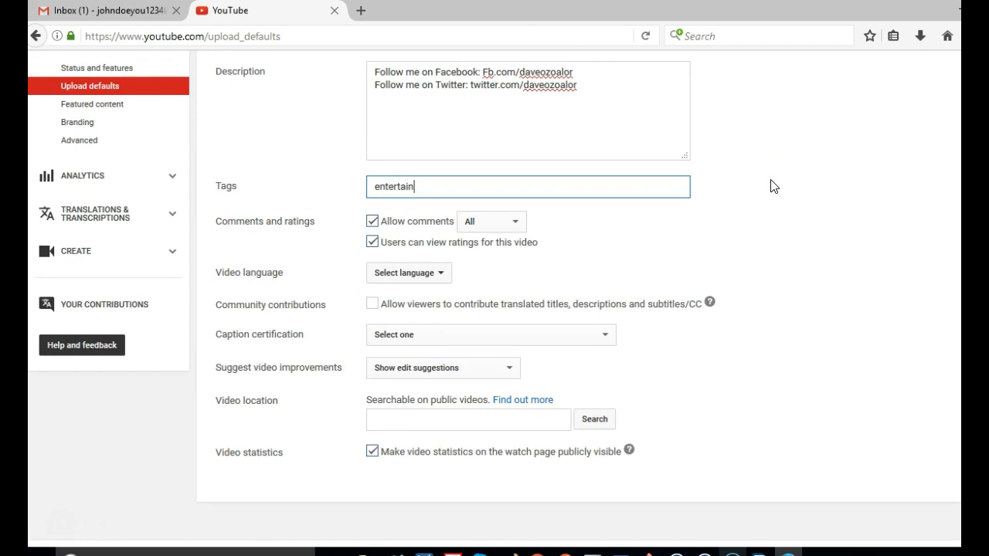
{"action": "type", "text": "ment,"}
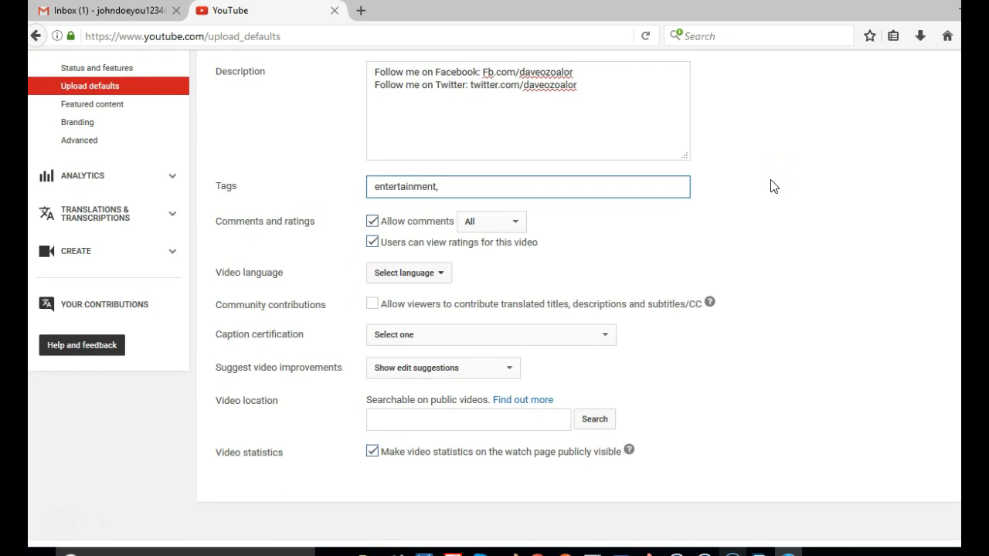
{"action": "type", "text": "dancing, twerking"}
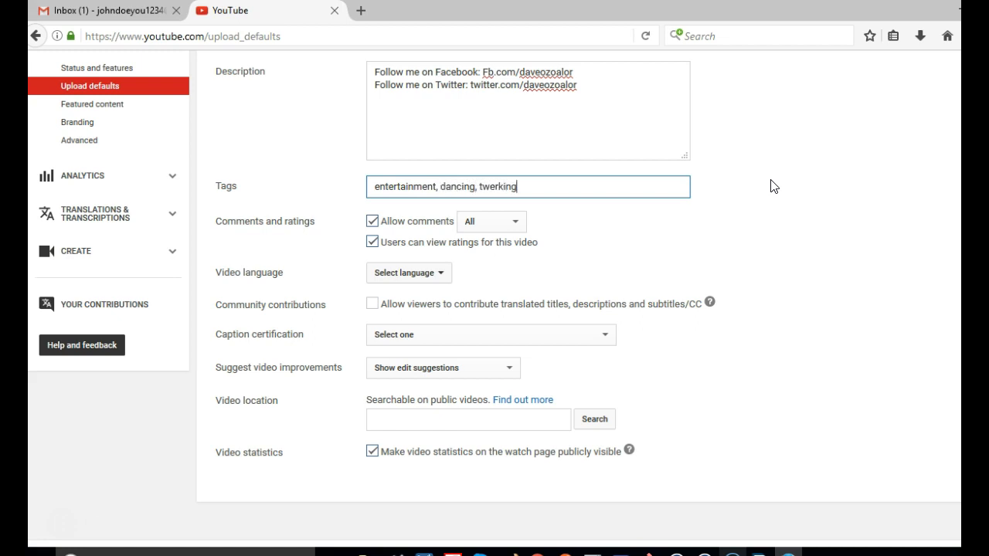
{"action": "type", "text": ", singing,"}
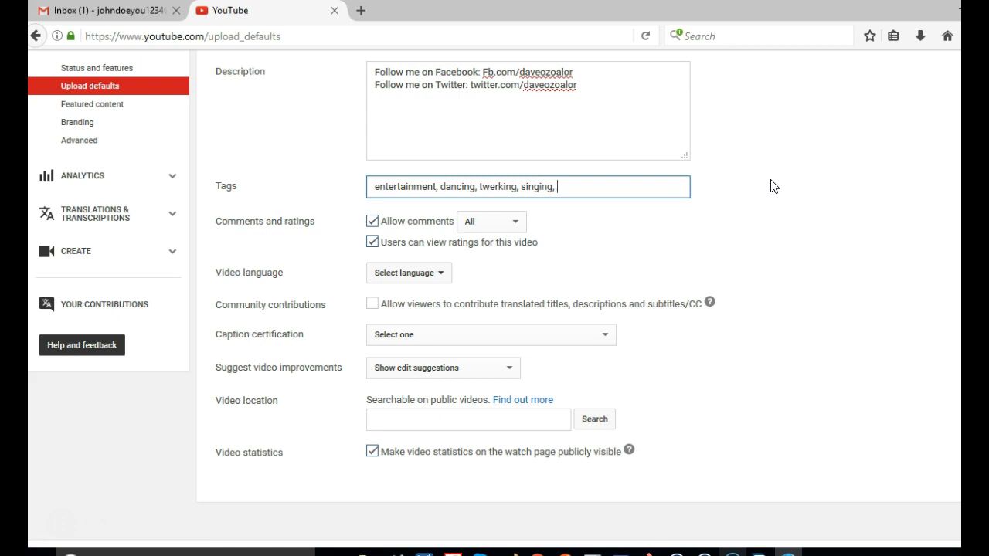
{"action": "type", "text": "club"}
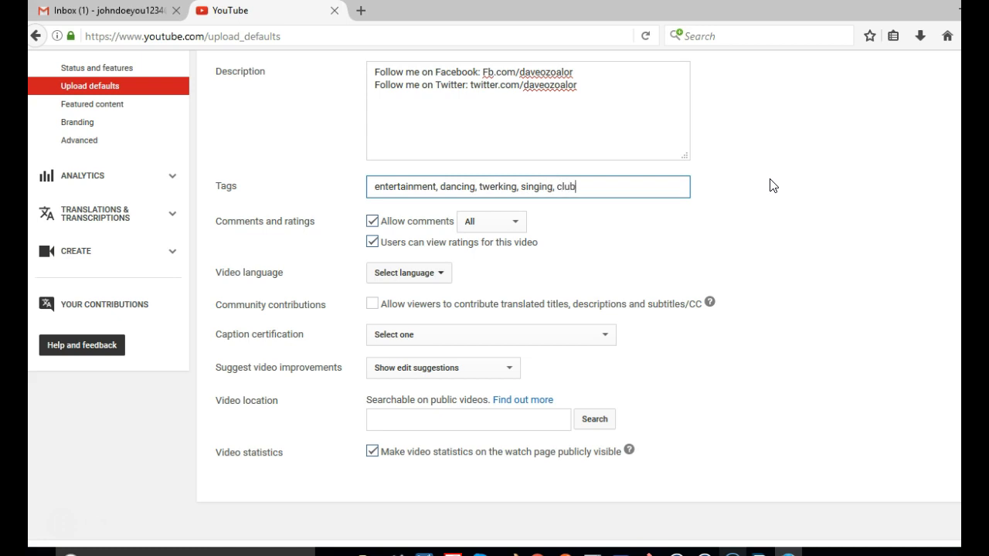
{"action": "type", "text": ", music"}
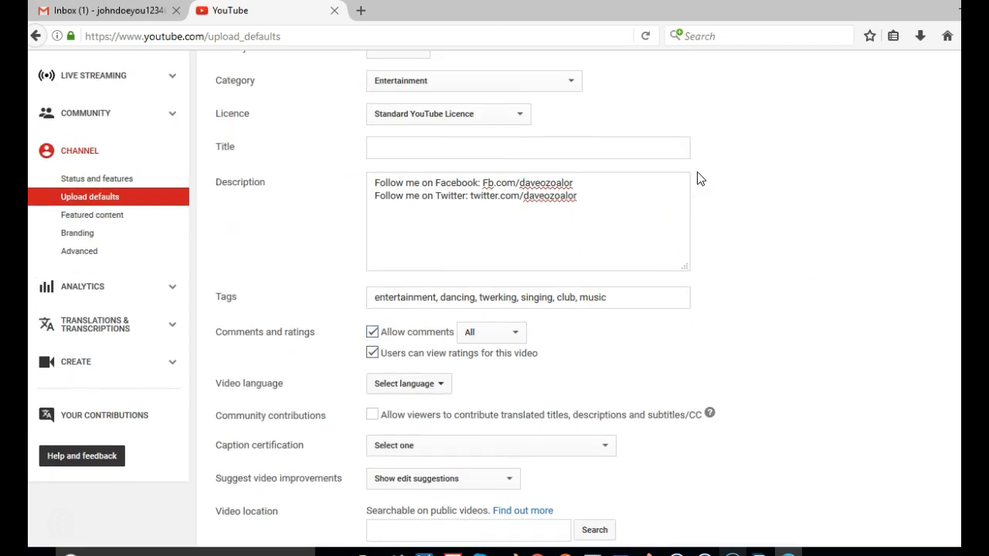
{"action": "mouse_move", "coordinate": [667, 291]}
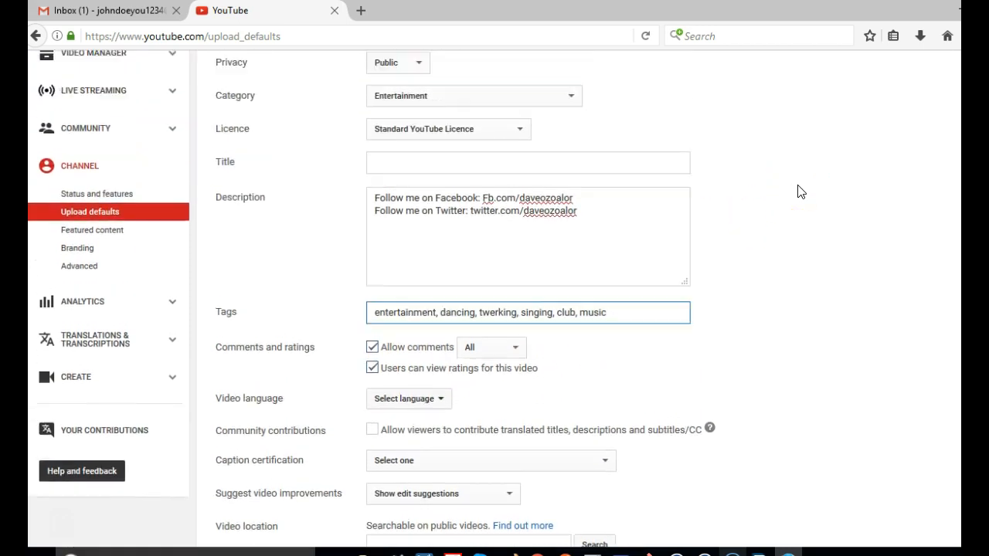
Hide ratings from viewers and set the default video language to English (United Kingdom)
{"action": "scroll", "scroll_direction": "down", "scroll_amount": 3}
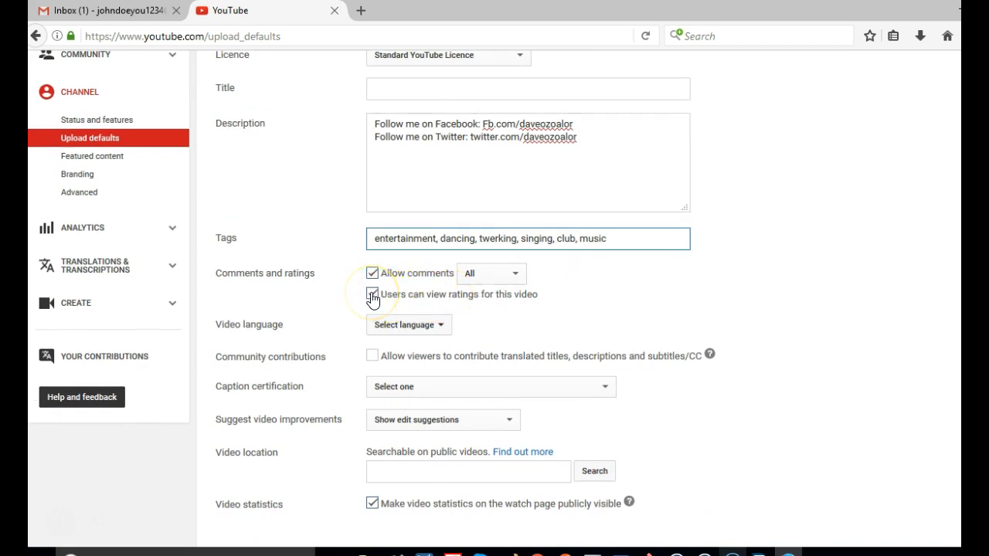
{"action": "left_click", "coordinate": [372, 293]}
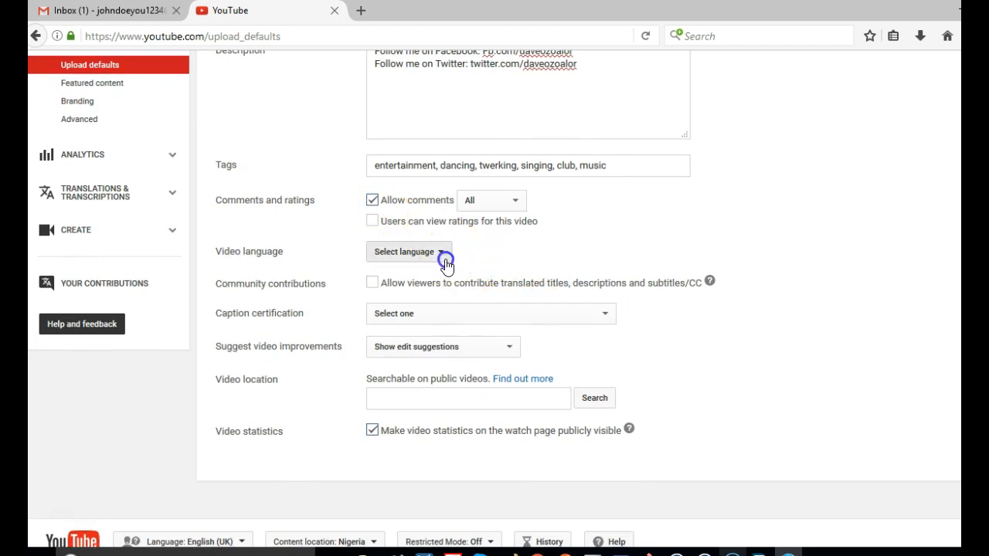
{"action": "left_click", "coordinate": [408, 251]}
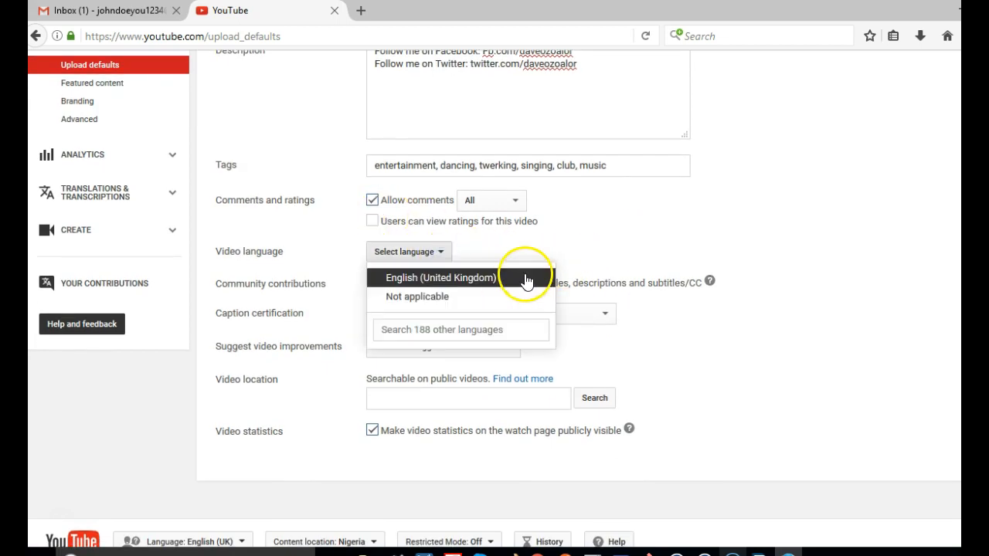
{"action": "left_click", "coordinate": [438, 278]}
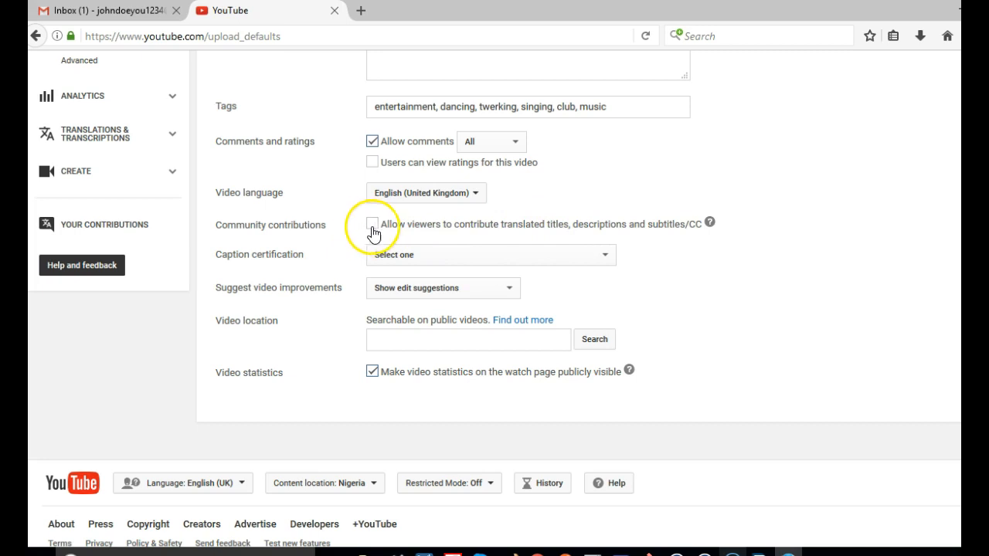
Allow community contributions and look at the caption certification choices
{"action": "left_click", "coordinate": [372, 224]}
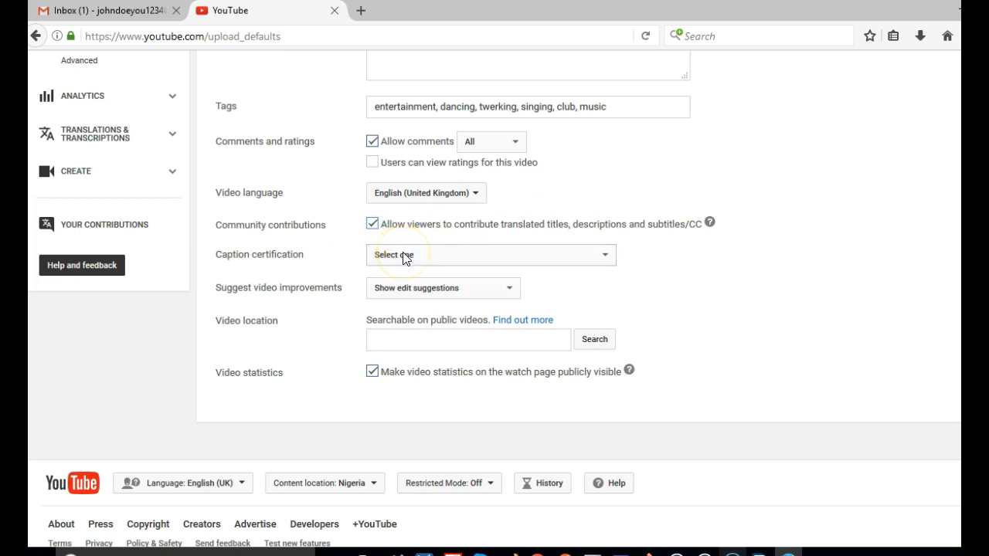
{"action": "left_click", "coordinate": [489, 254]}
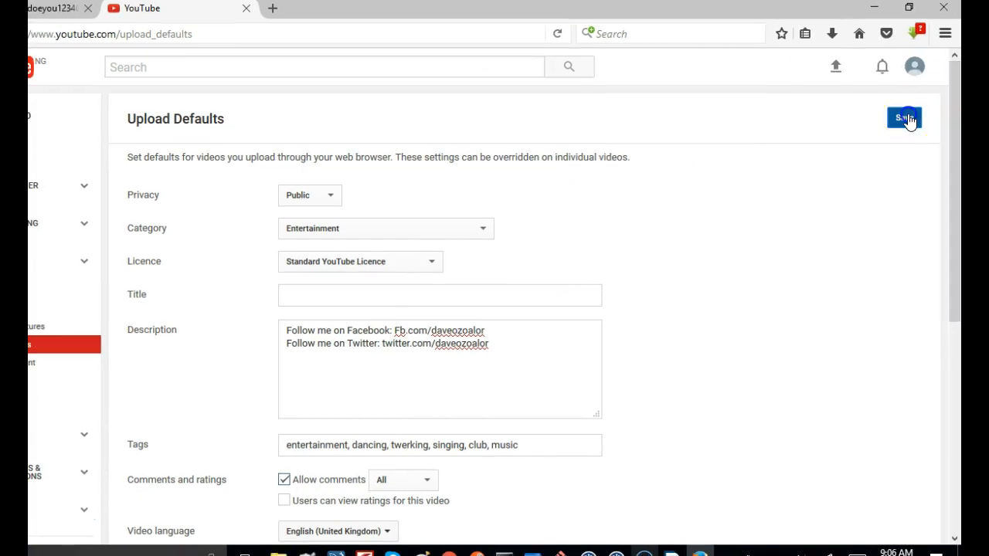
Save the upload defaults and move to the channel's Featured content page
{"action": "left_click", "coordinate": [903, 118]}
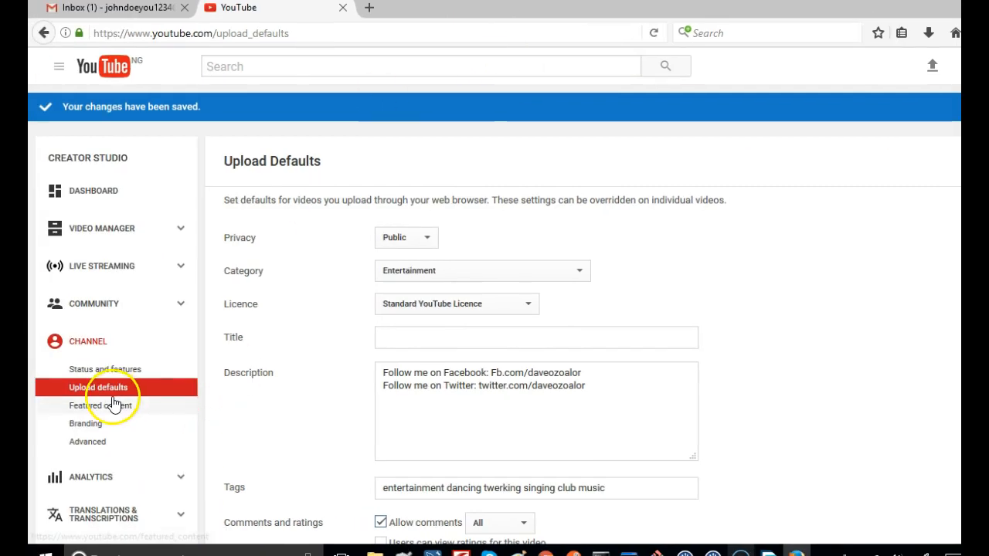
{"action": "left_click", "coordinate": [102, 405]}
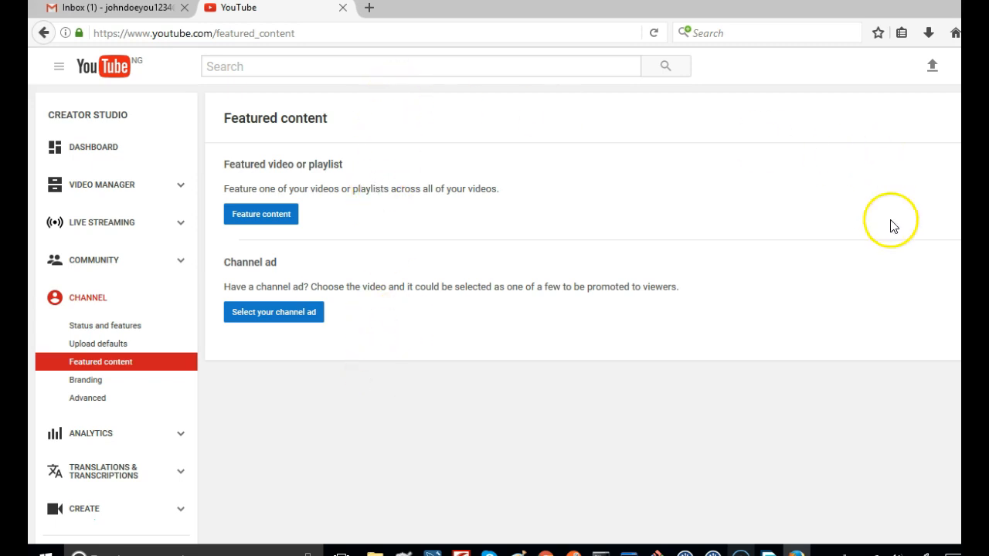
{"action": "mouse_move", "coordinate": [494, 302]}
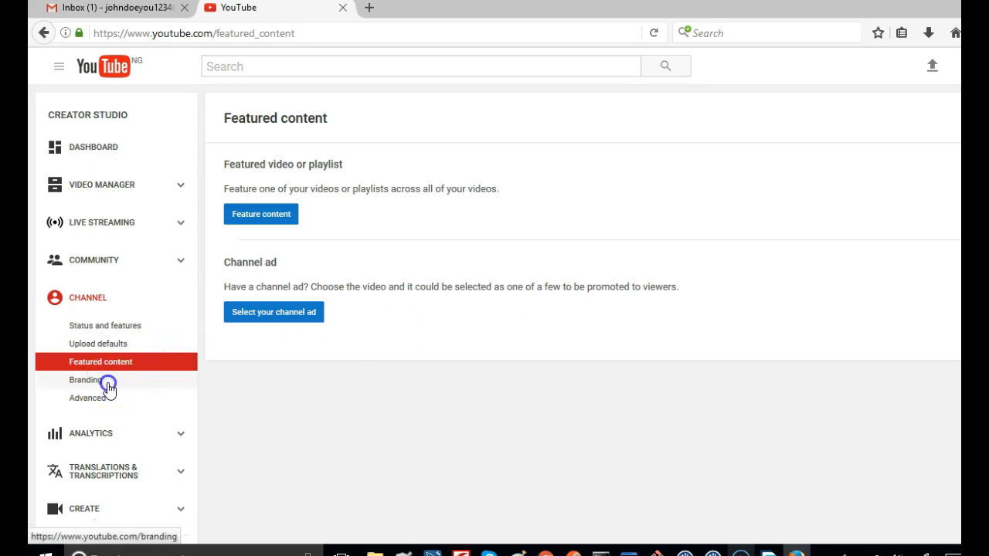
View the Branding page's watermark upload dialog and cancel it without adding a watermark
{"action": "left_click", "coordinate": [85, 380]}
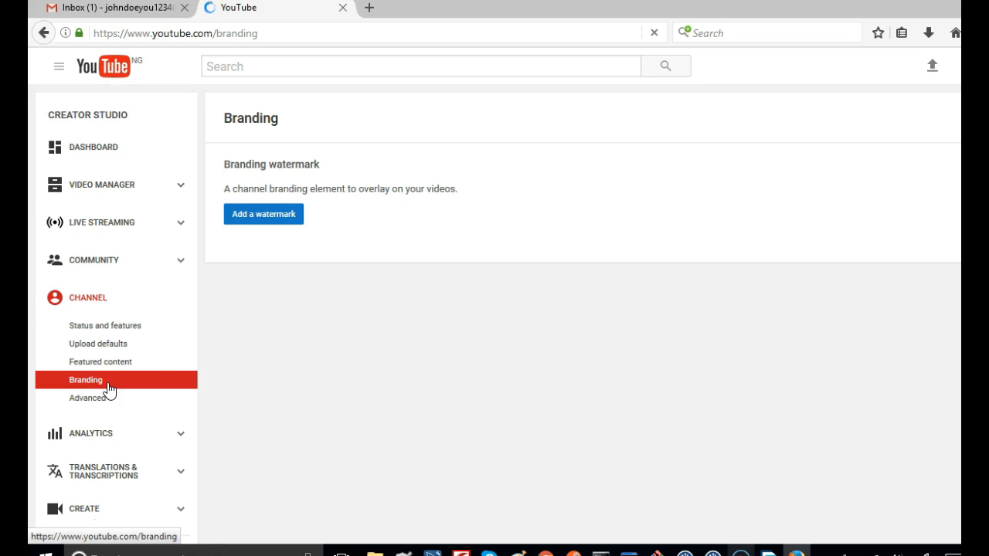
{"action": "left_click", "coordinate": [263, 213]}
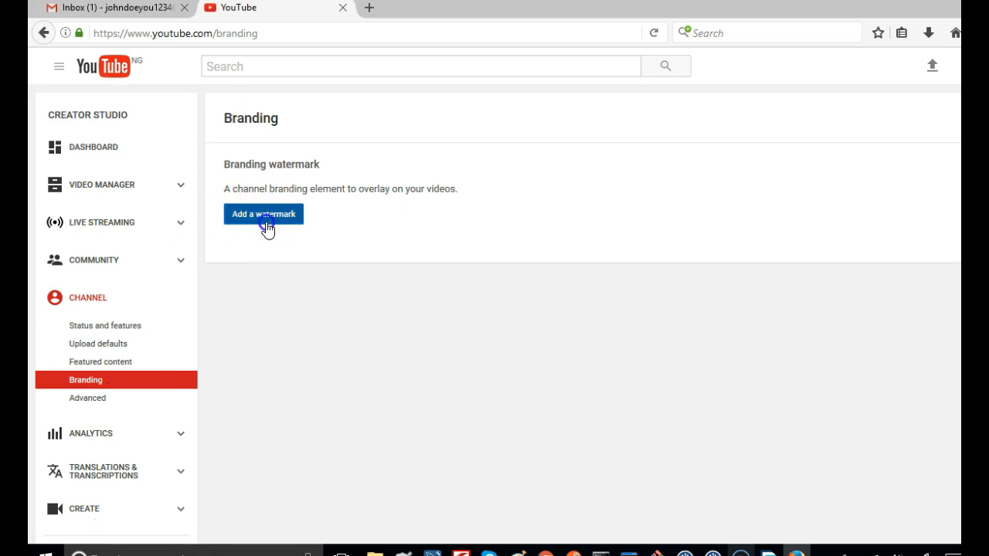
{"action": "left_click", "coordinate": [263, 214]}
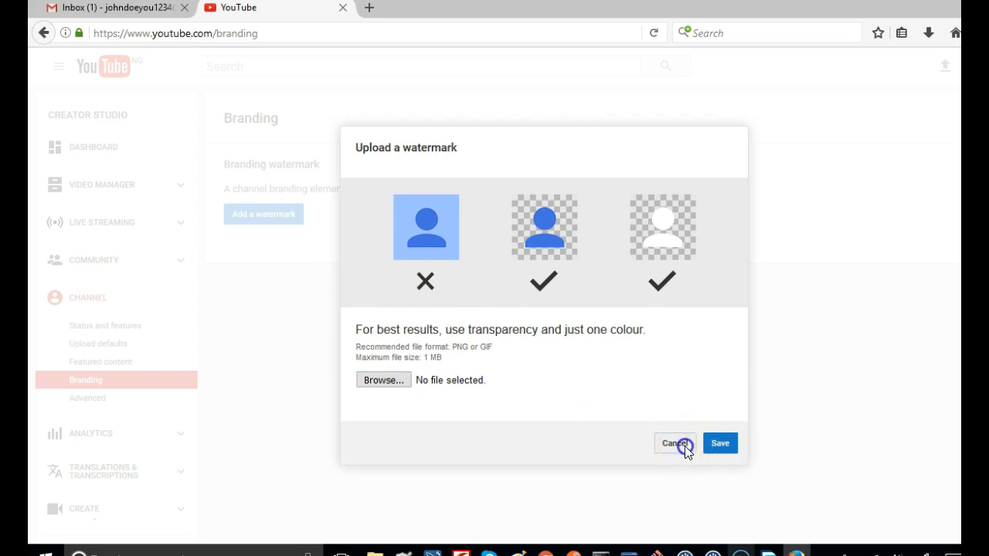
{"action": "left_click", "coordinate": [673, 441]}
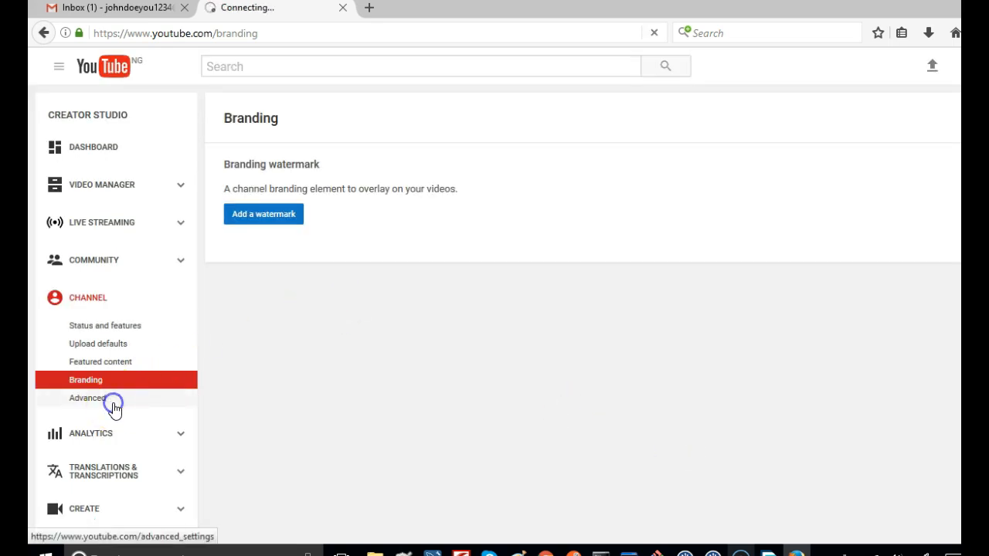
Go to the channel's Advanced settings showing account information and empty keywords
{"action": "left_click", "coordinate": [86, 398]}
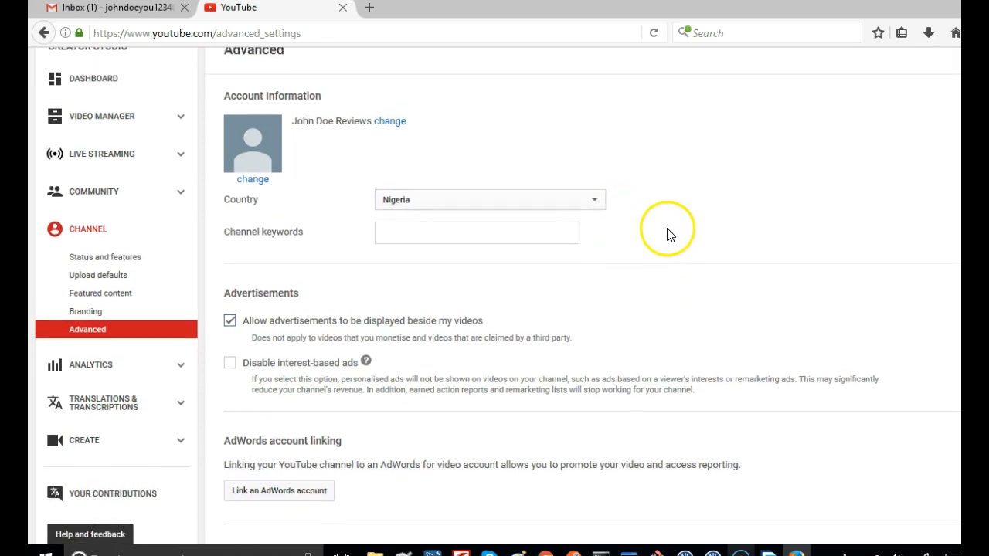
{"action": "mouse_move", "coordinate": [639, 147]}
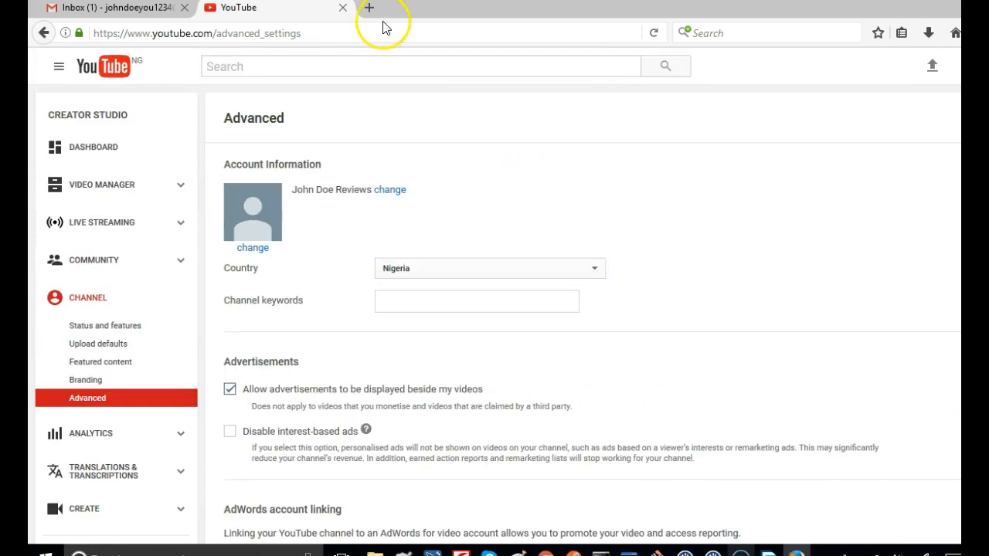
Reach Google Analytics in a new tab by entering 'analytic' and choosing the suggestion
{"action": "left_click", "coordinate": [368, 8]}
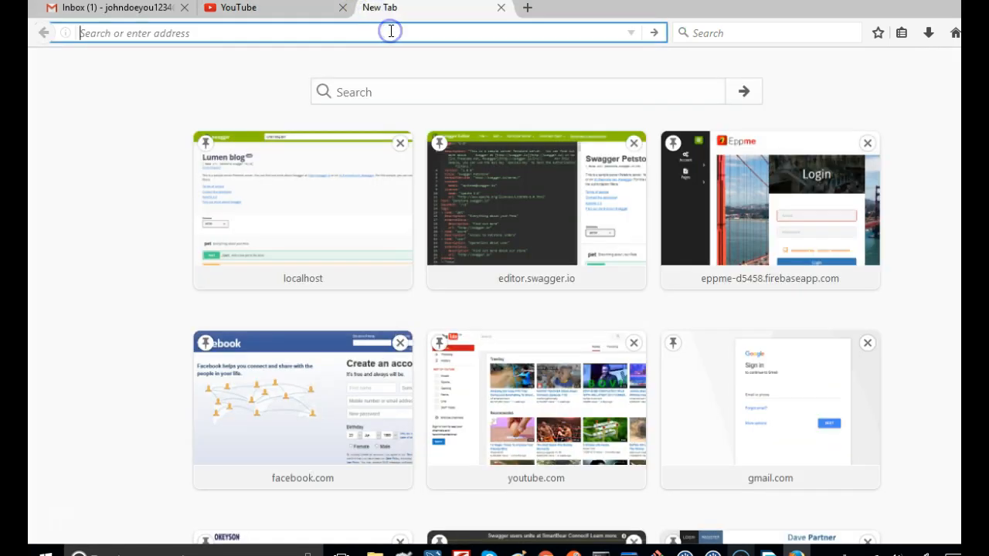
{"action": "type", "text": "ana"}
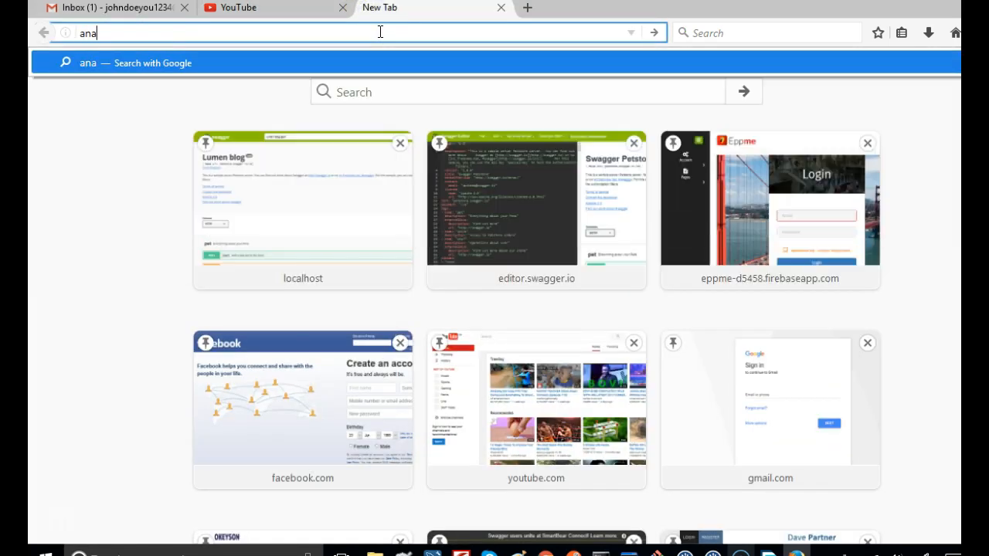
{"action": "key", "text": "Backspace"}
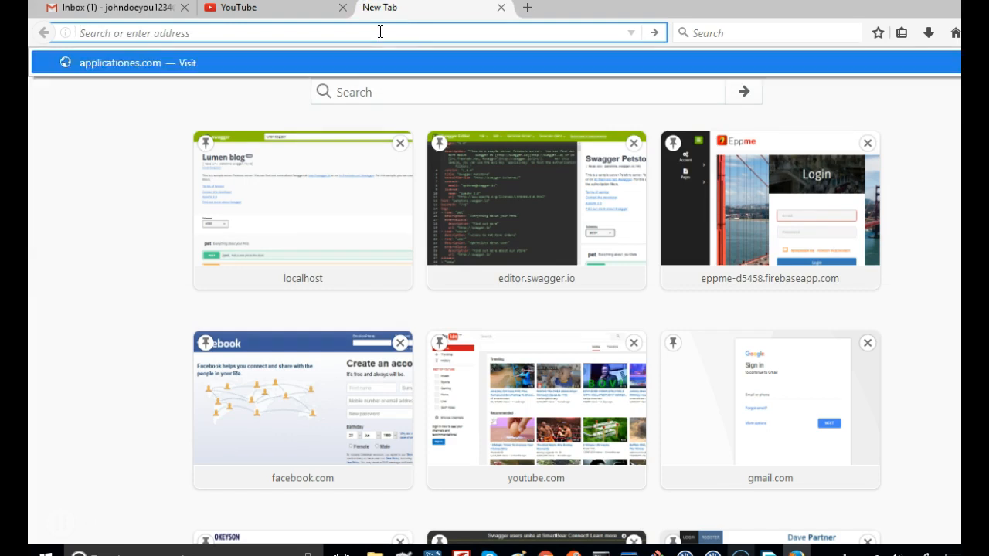
{"action": "type", "text": "analytics&passive=1209600&continue=https%3A%2F%2Fa"}
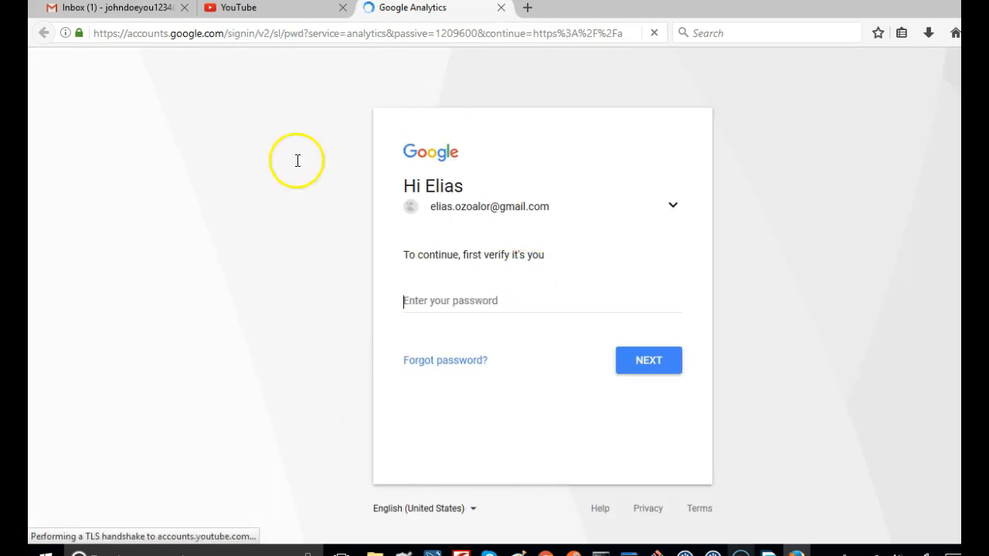
Sign in with the account password and start the Google Analytics sign-up
{"action": "left_click", "coordinate": [541, 299]}
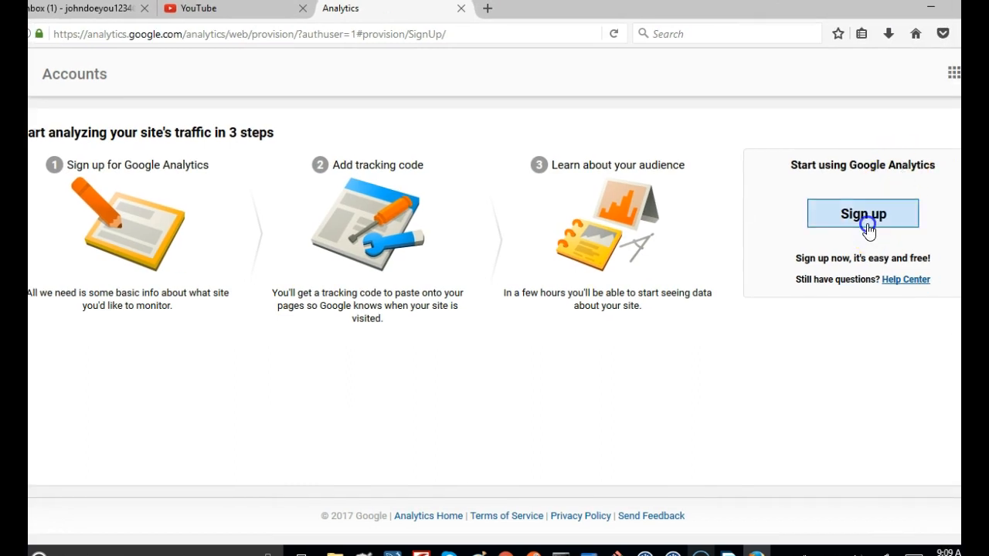
{"action": "left_click", "coordinate": [862, 213]}
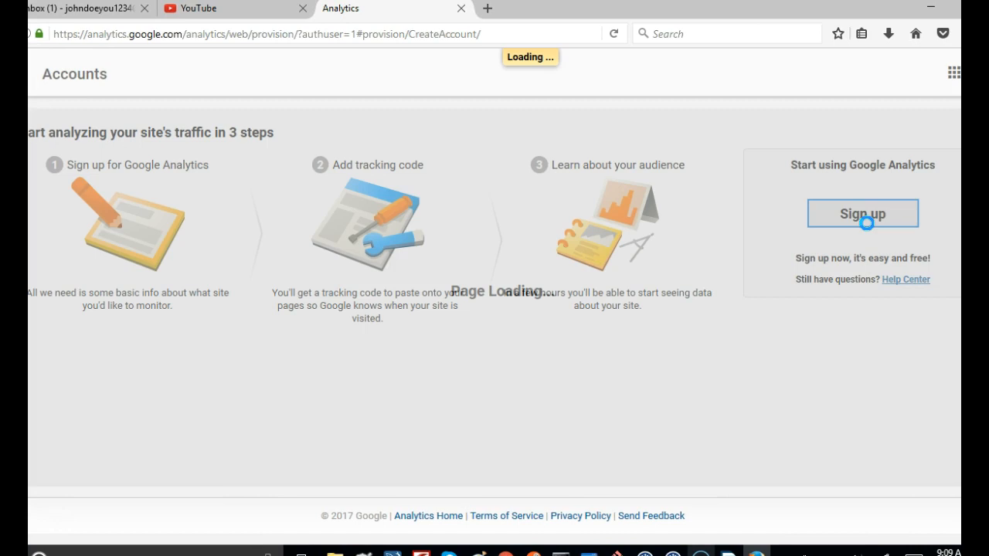
Name the new Analytics account John Doe
{"action": "left_click", "coordinate": [862, 213]}
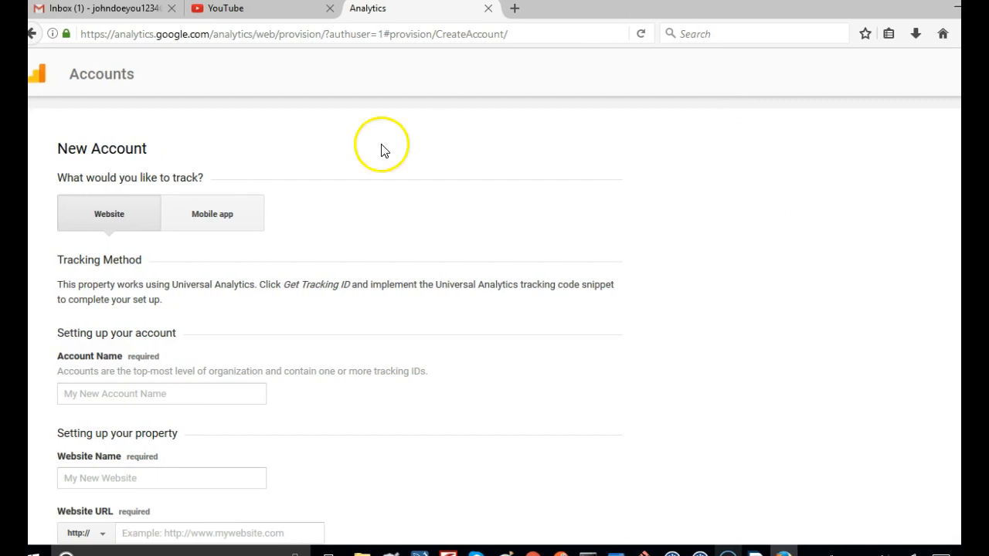
{"action": "mouse_move", "coordinate": [193, 298]}
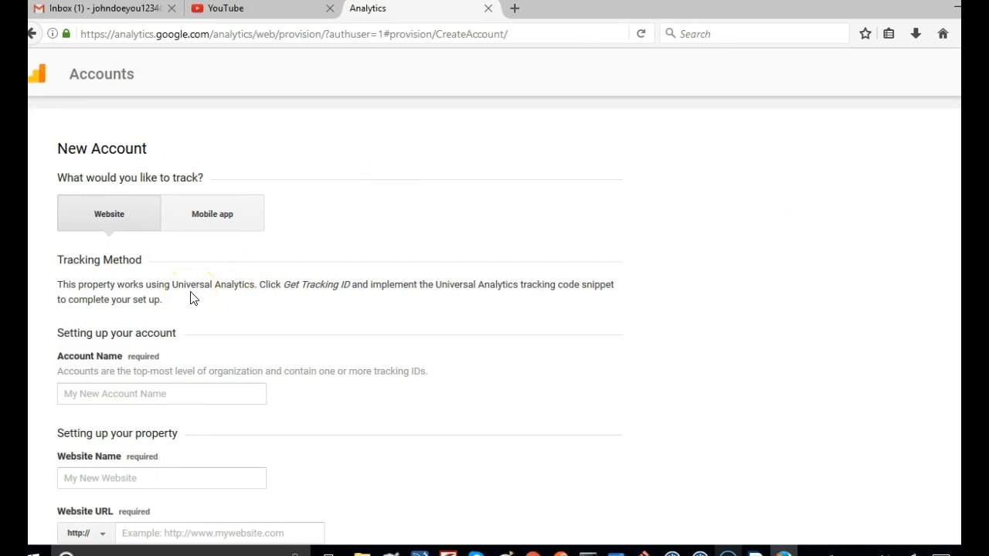
{"action": "scroll", "scroll_direction": "down", "scroll_amount": 3}
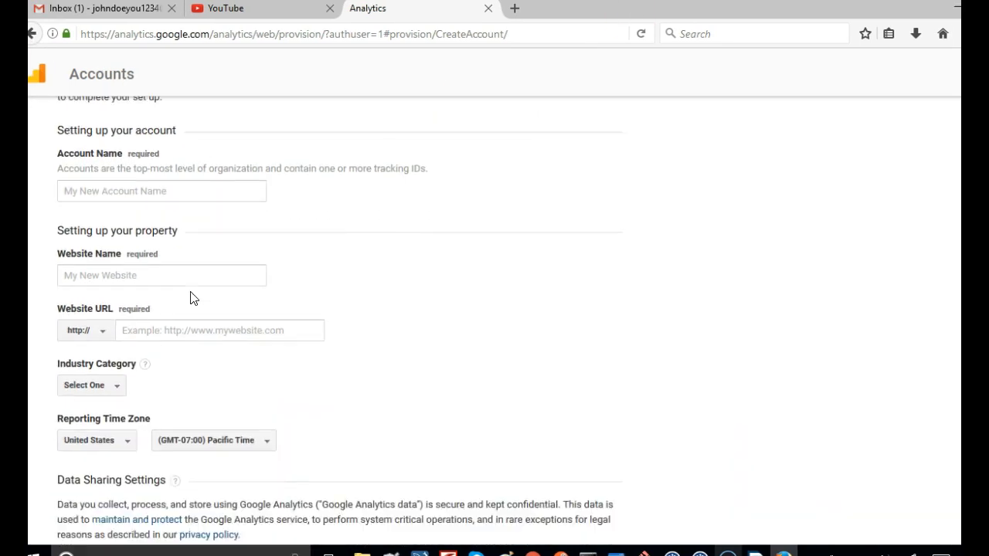
{"action": "scroll", "scroll_direction": "down", "scroll_amount": 3}
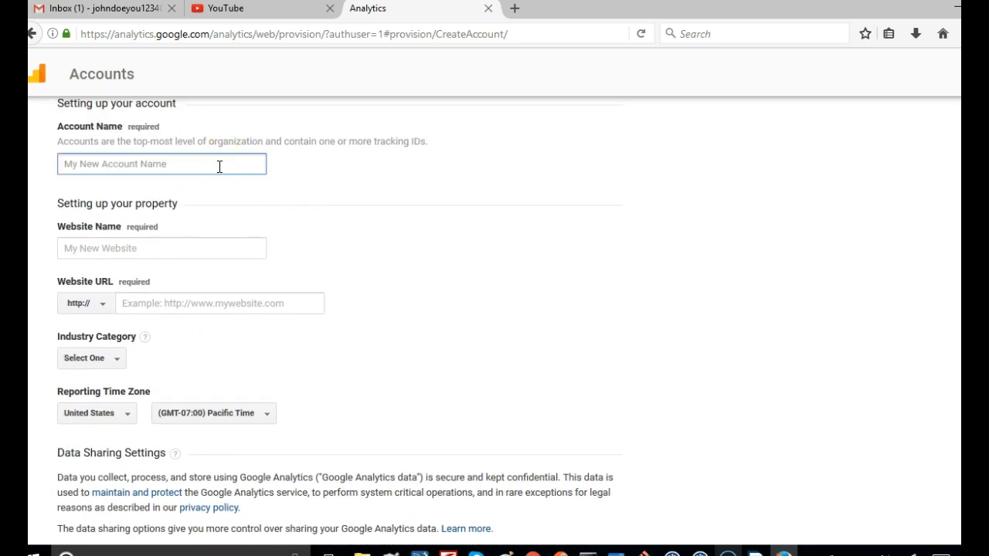
{"action": "type", "text": "Jo"}
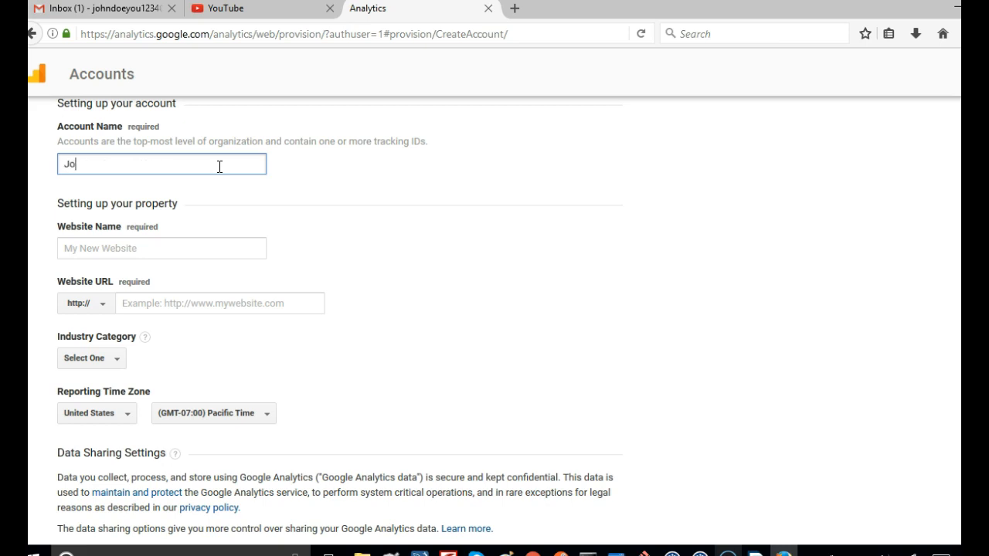
{"action": "type", "text": "hn"}
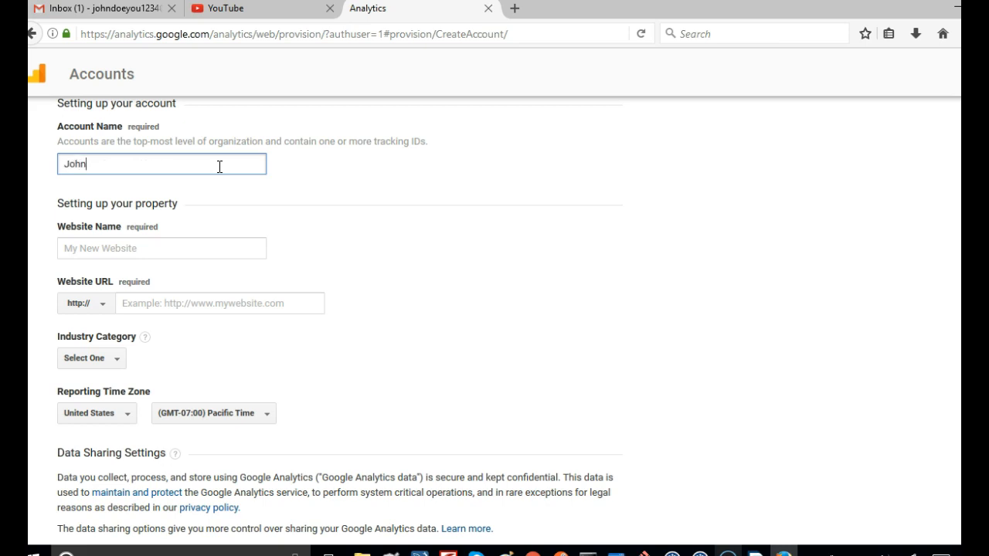
{"action": "type", "text": "Doe You"}
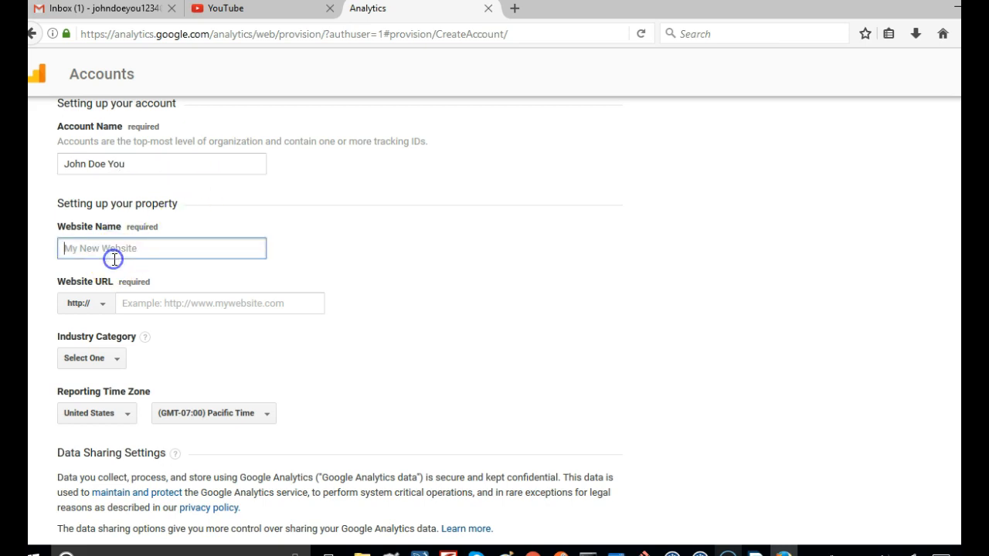
{"action": "mouse_move", "coordinate": [315, 232]}
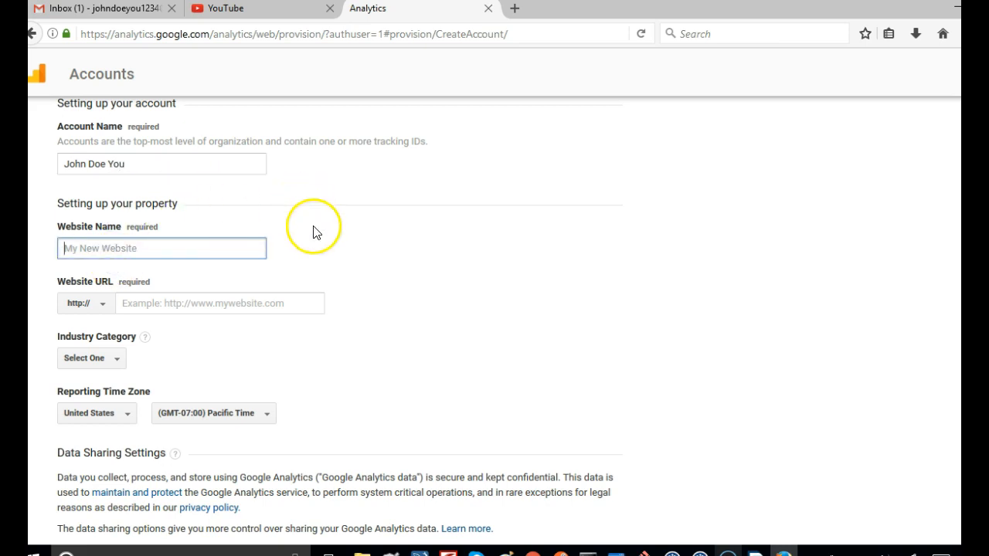
Set the website name to youtube.com and the website URL to youtube.com
{"action": "type", "text": "youtube.c"}
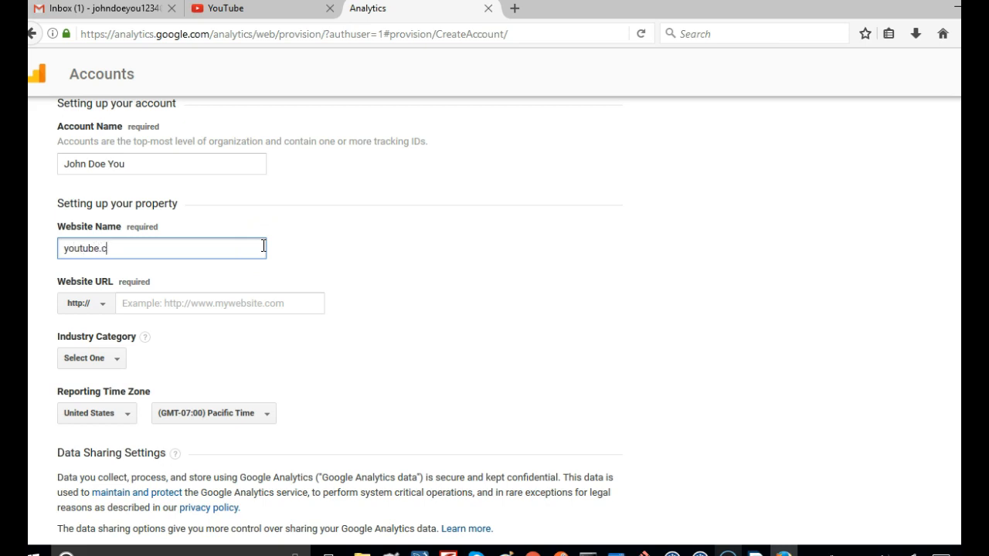
{"action": "type", "text": "om"}
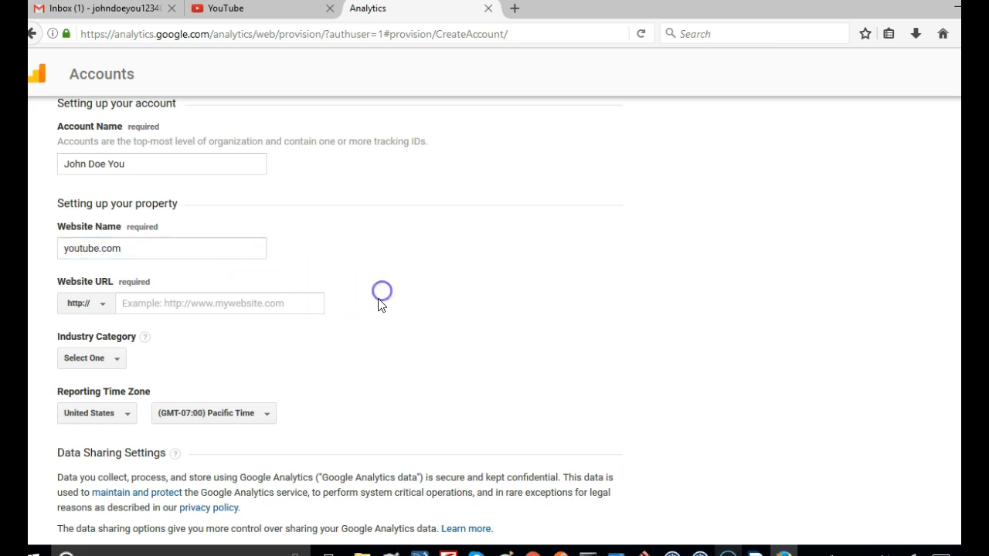
{"action": "left_click", "coordinate": [220, 301]}
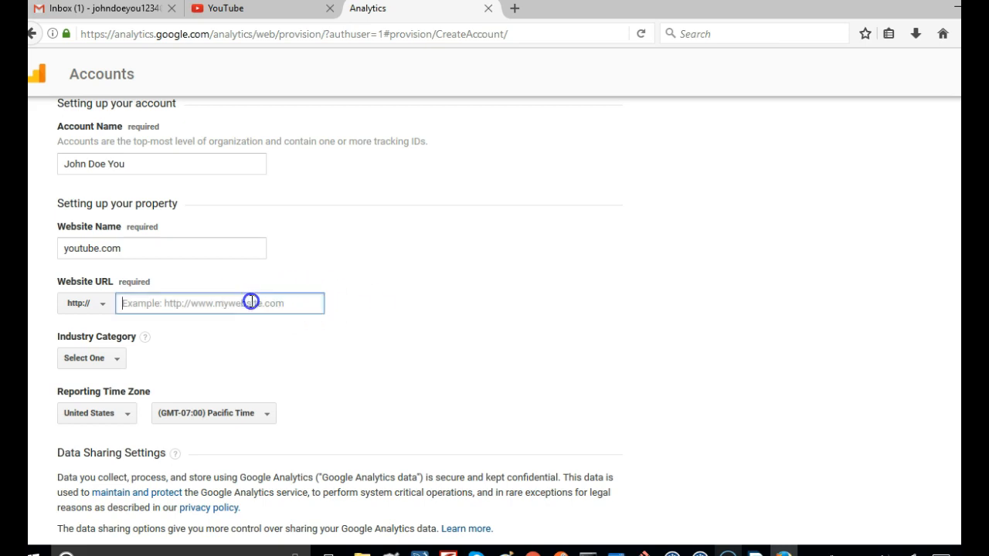
{"action": "type", "text": "youtube.com"}
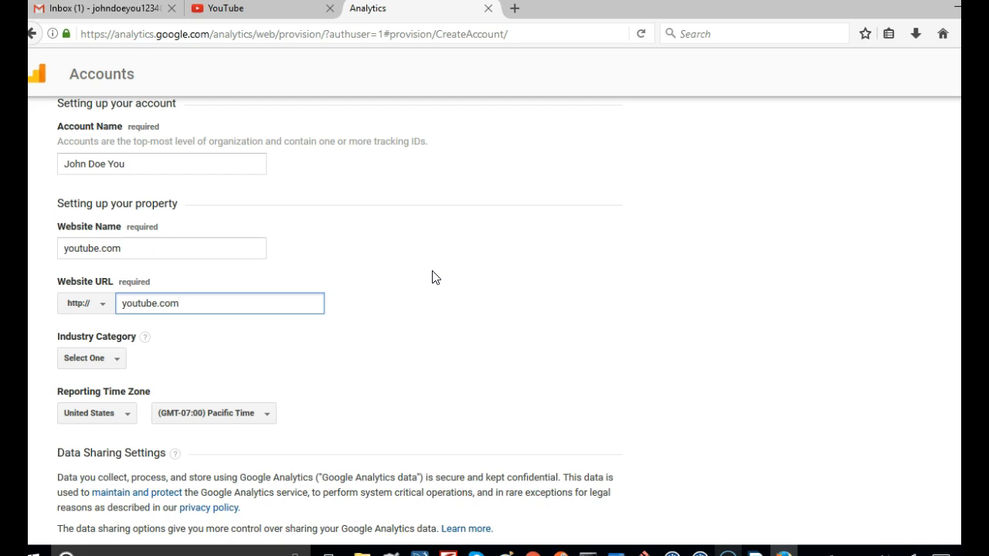
Choose Arts and Entertainment as the industry category and request the tracking ID
{"action": "scroll", "scroll_direction": "down", "scroll_amount": 3}
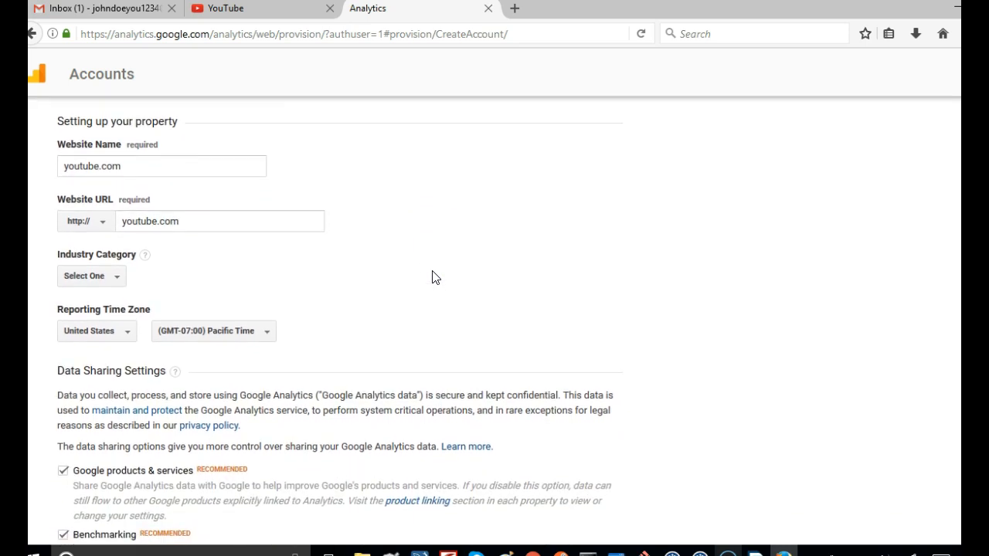
{"action": "scroll", "scroll_direction": "down", "scroll_amount": 3}
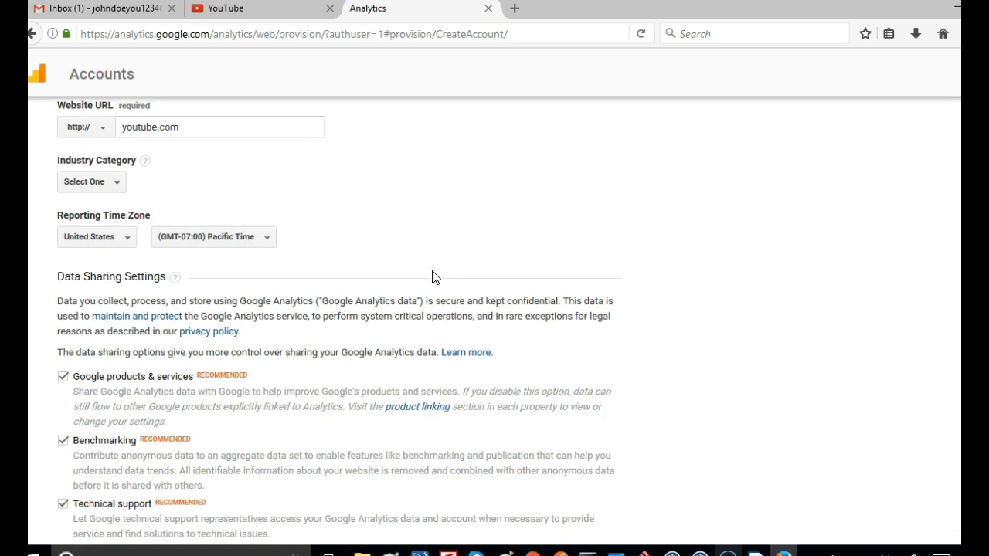
{"action": "scroll", "scroll_direction": "down", "scroll_amount": 3}
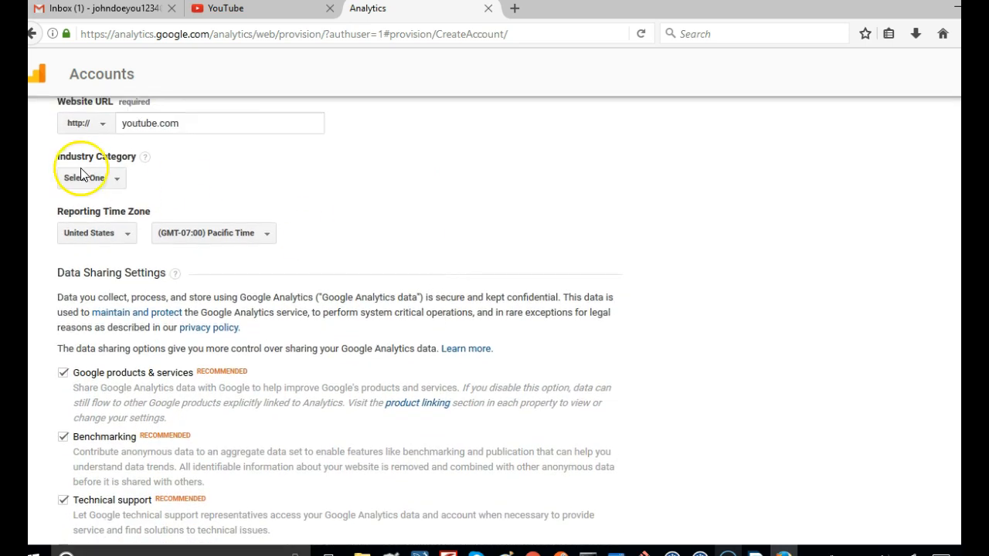
{"action": "left_click", "coordinate": [90, 177]}
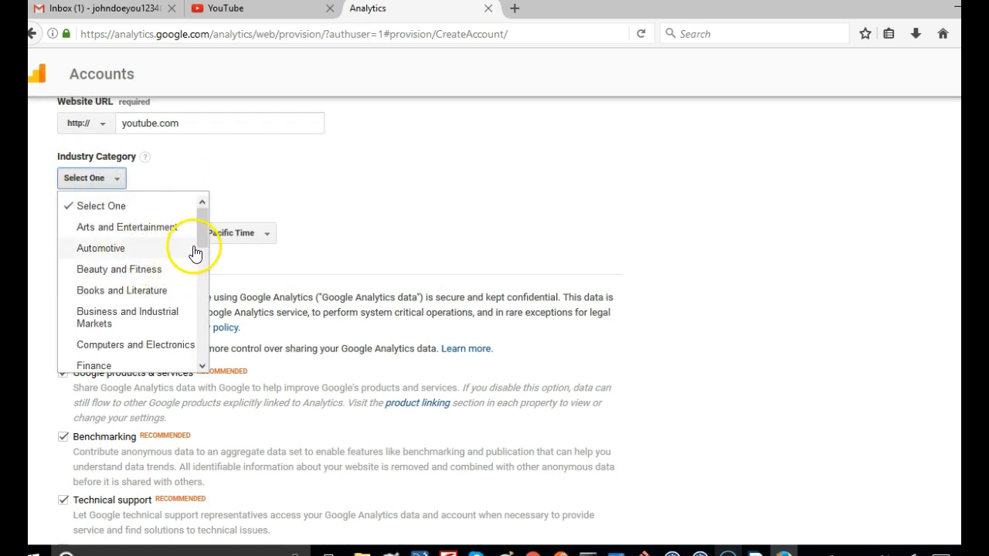
{"action": "mouse_move", "coordinate": [174, 227]}
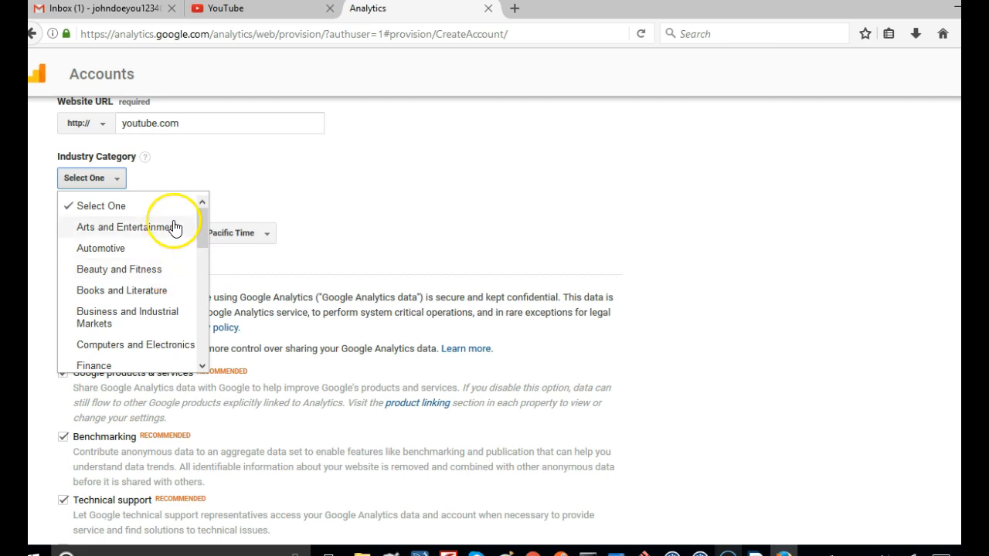
{"action": "left_click", "coordinate": [126, 227]}
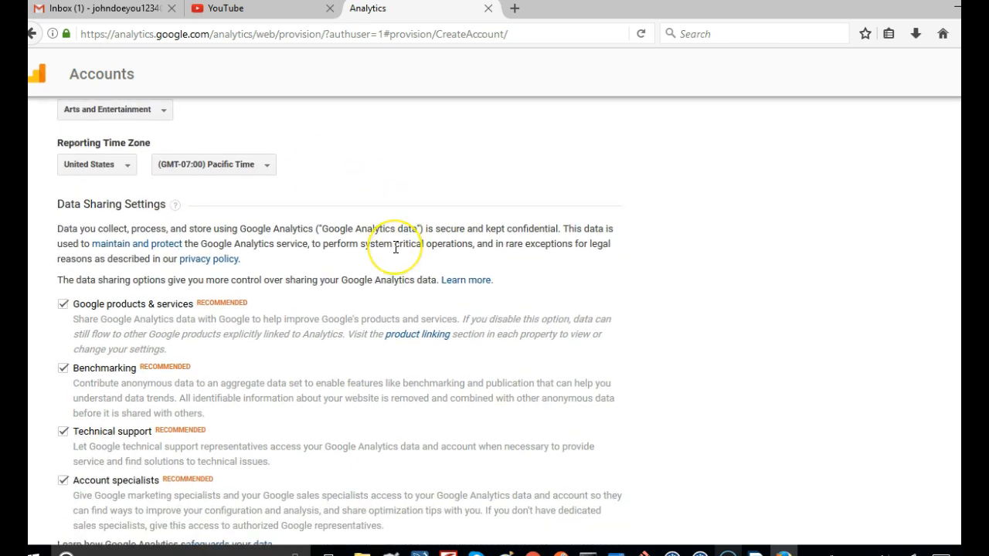
{"action": "scroll", "scroll_direction": "down", "scroll_amount": 3}
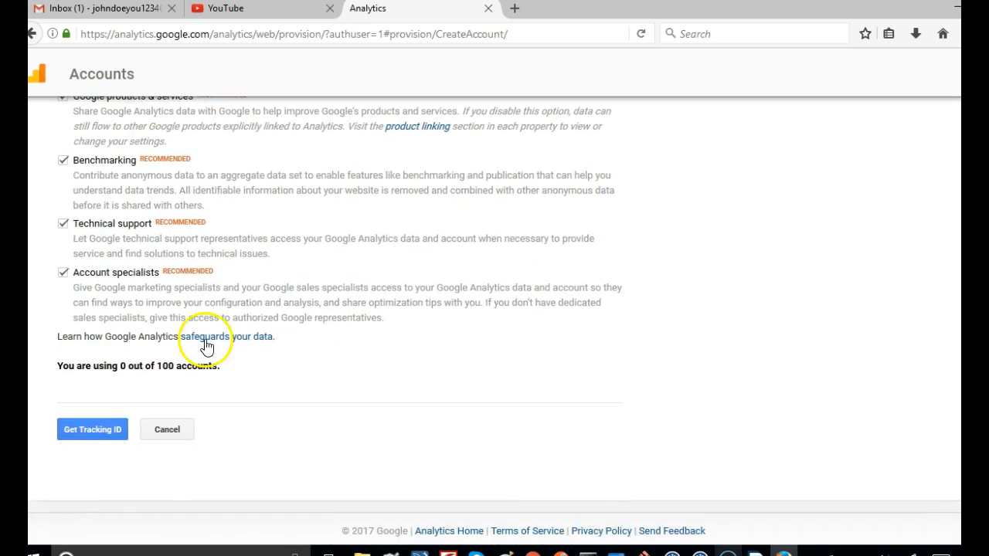
{"action": "left_click", "coordinate": [93, 429]}
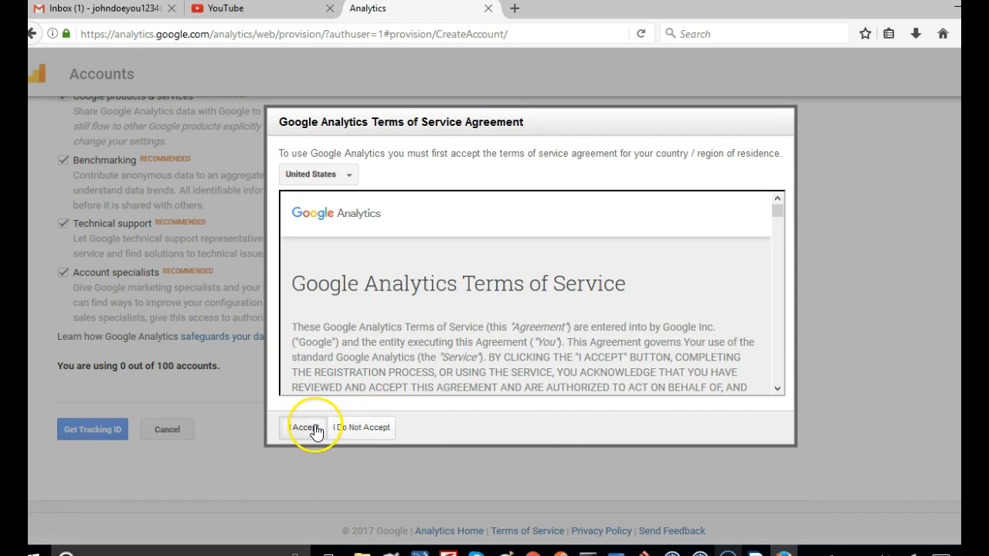
Accept the Analytics Terms of Service so the account and tracking ID are created
{"action": "left_click", "coordinate": [303, 426]}
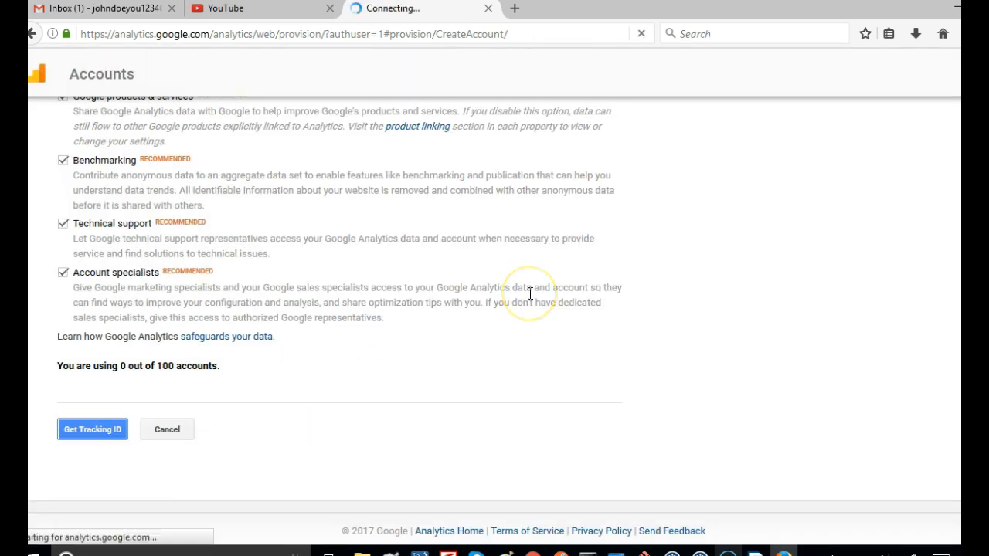
{"action": "left_click", "coordinate": [92, 430]}
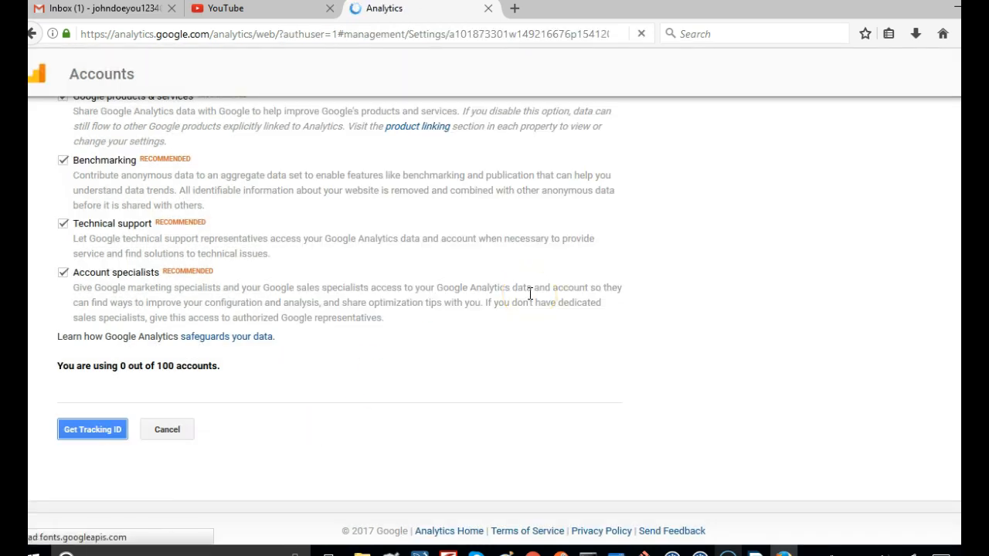
{"action": "left_click", "coordinate": [92, 429]}
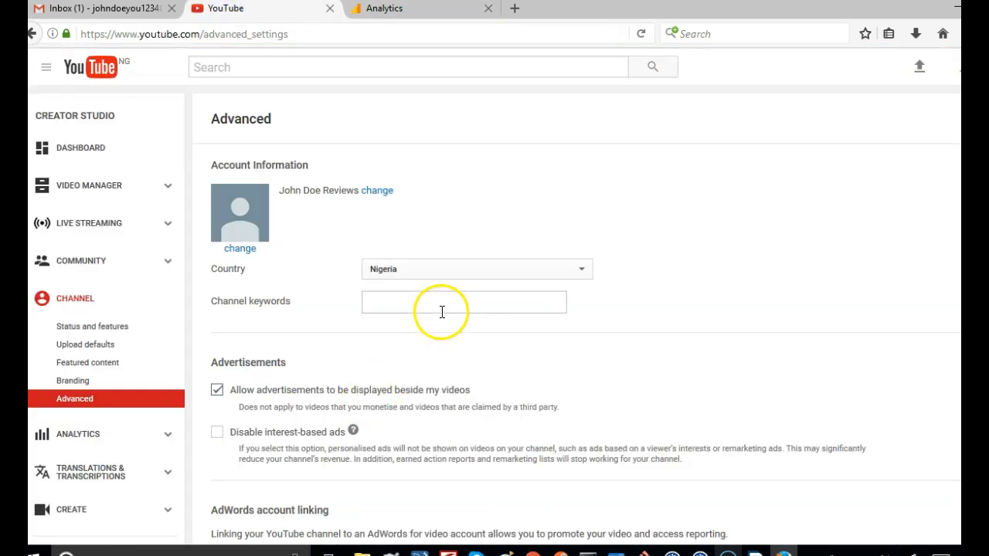
{"action": "scroll", "scroll_direction": "down", "scroll_amount": 3}
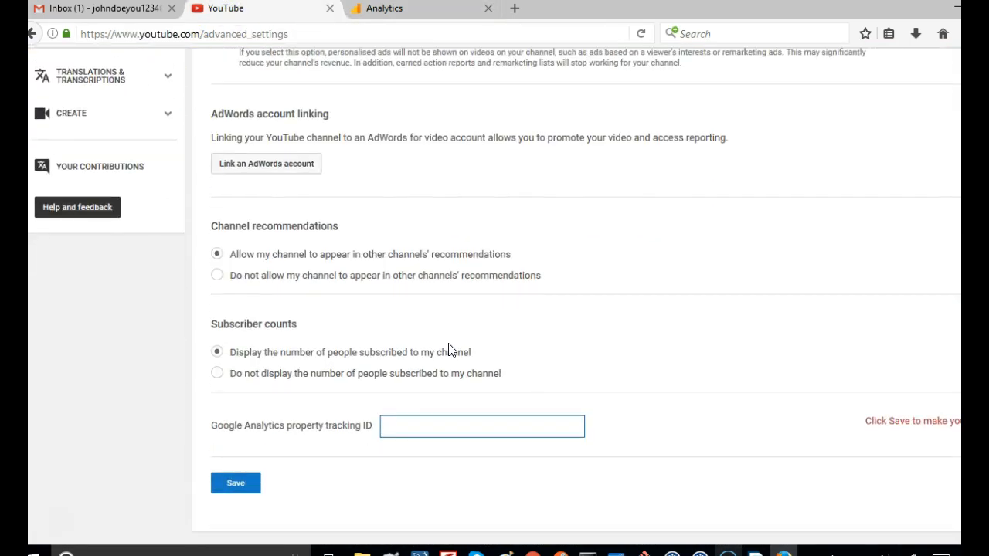
{"action": "type", "text": "UA-101873301-1"}
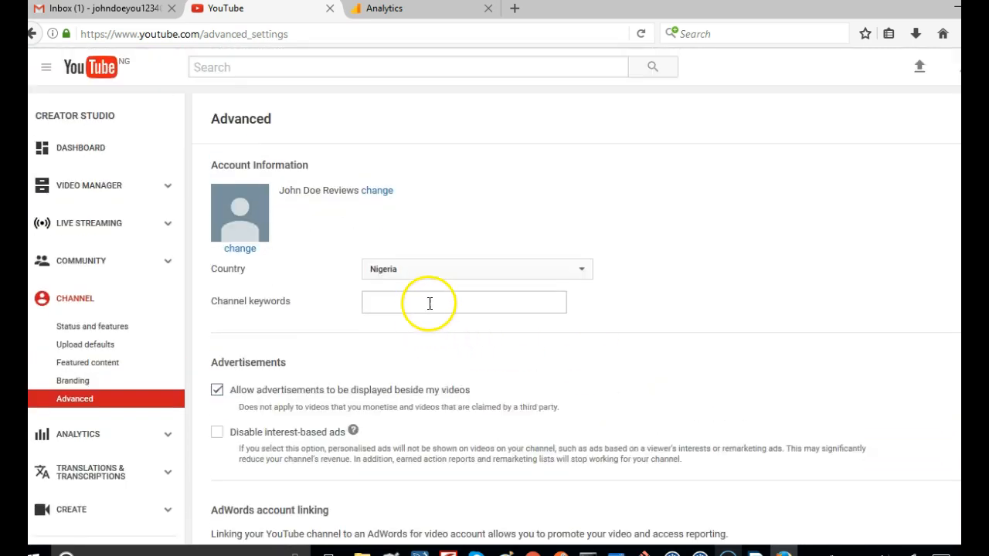
{"action": "type", "text": "Dan"}
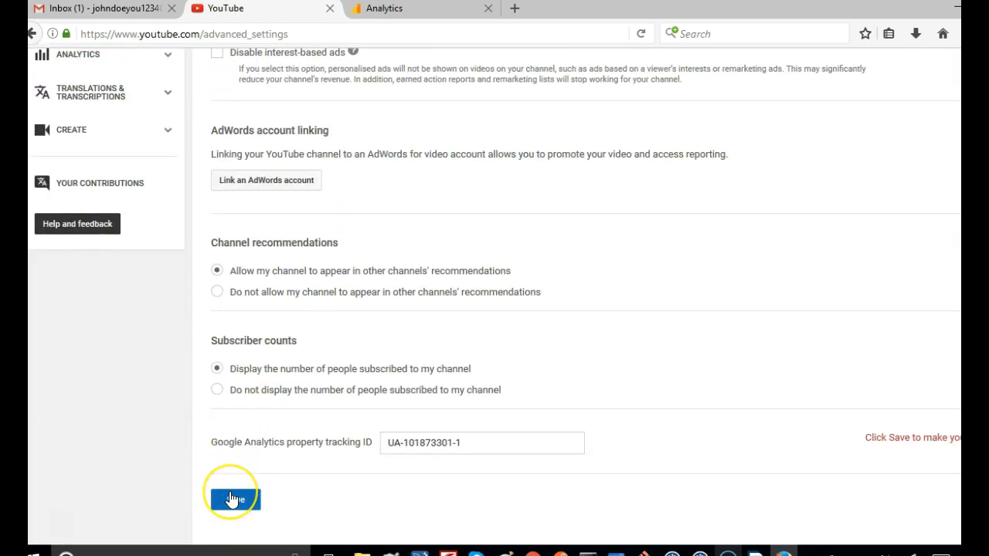
{"action": "left_click", "coordinate": [235, 499]}
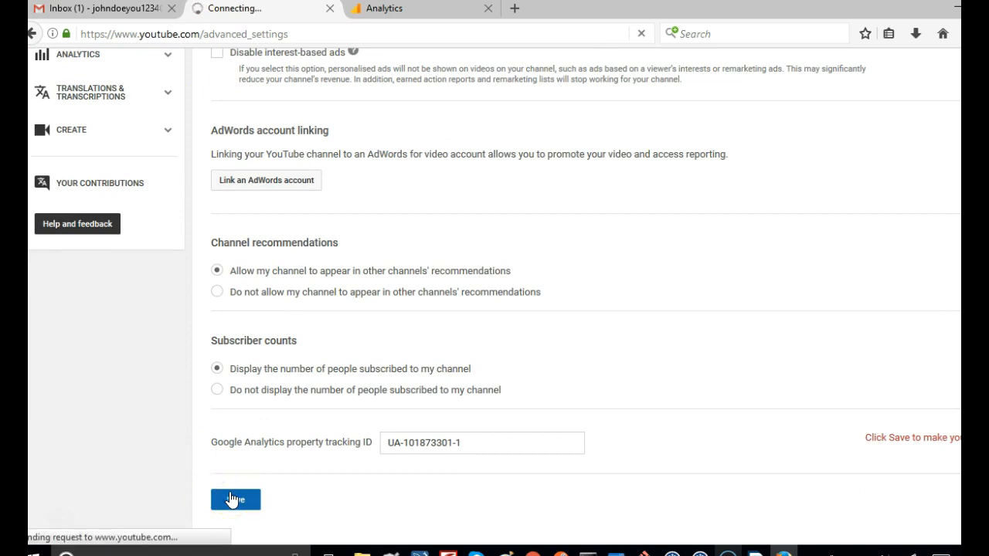
{"action": "left_click", "coordinate": [234, 499]}
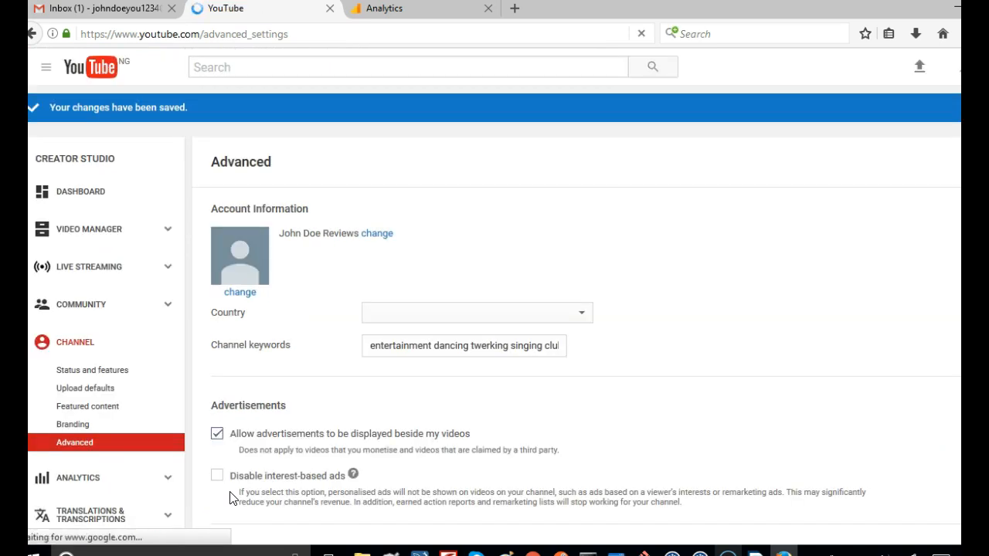
{"action": "scroll", "scroll_direction": "down", "scroll_amount": 3}
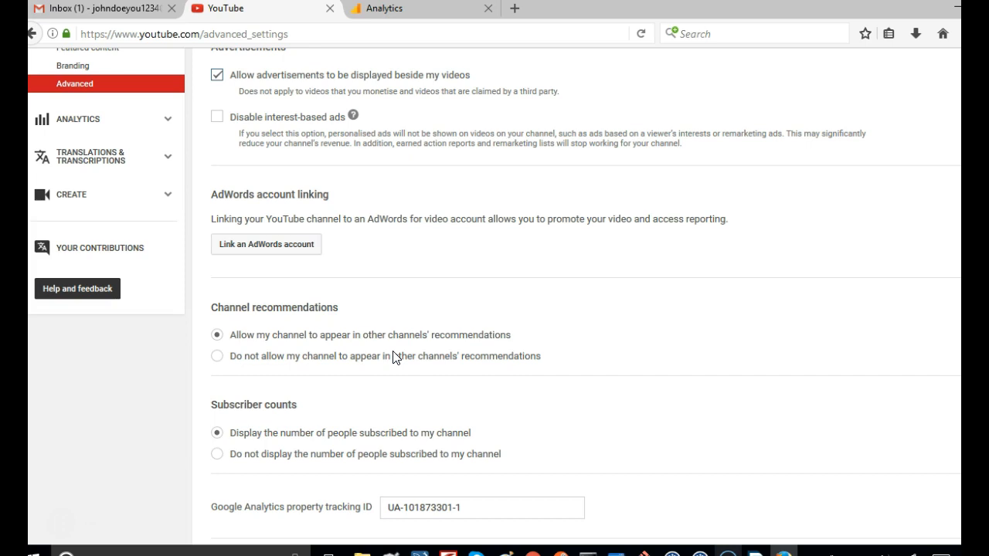
{"action": "mouse_move", "coordinate": [266, 244]}
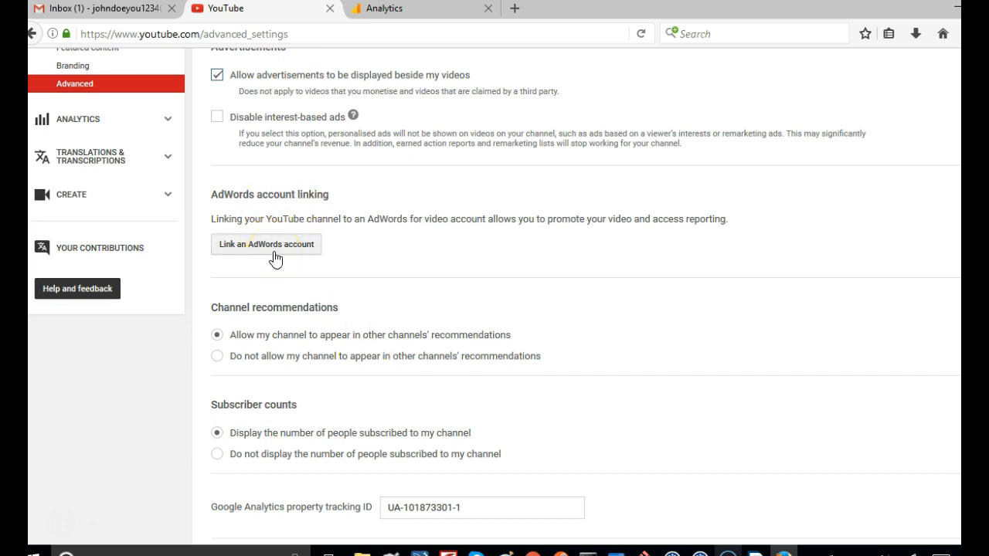